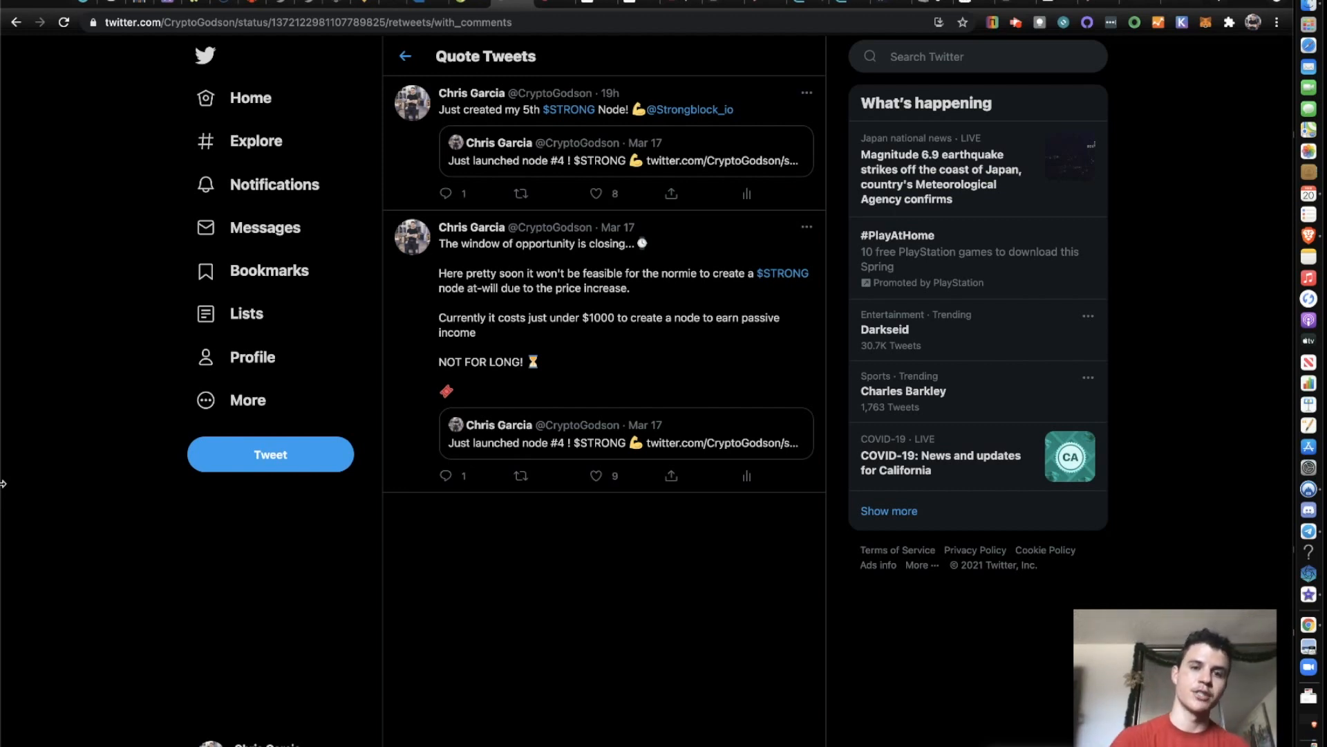
mouse_move(7, 492)
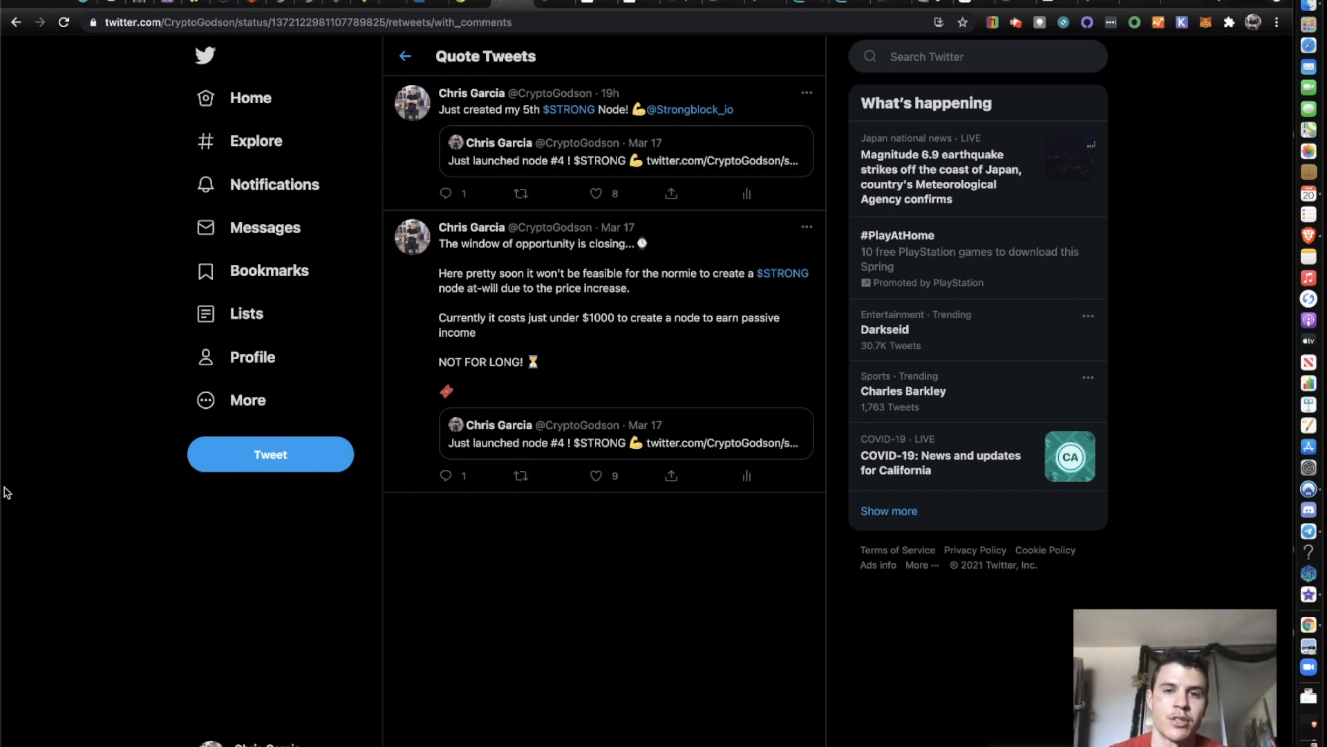
mouse_move(568, 109)
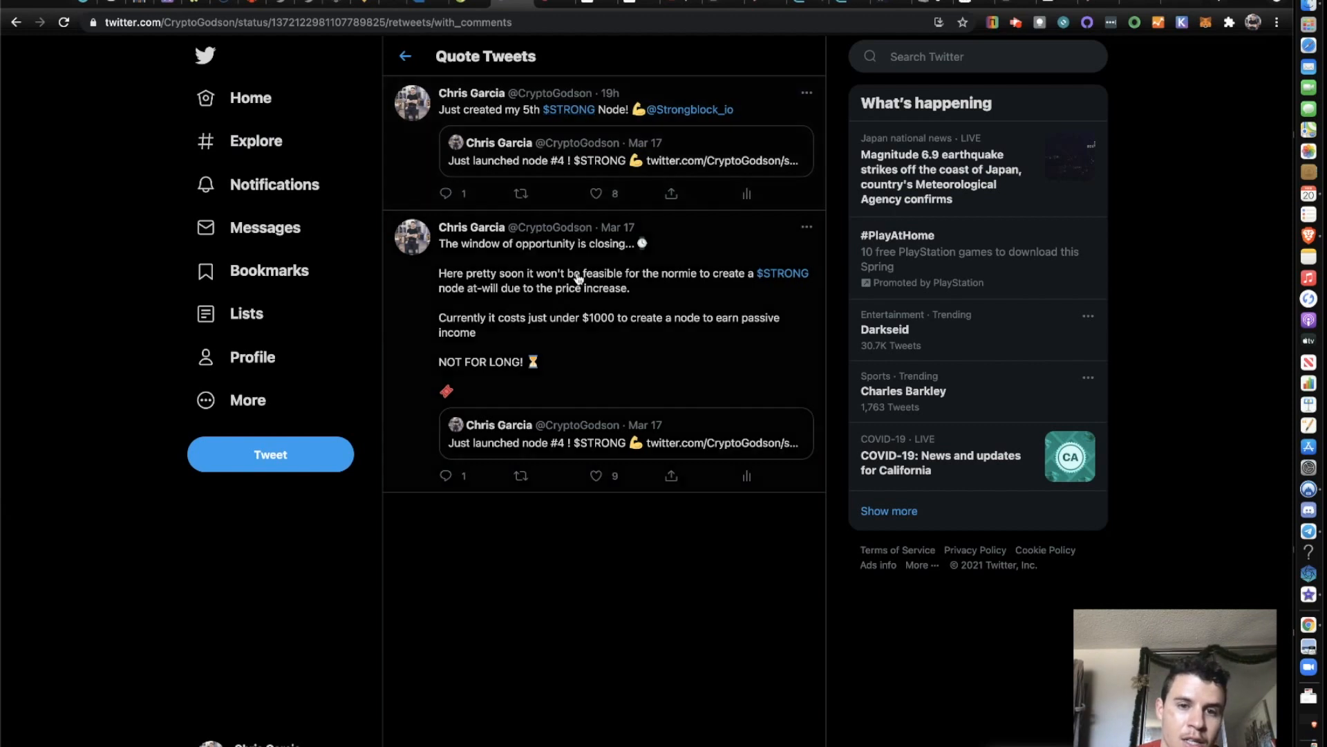
mouse_move(579, 323)
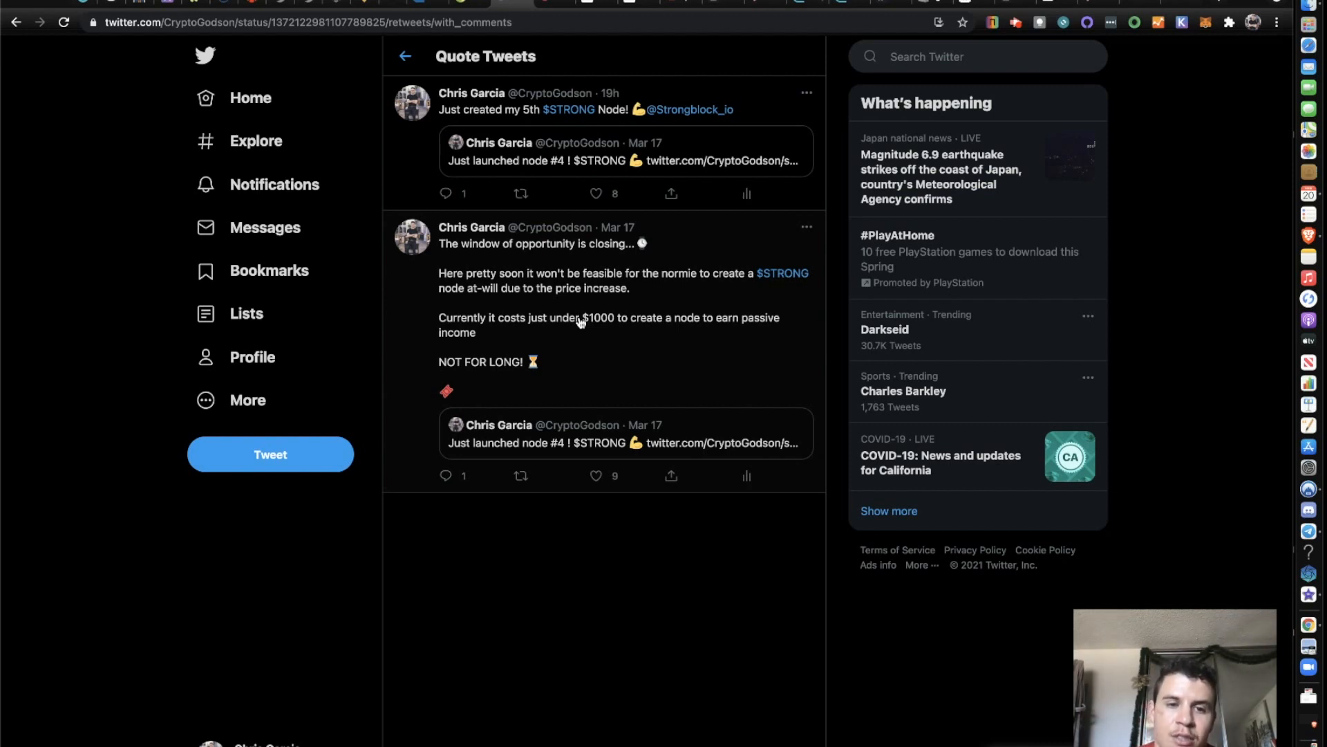
mouse_move(618, 363)
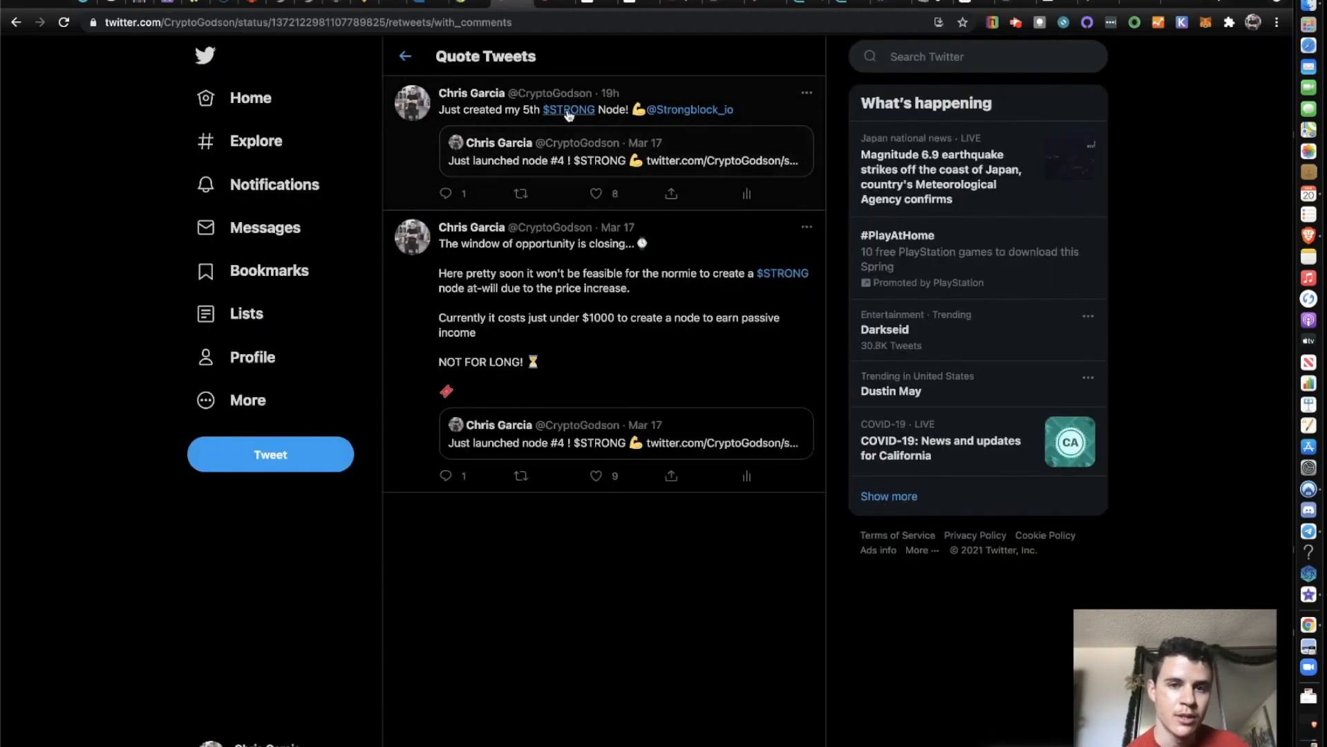
mouse_move(470, 4)
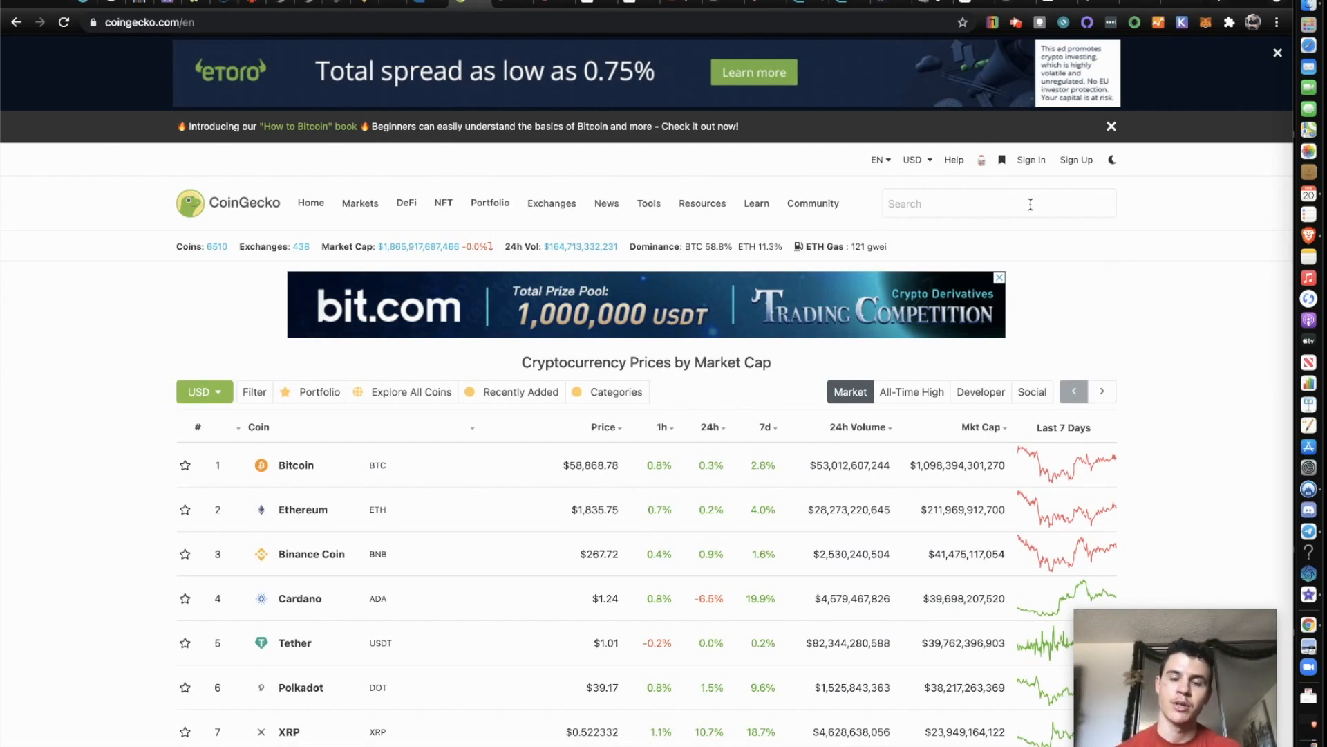
Search CoinGecko for 'strong' and load the Strong (STRONG) coin page at $79.49
click(997, 203)
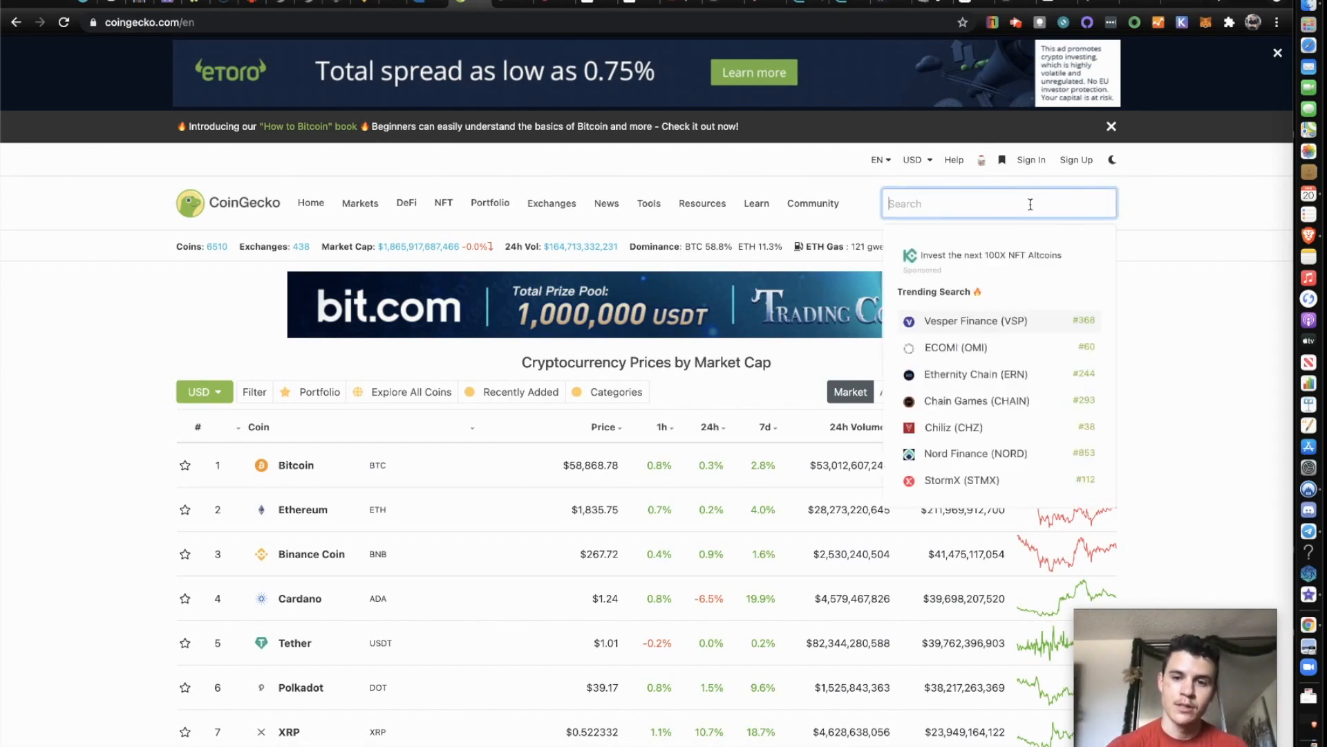
text(strong)
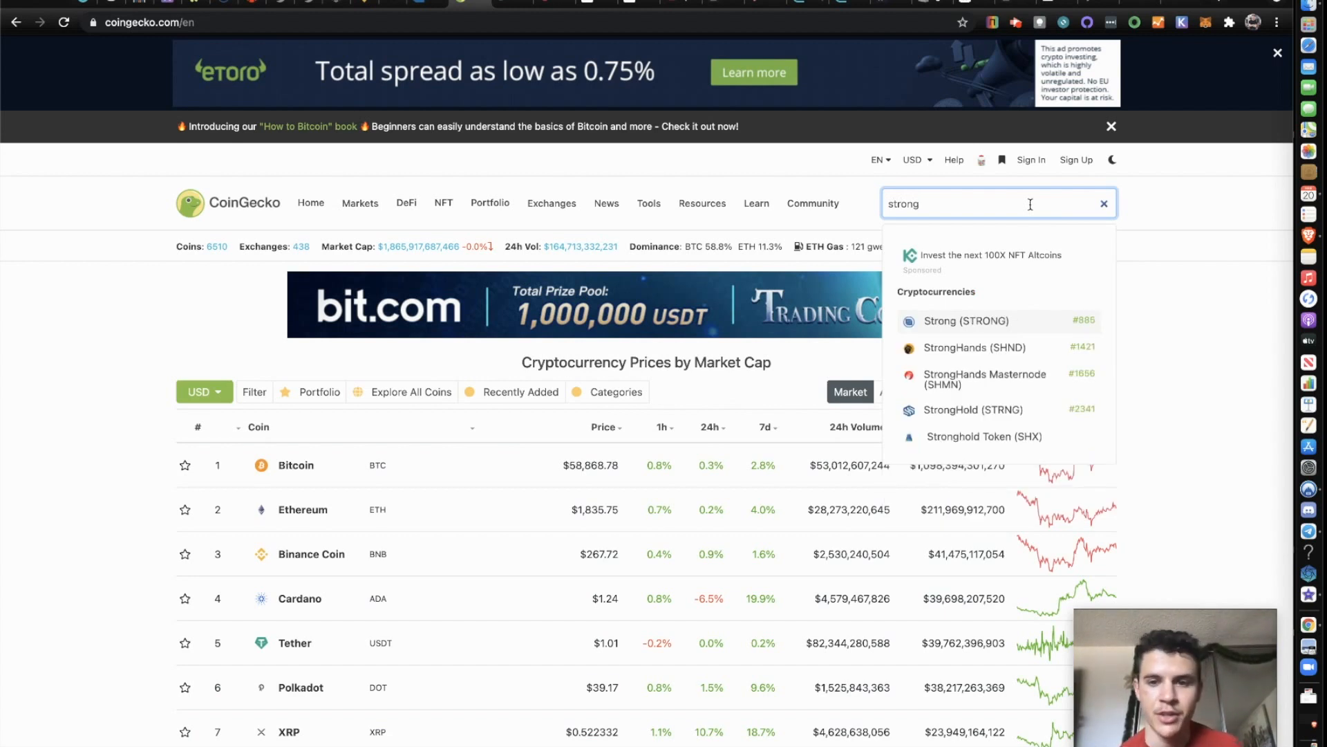
click(966, 320)
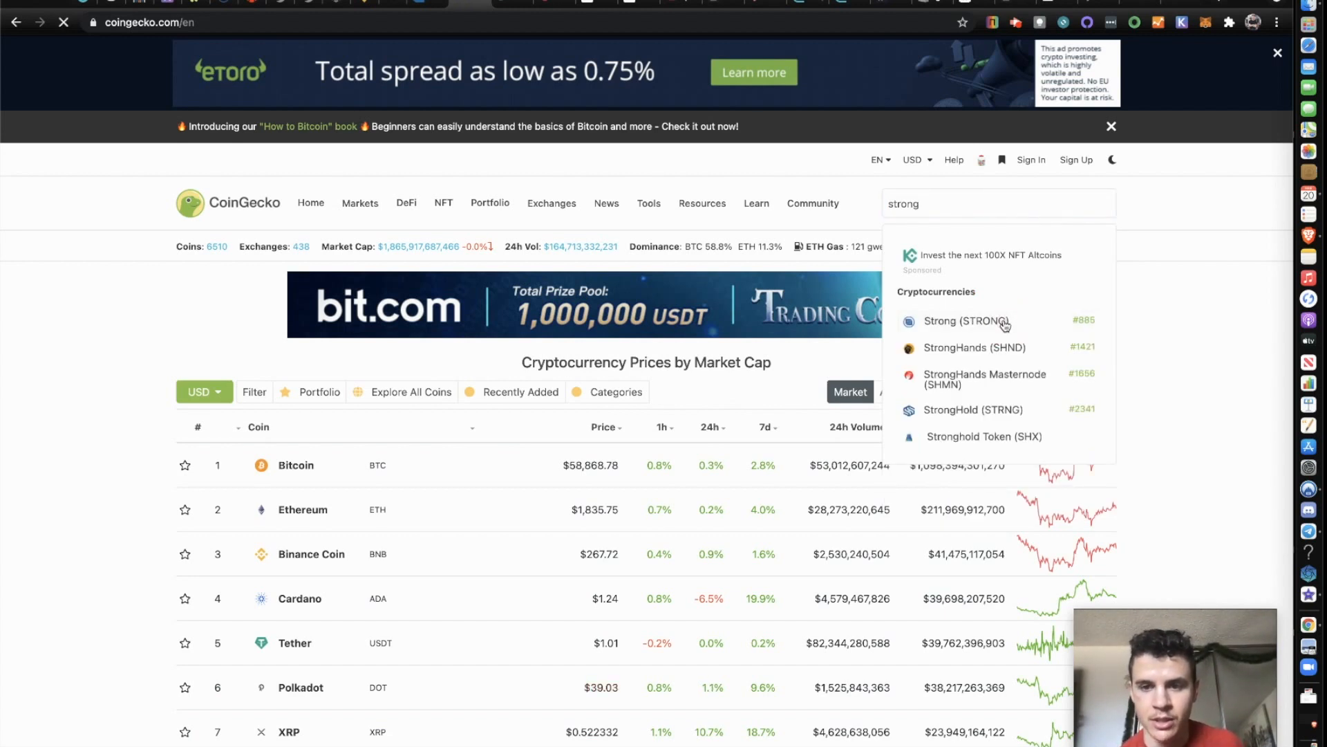
click(965, 320)
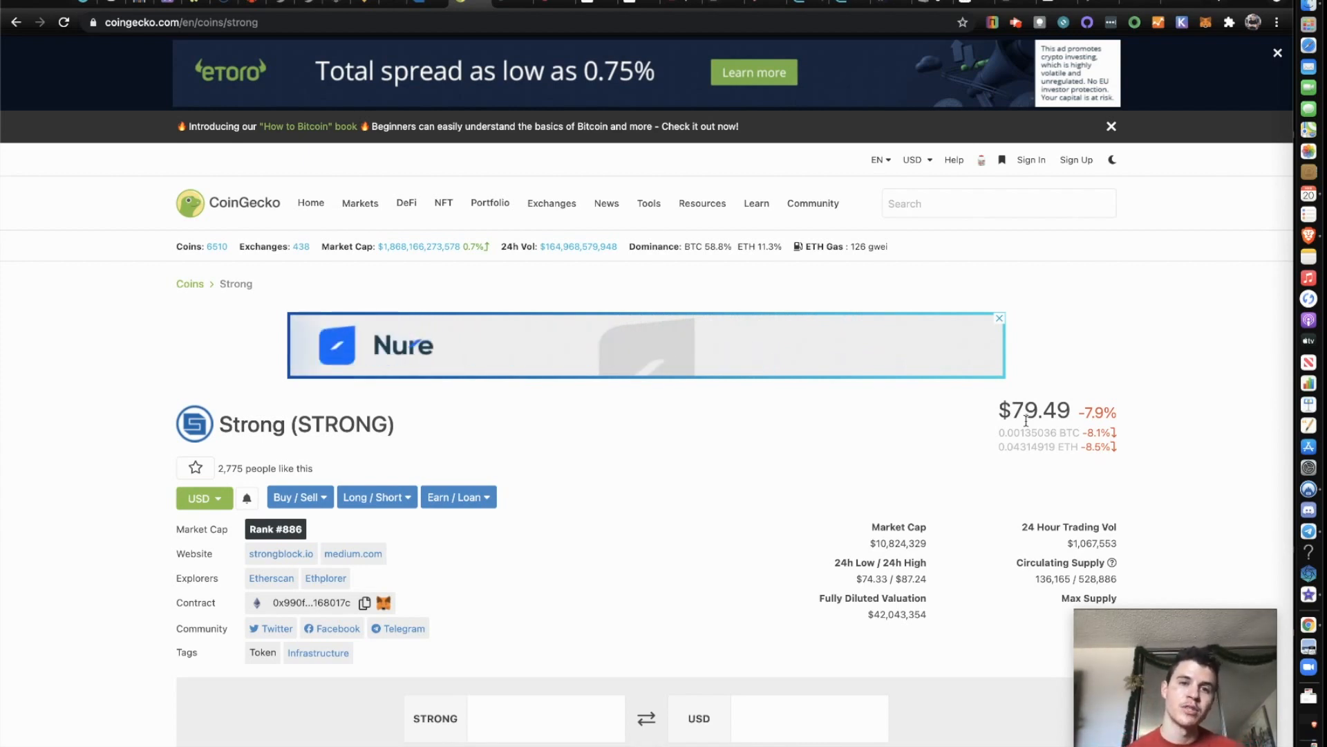
mouse_move(614, 438)
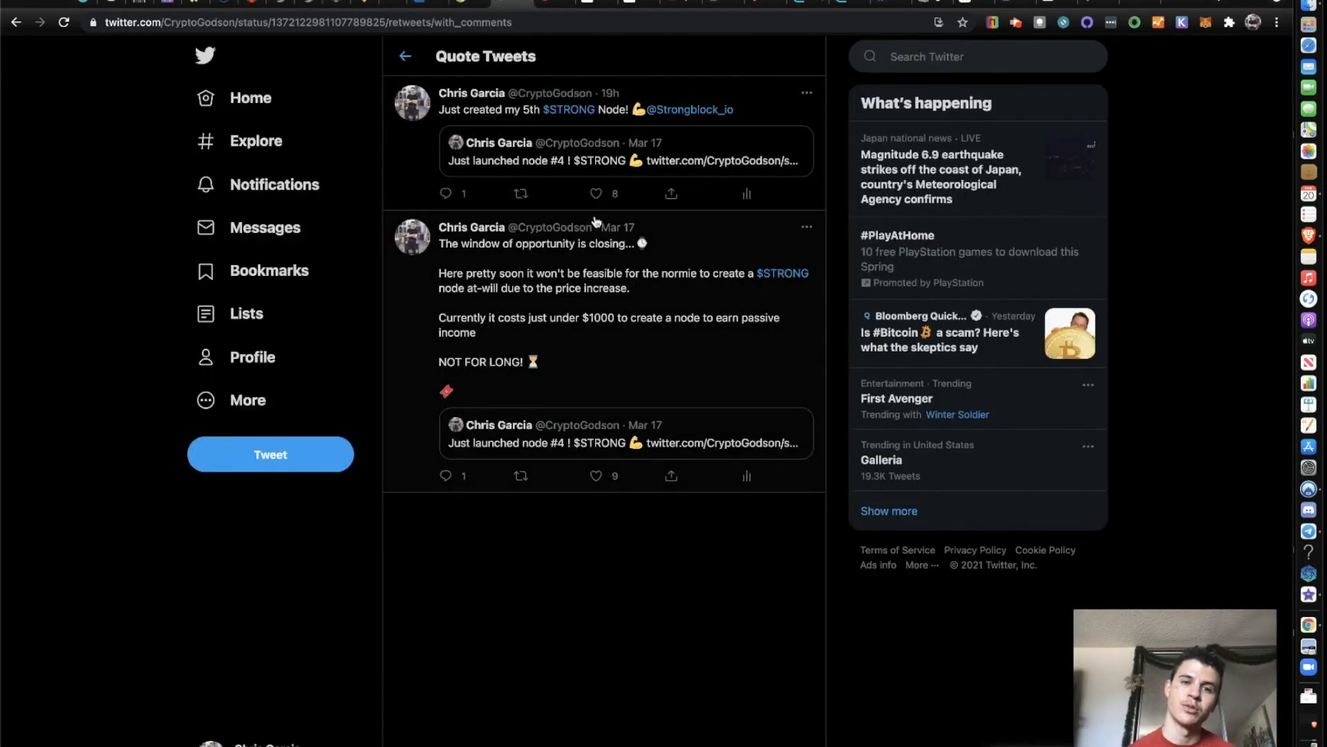
mouse_move(470, 7)
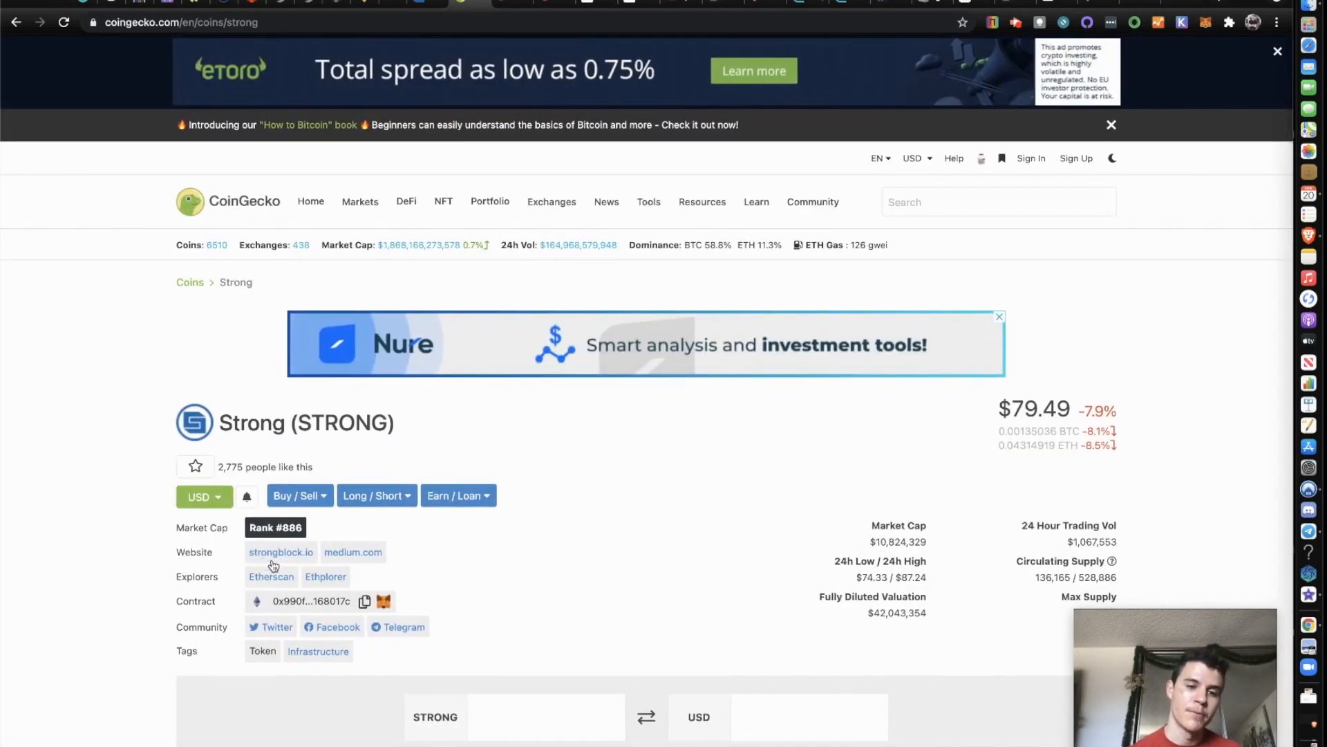
Follow the Strong page's Etherscan link and search Etherscan for 'rsr' to reach Reserve Rights
click(271, 577)
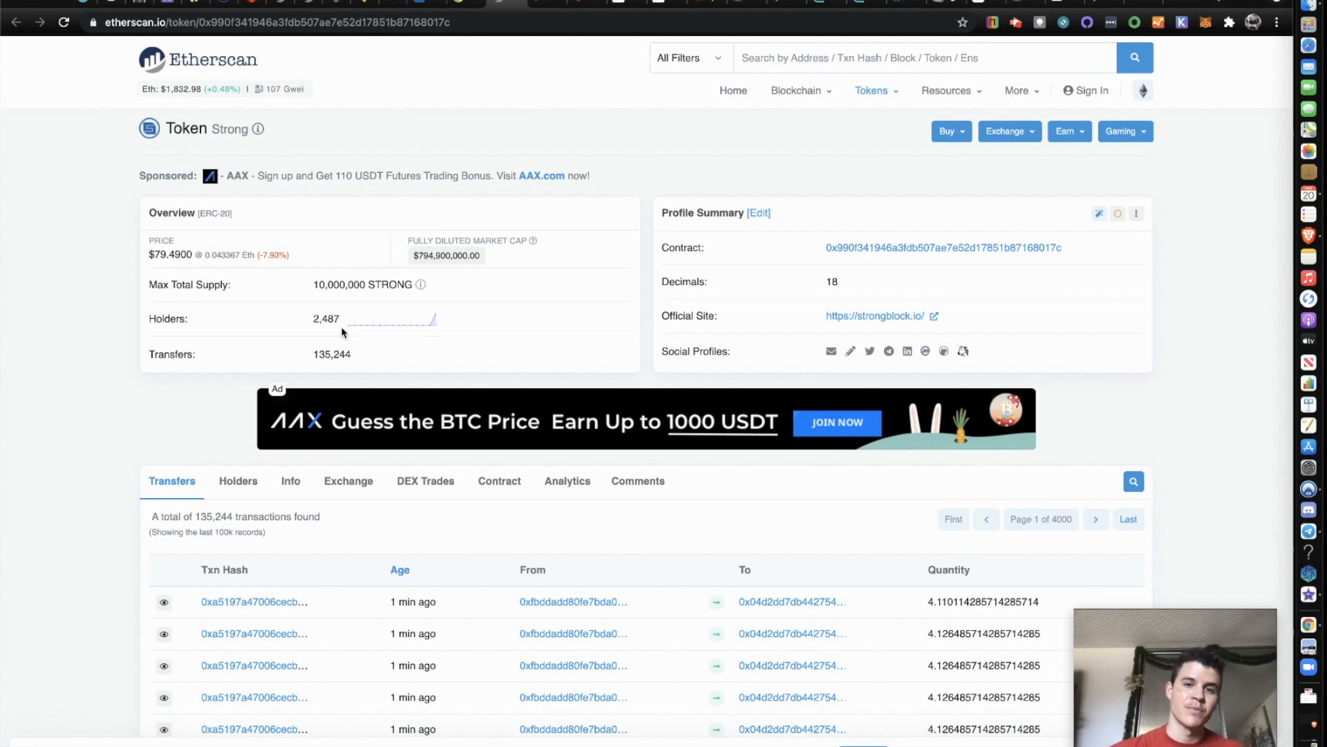
mouse_move(601, 197)
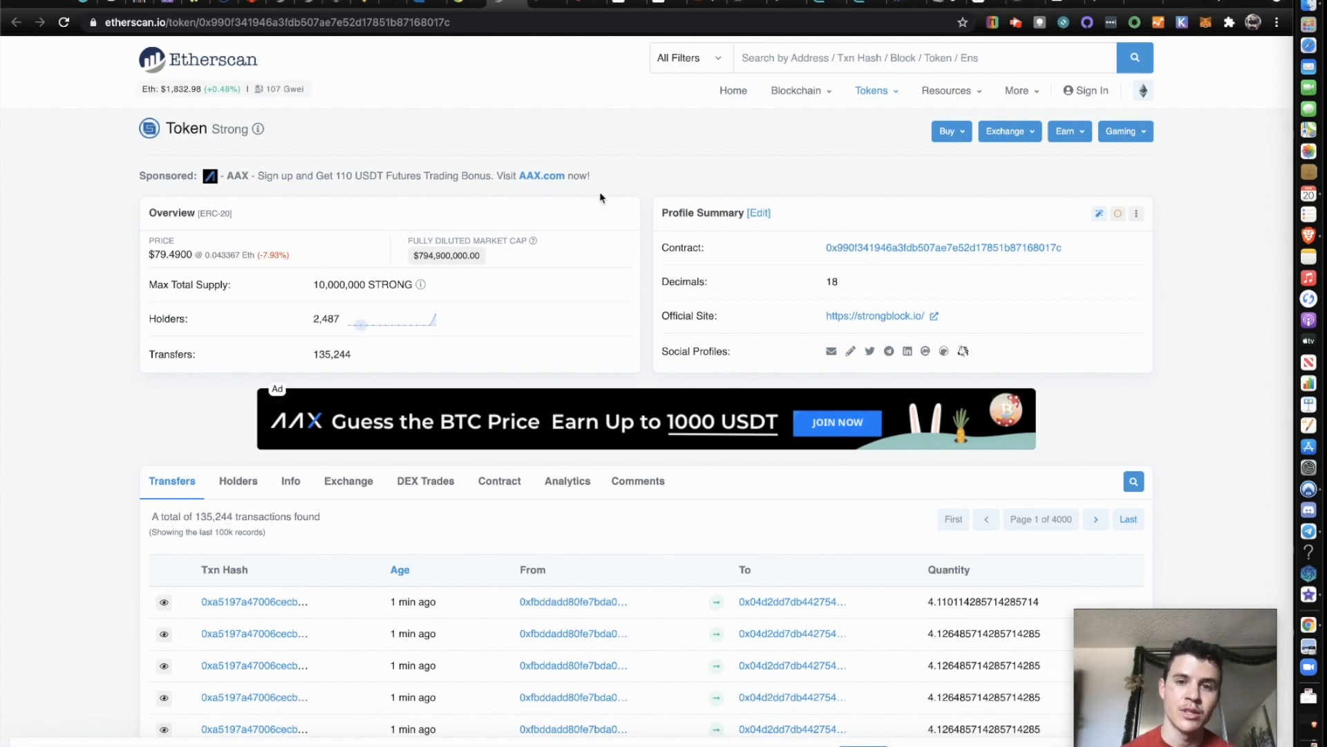
mouse_move(571, 111)
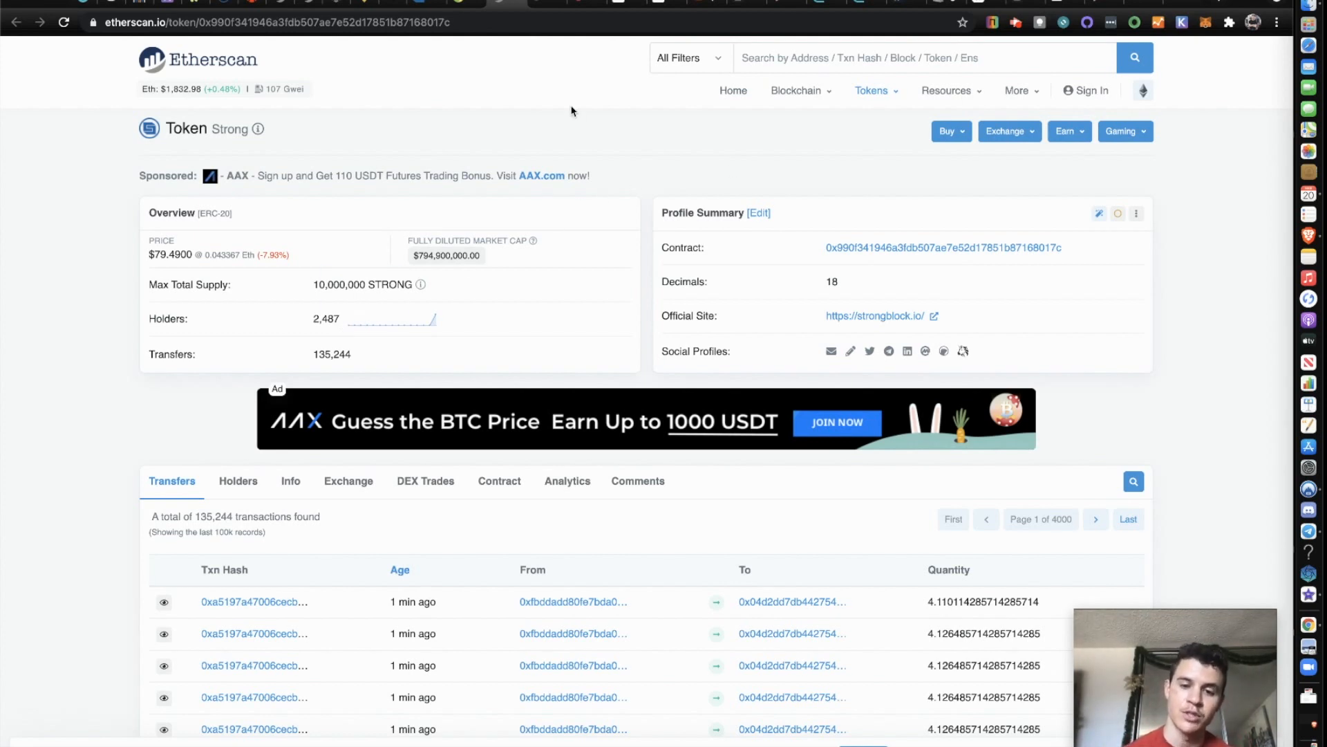
text(rsr)
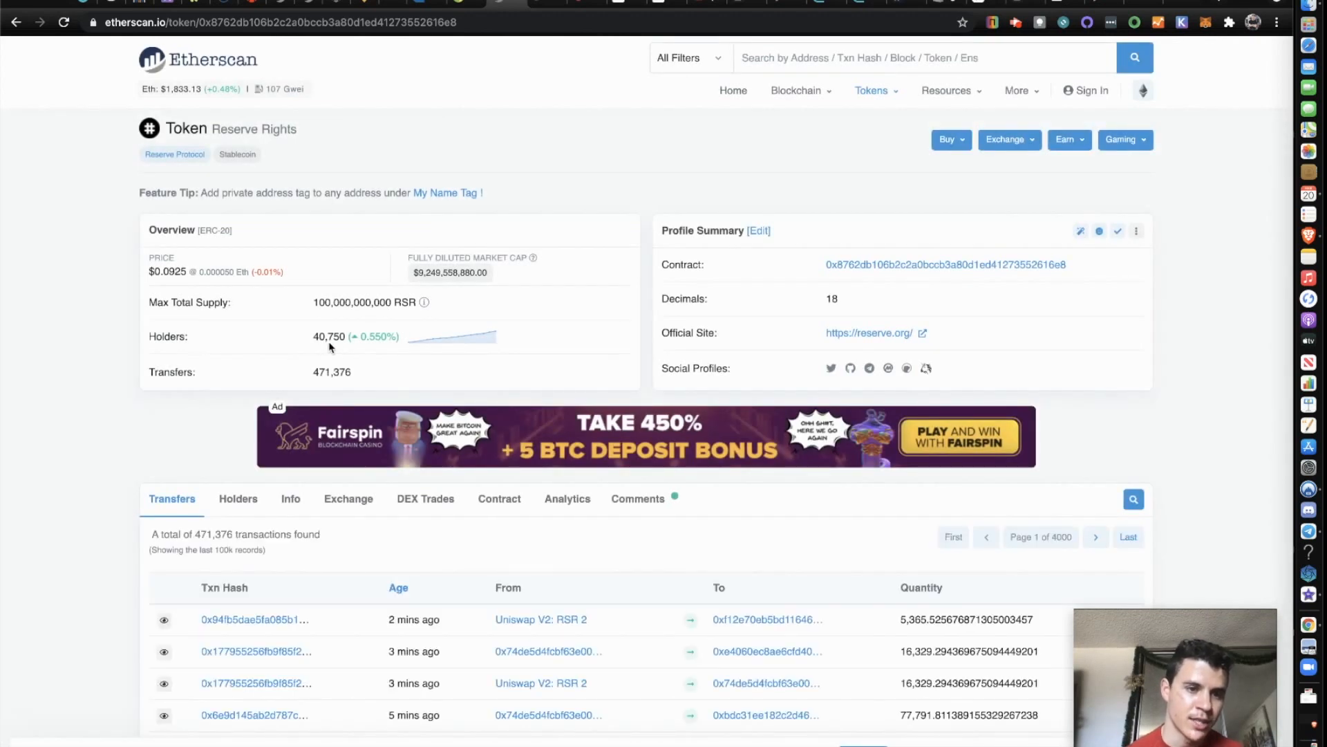
mouse_move(331, 348)
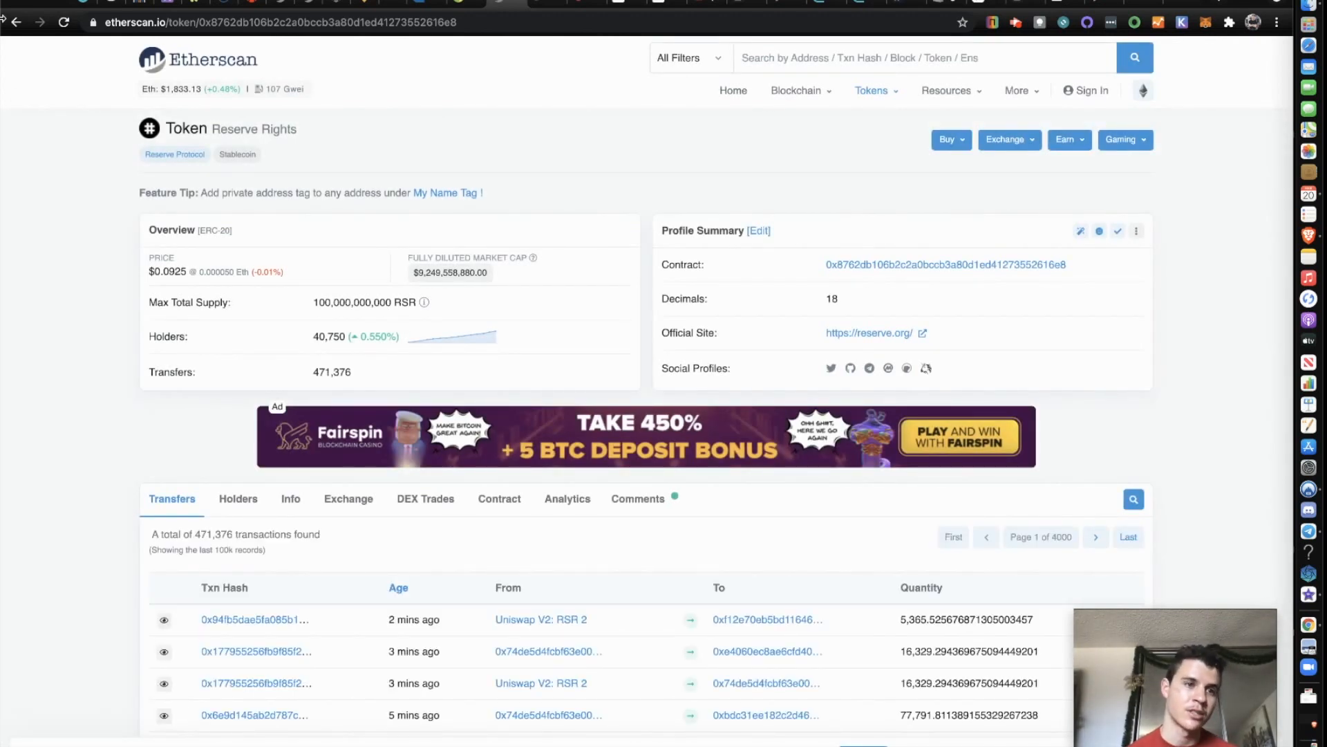
Back on CoinGecko, search 'rsr' and load the Reserve Rights Token (RSR) page at $0.091977
click(14, 22)
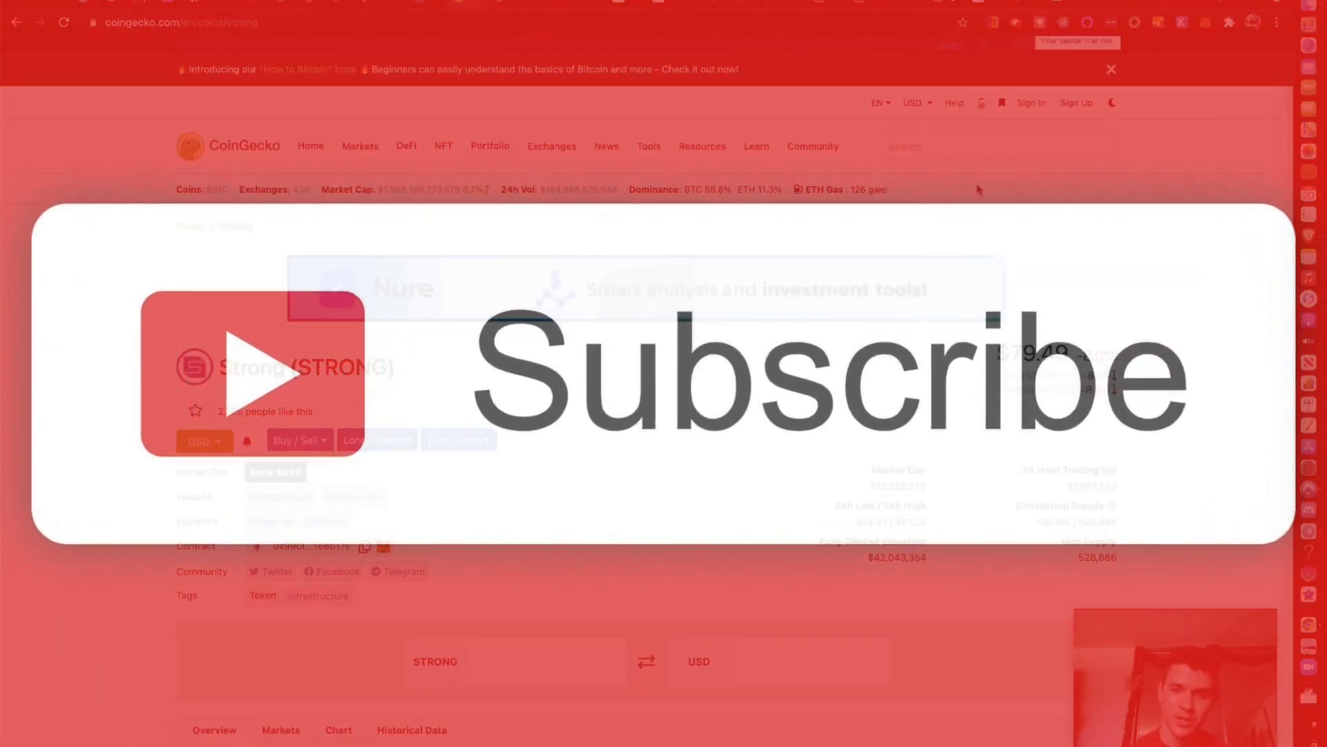
text(rsr)
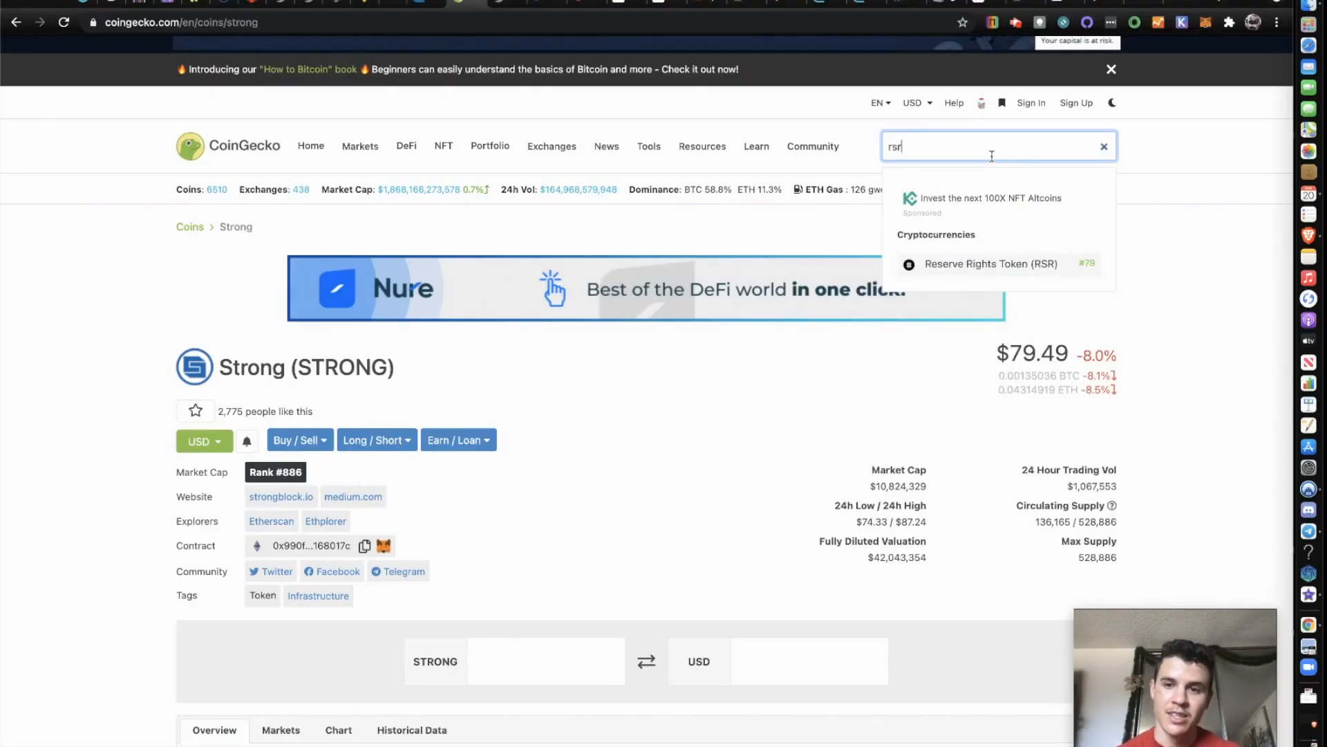
click(992, 262)
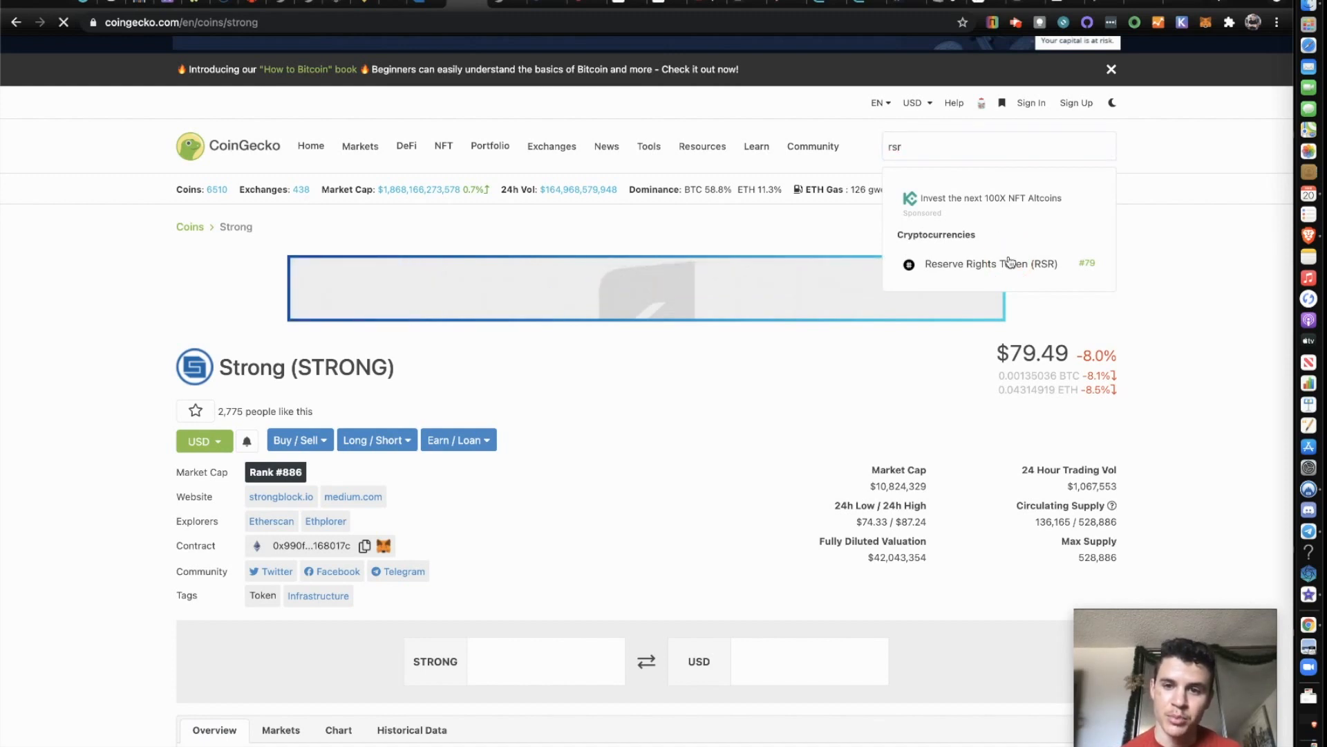
click(992, 262)
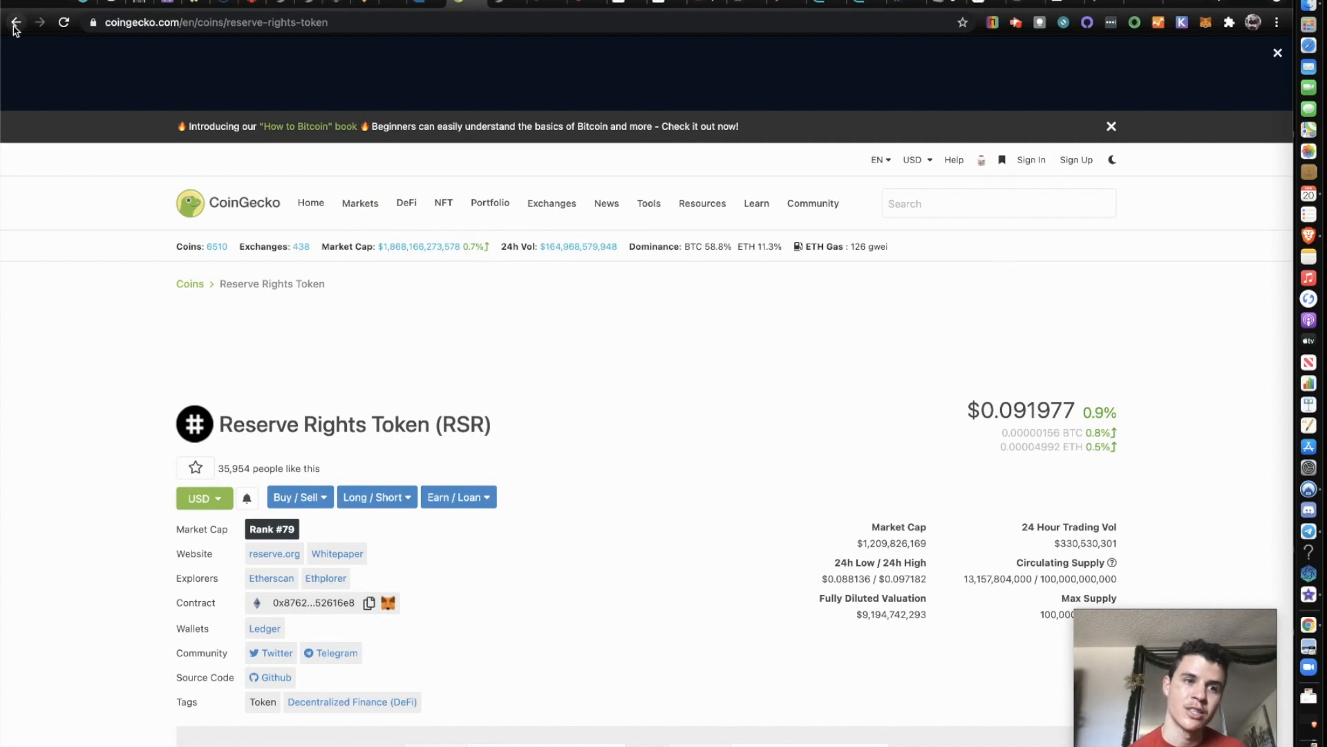
Navigate back to the CoinGecko Strong (STRONG) coin page at $79.49
click(14, 23)
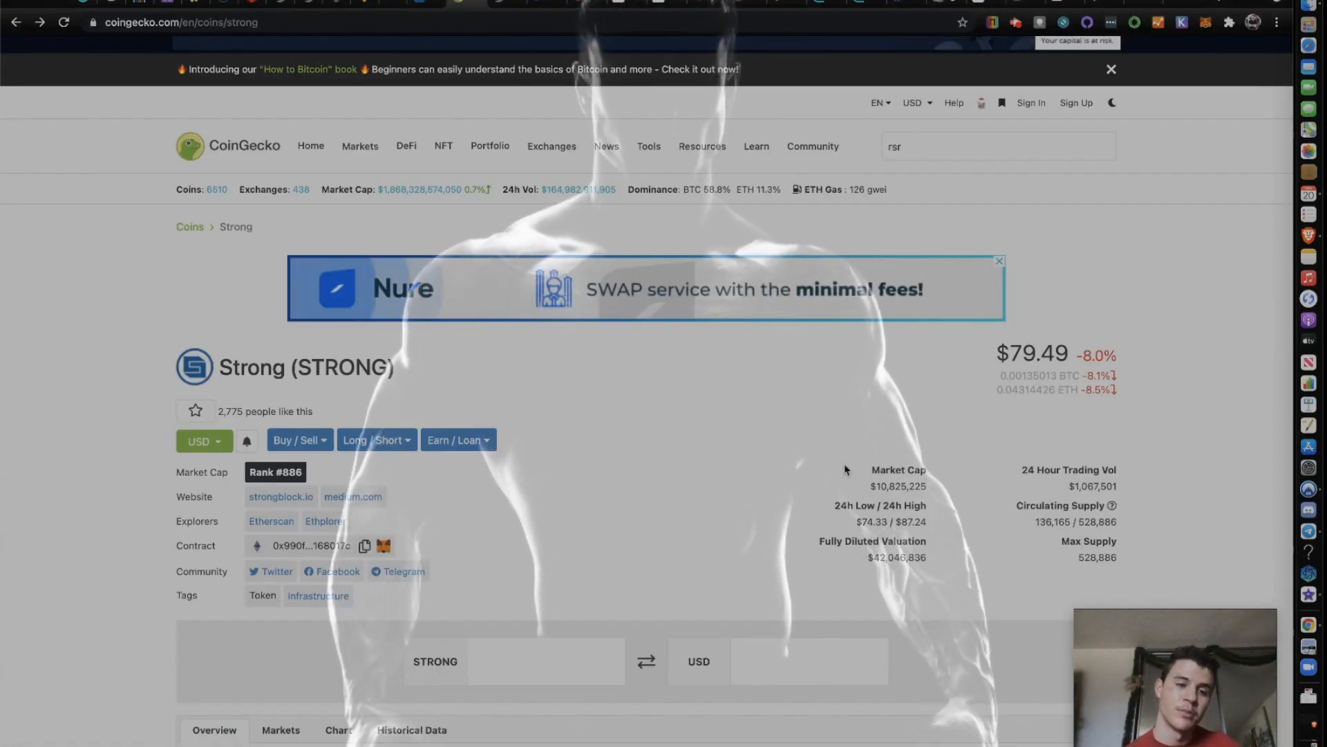
Show Strong's Markets list with Uniswap (v2) STRONG/ETH leading at $77.00
scroll(down, 3)
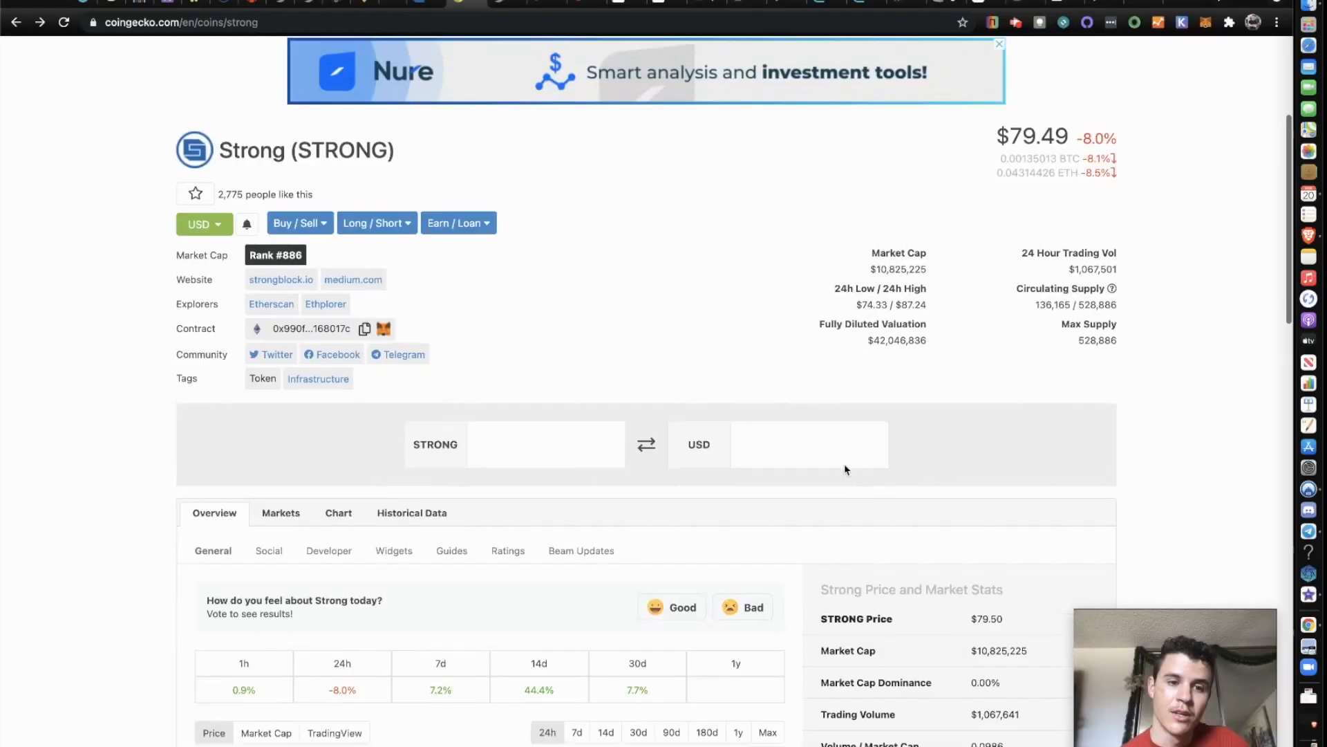
scroll(up, 3)
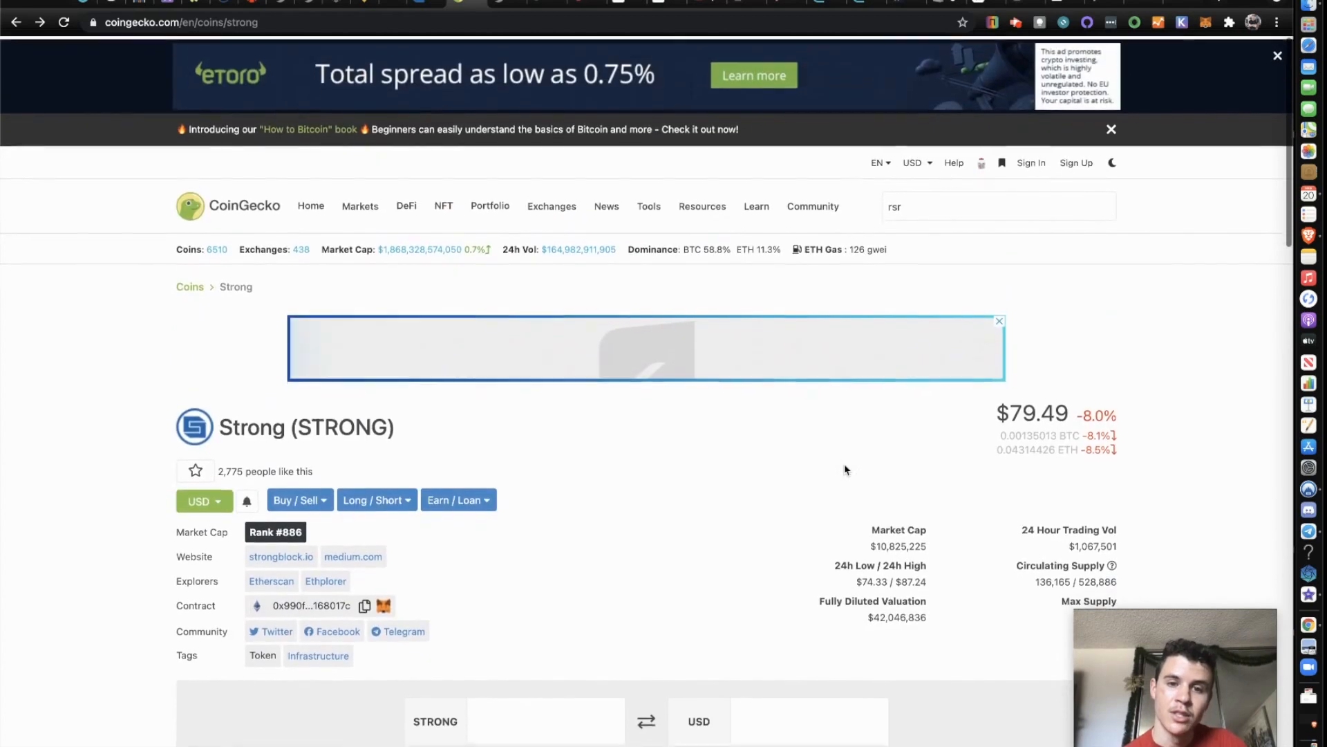
scroll(down, 3)
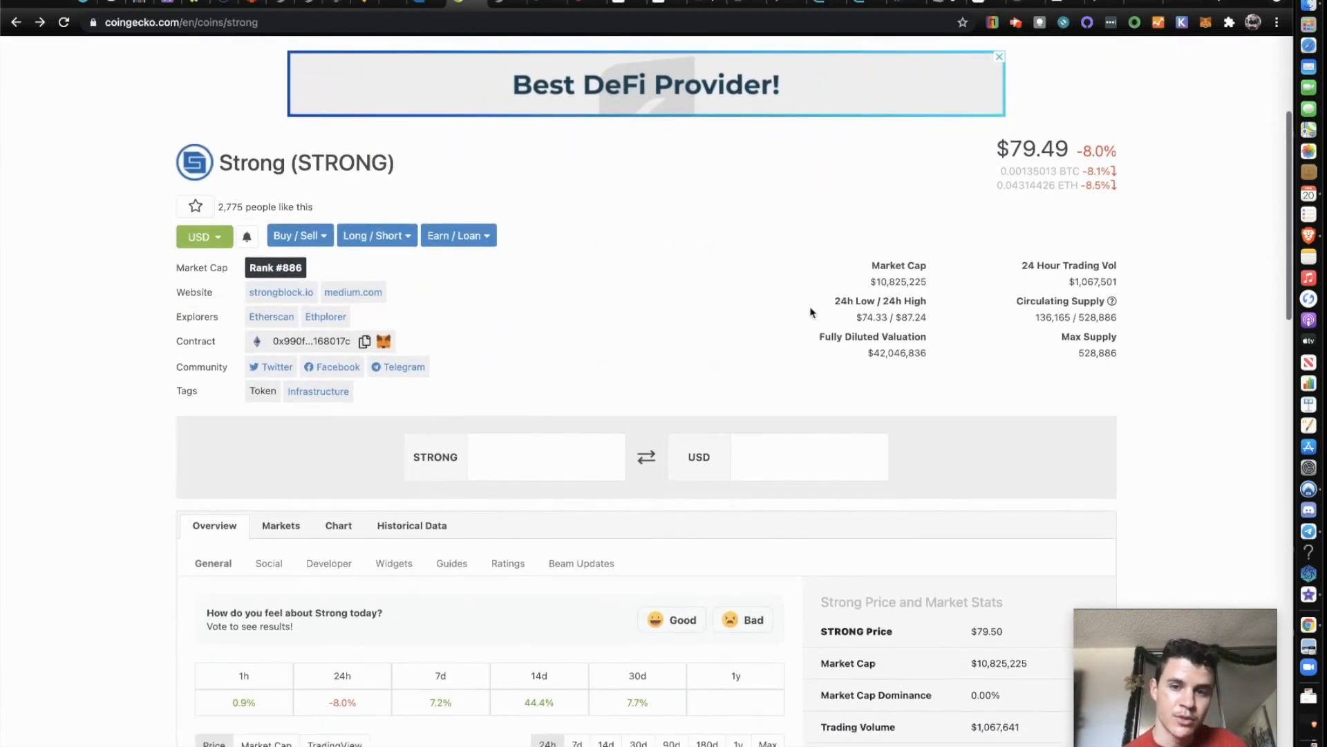
mouse_move(280, 526)
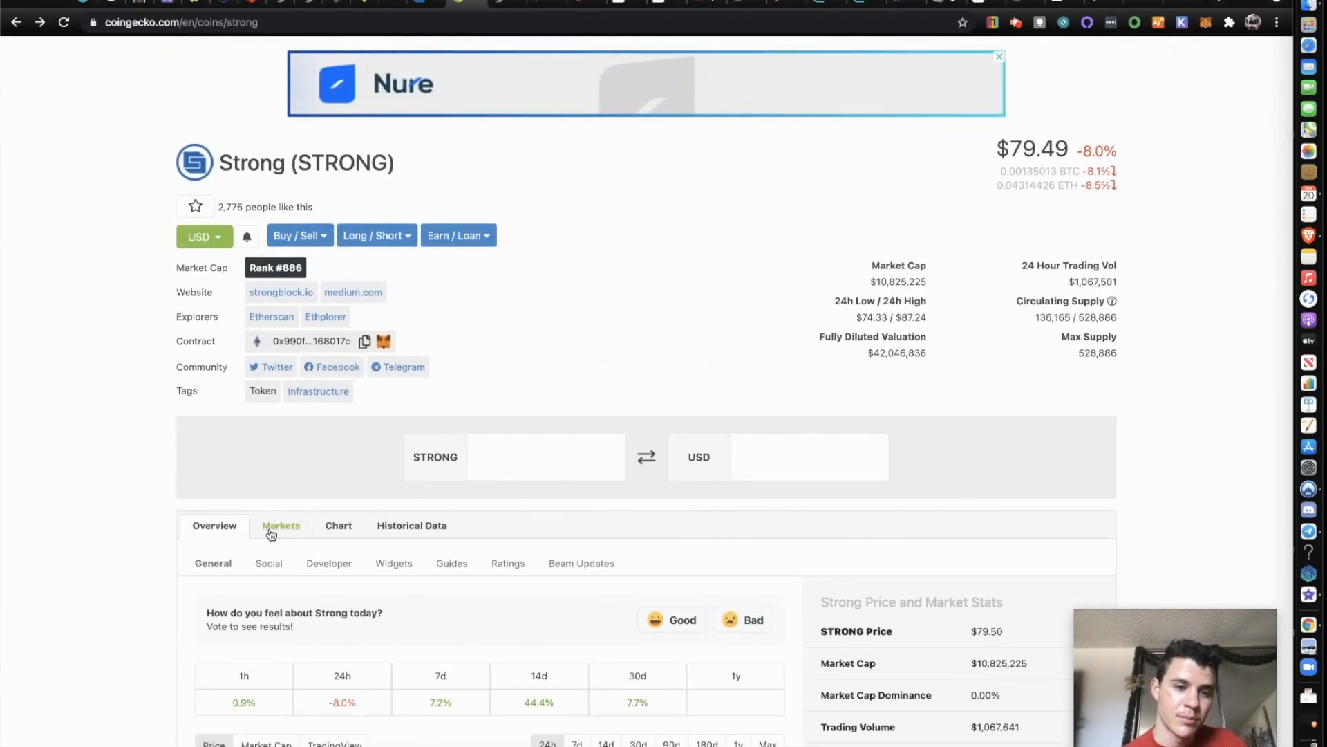
click(281, 525)
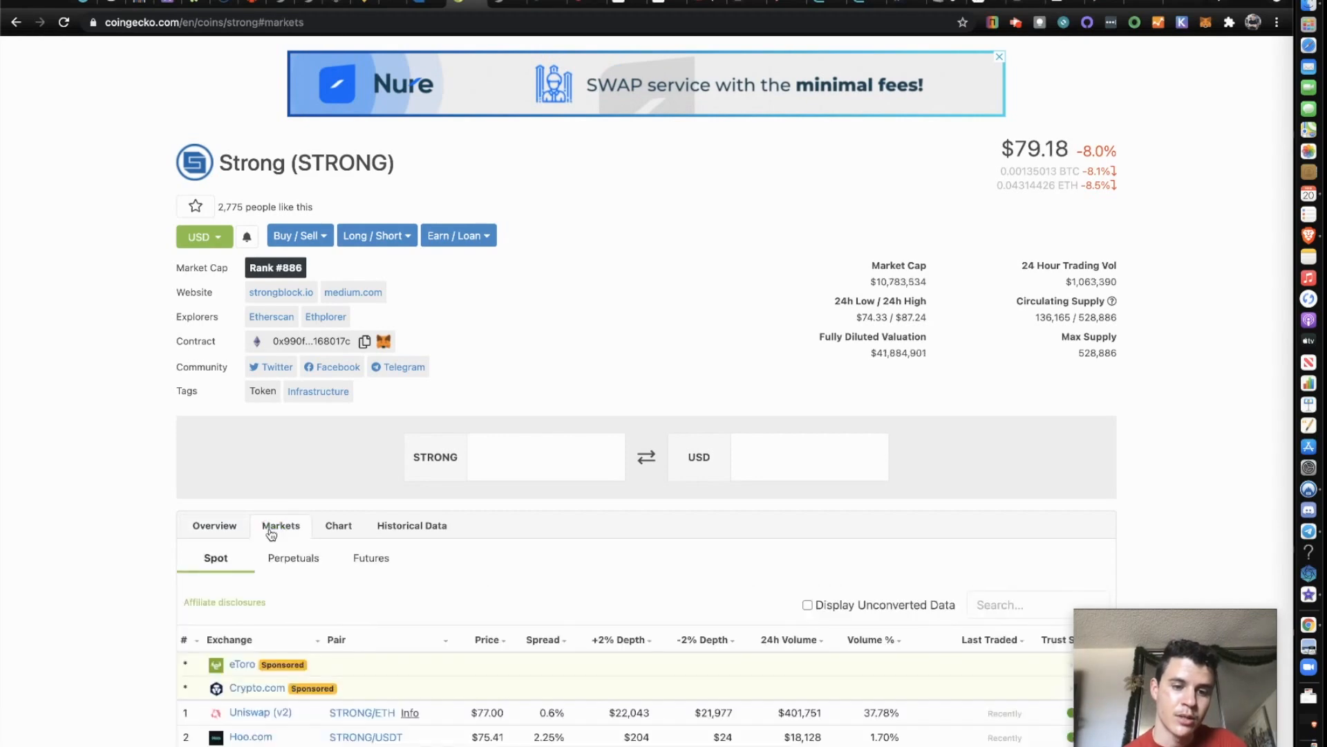
scroll(down, 3)
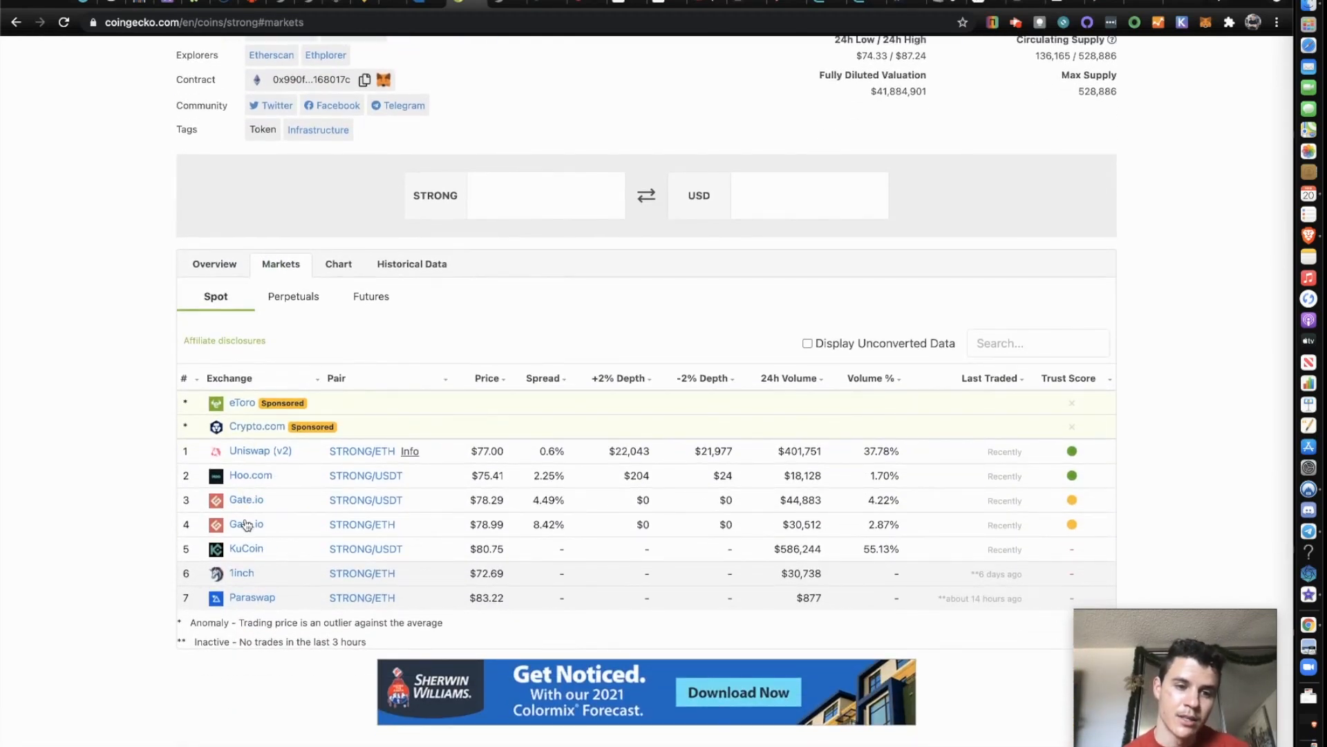
mouse_move(246, 507)
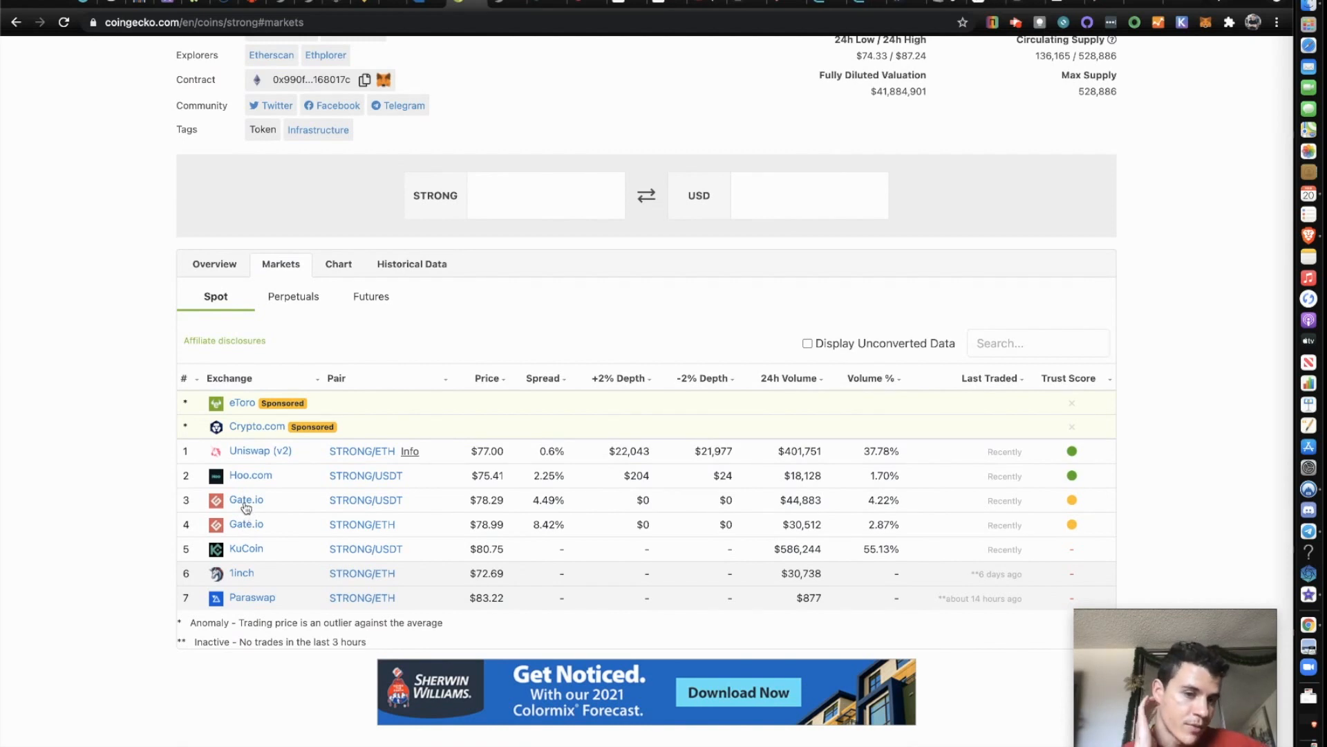
mouse_move(265, 457)
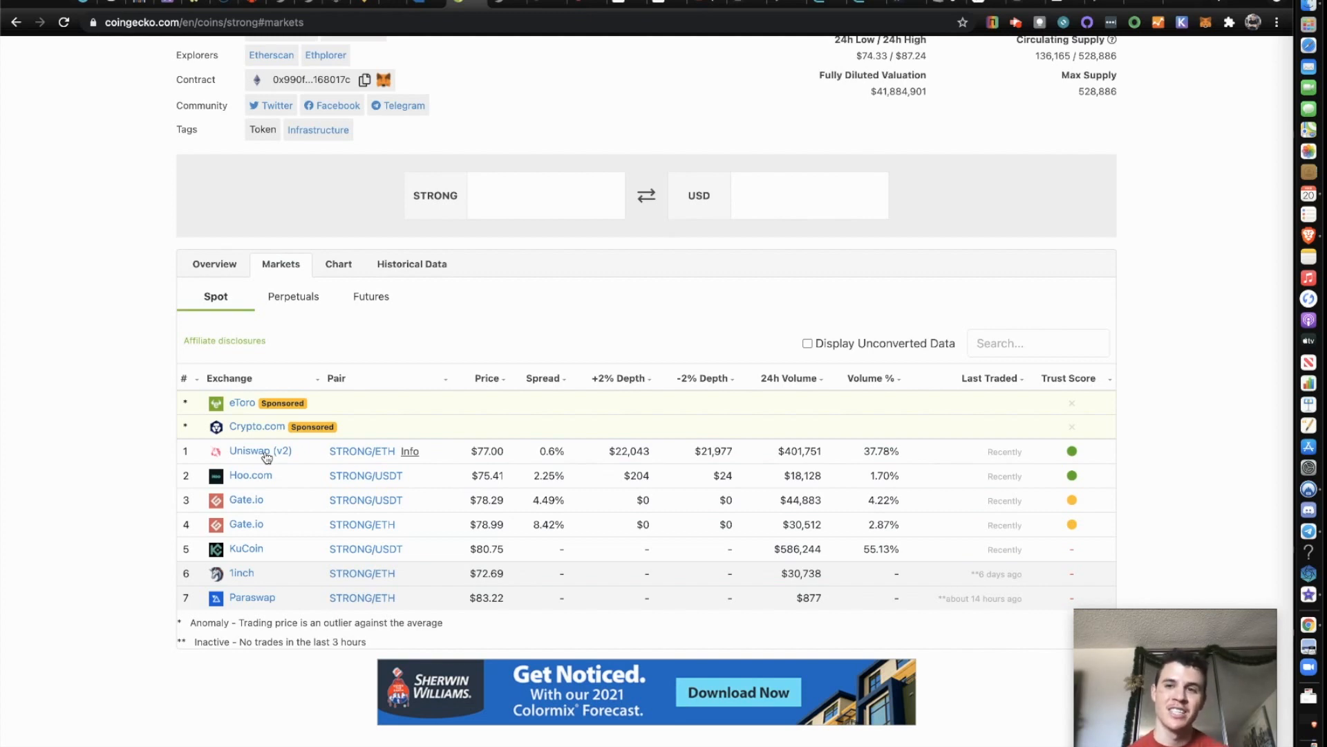
mouse_move(583, 311)
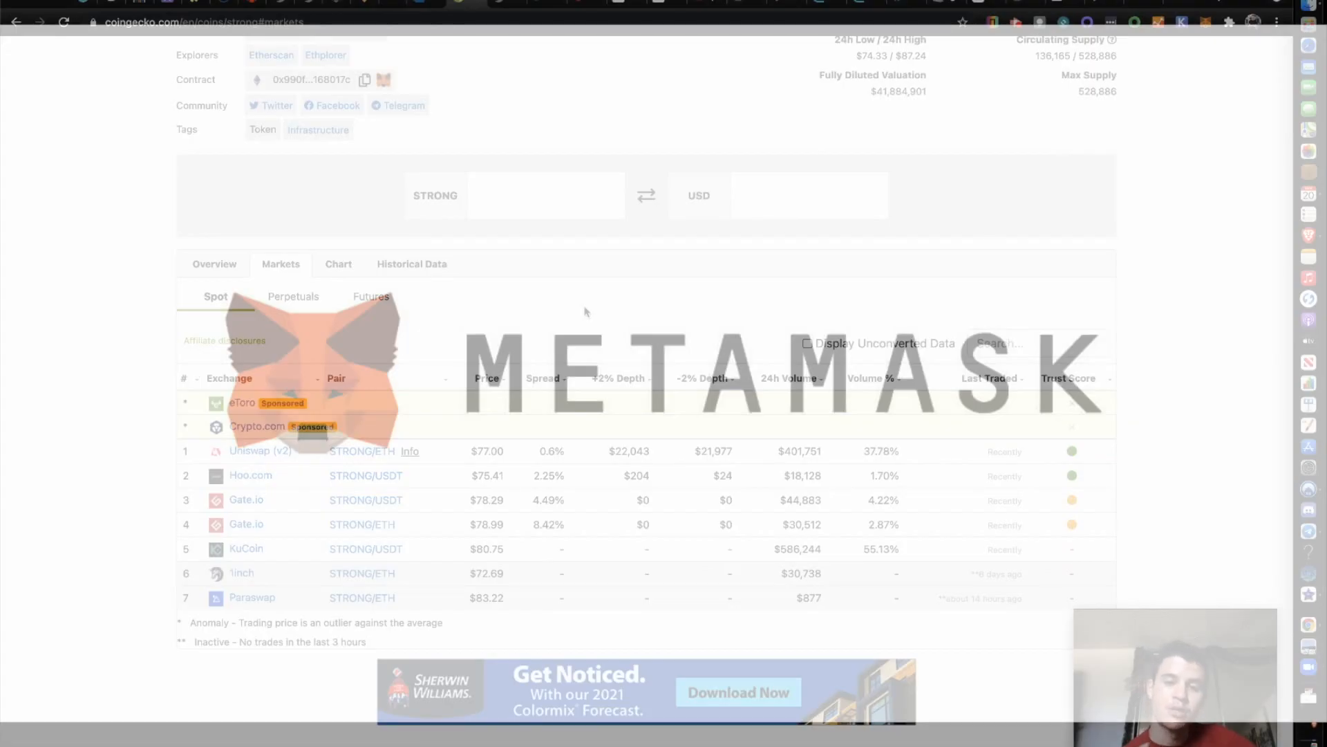
Return to the page top and switch to the Etherscan Strong token tab showing 2,487 holders
scroll(up, 3)
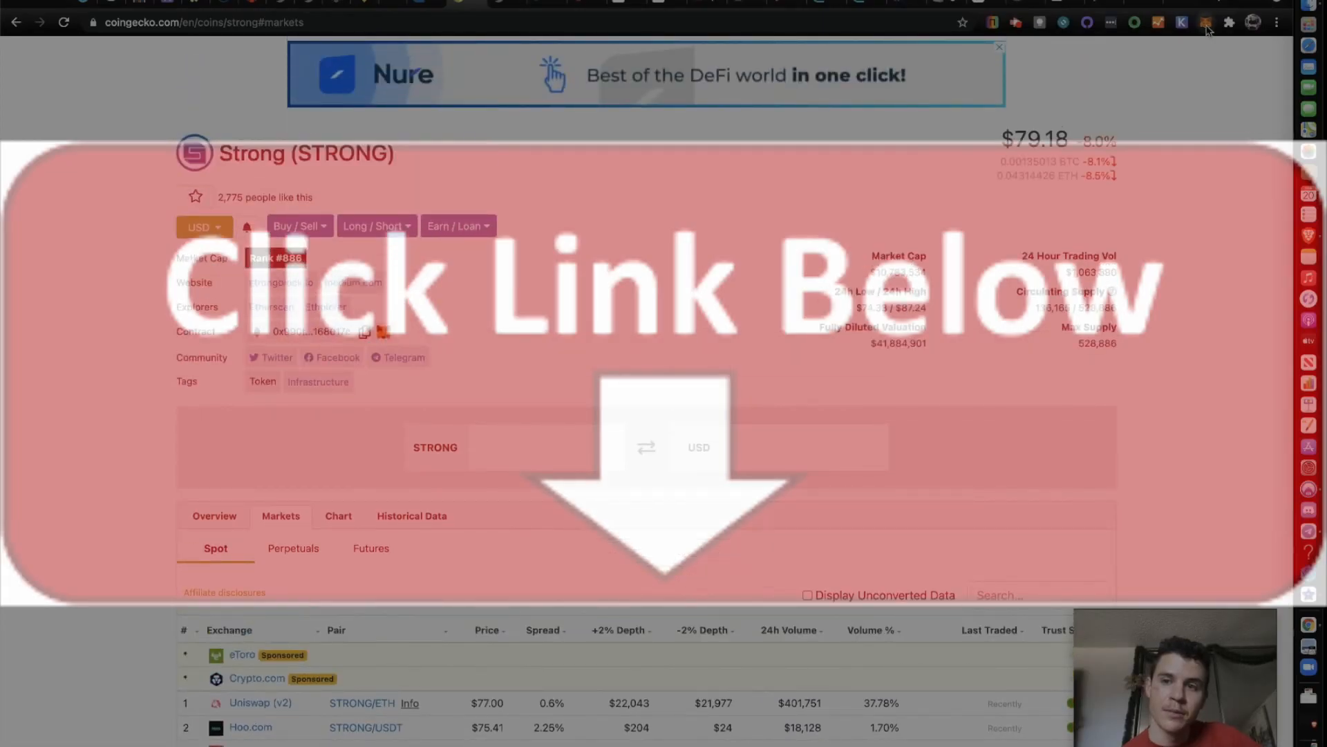
click(1205, 22)
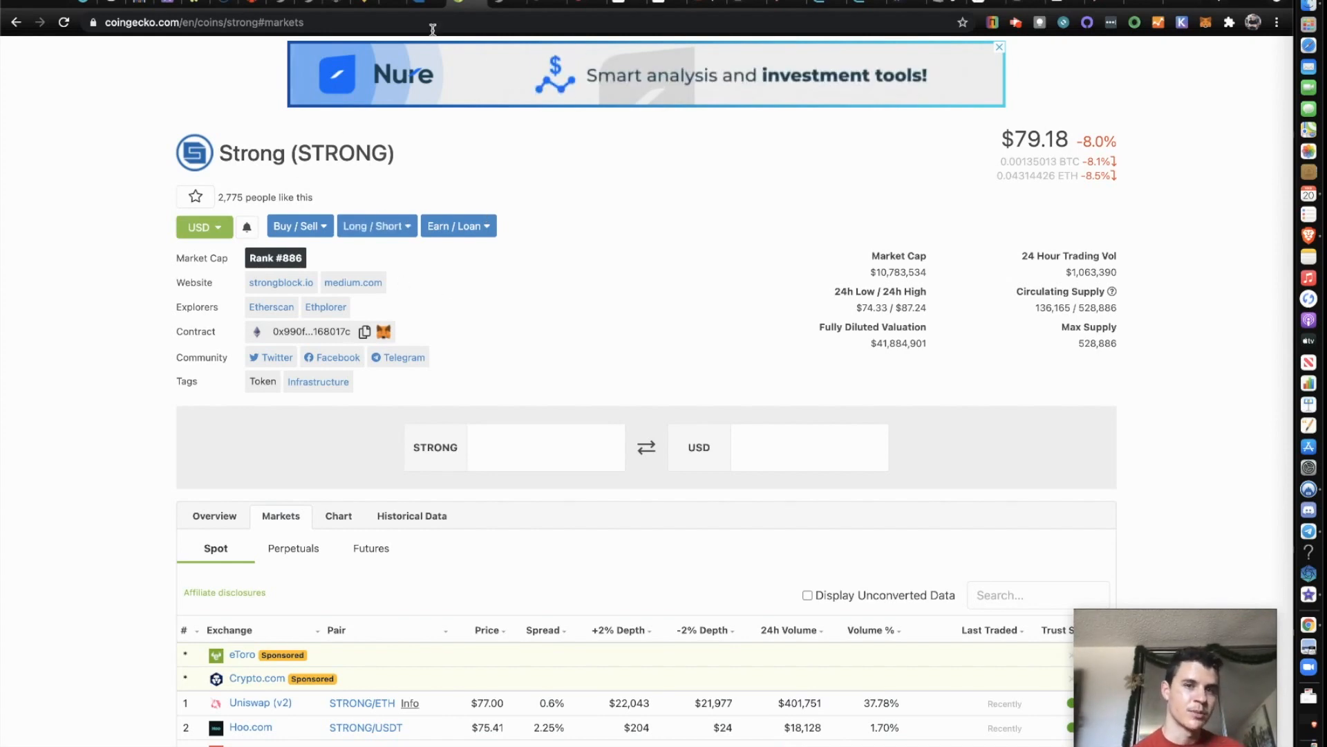
click(281, 282)
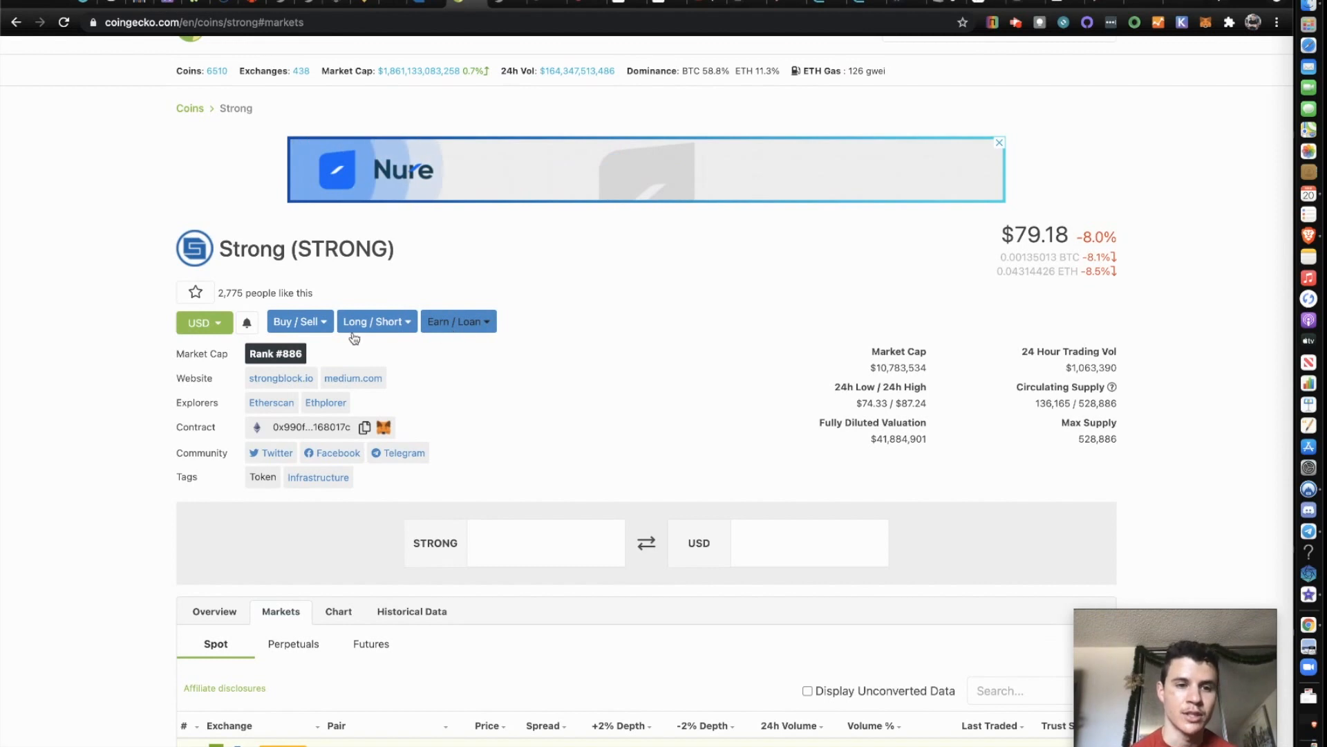
click(281, 378)
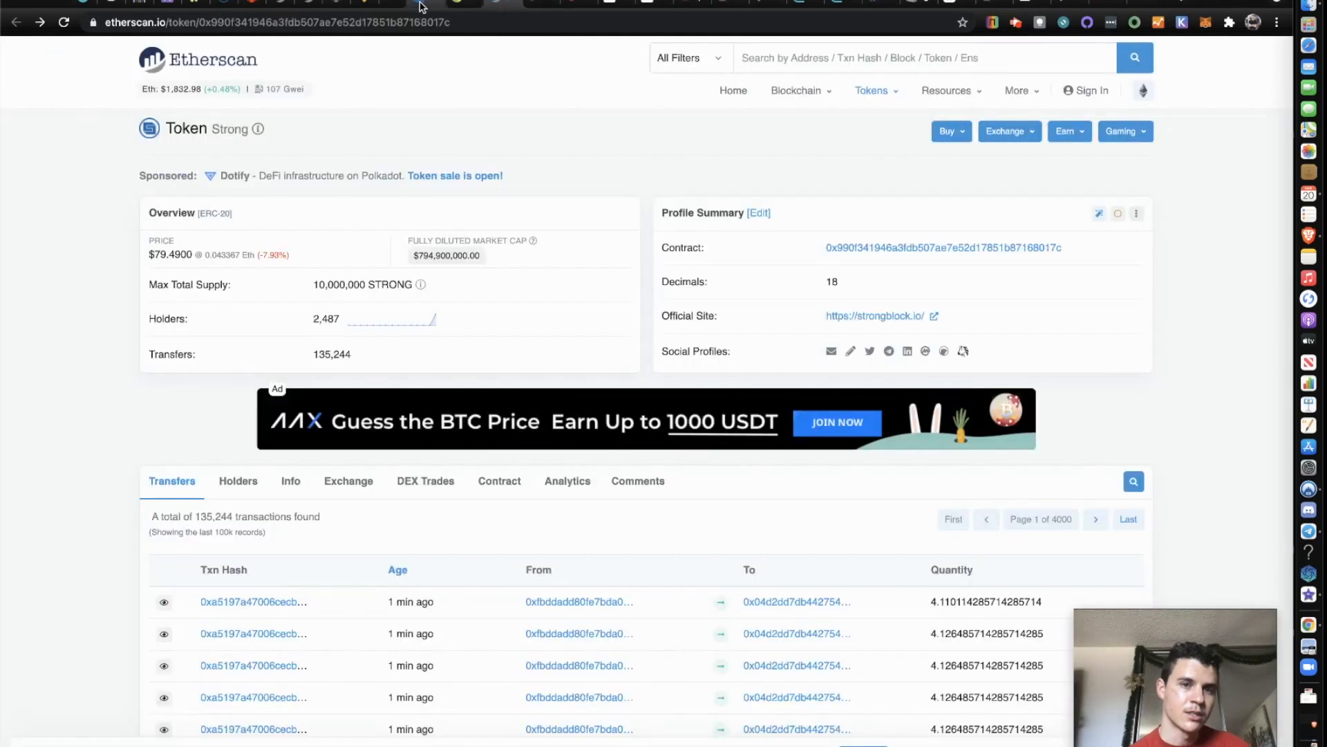
View the StrongBlock Rewards for Nodes homepage, then return to the CoinGecko Strong page
click(874, 316)
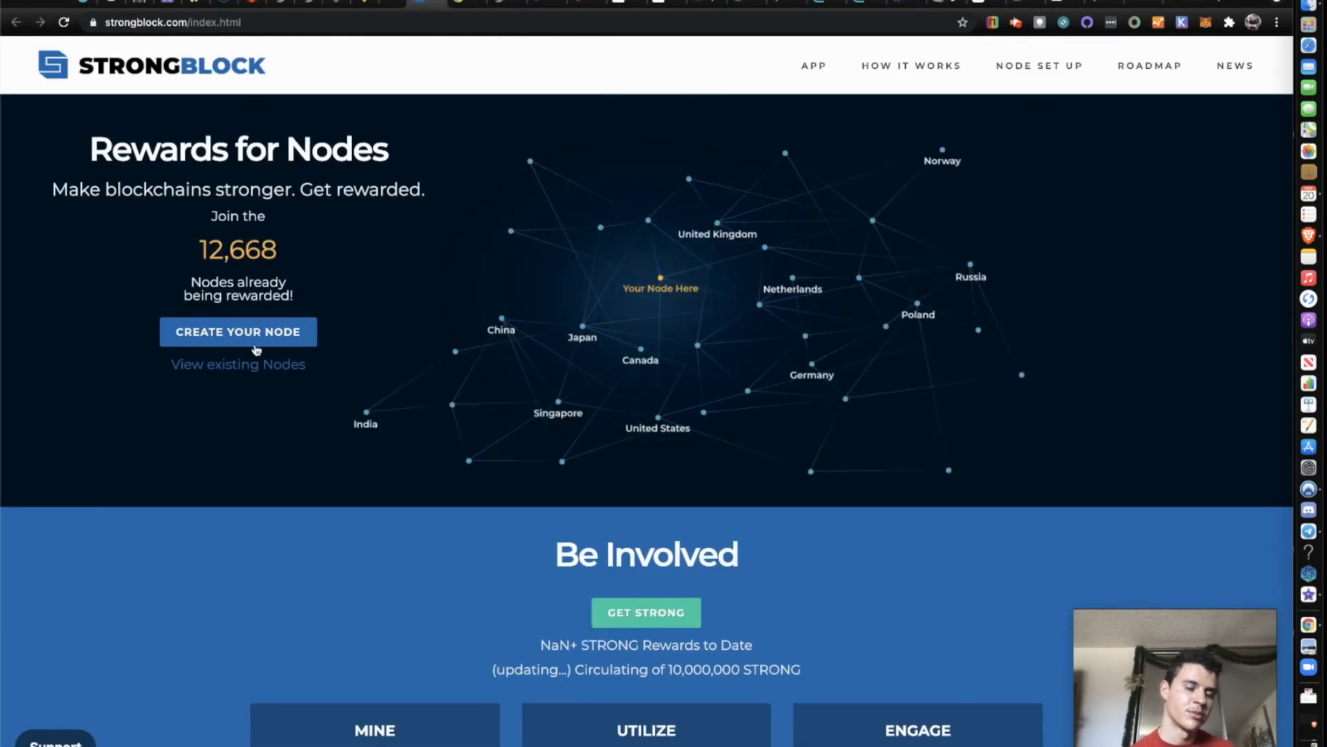
mouse_move(451, 53)
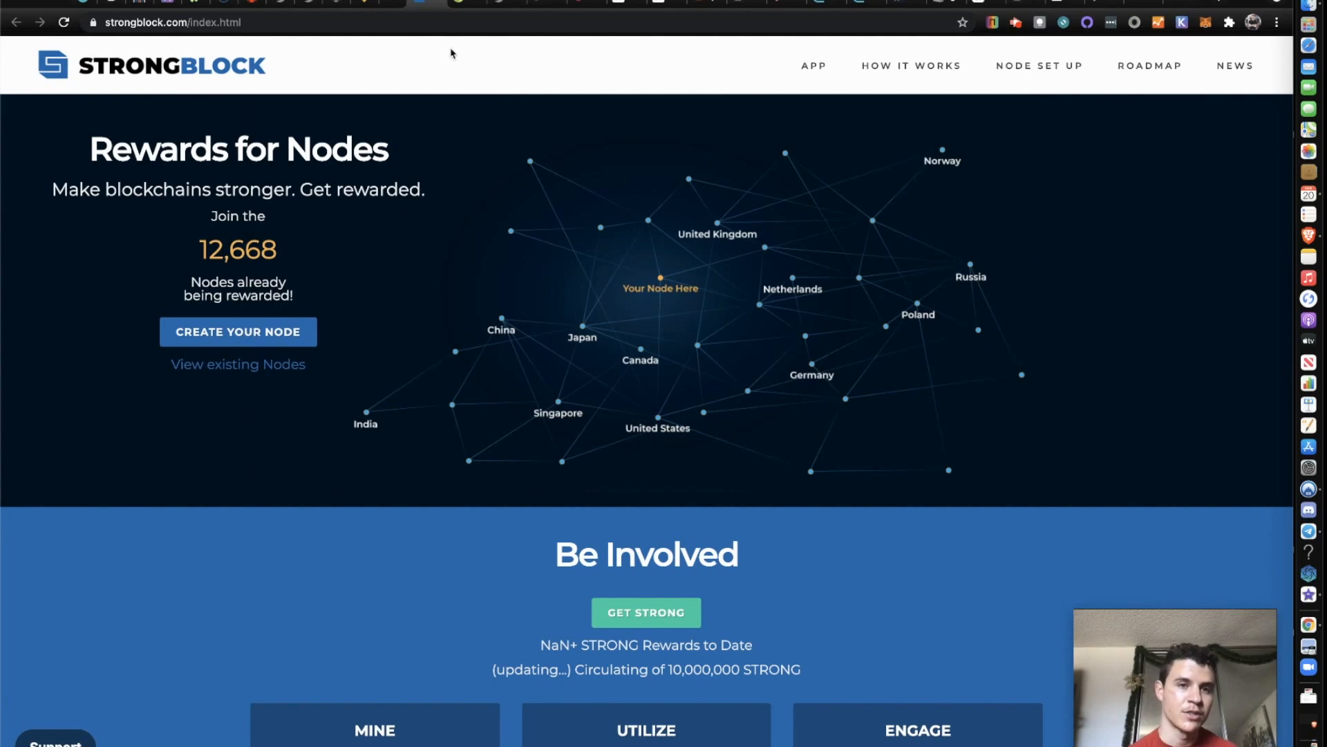
click(463, 4)
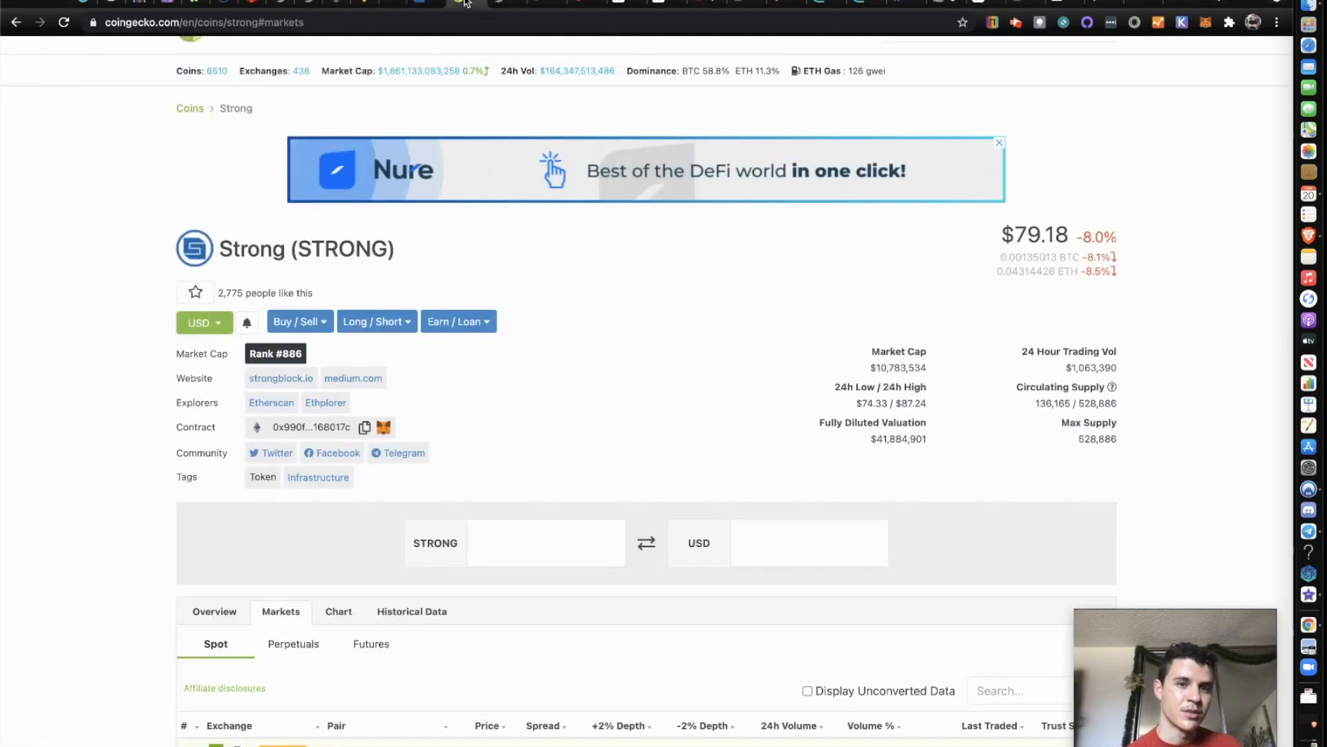
mouse_move(423, 6)
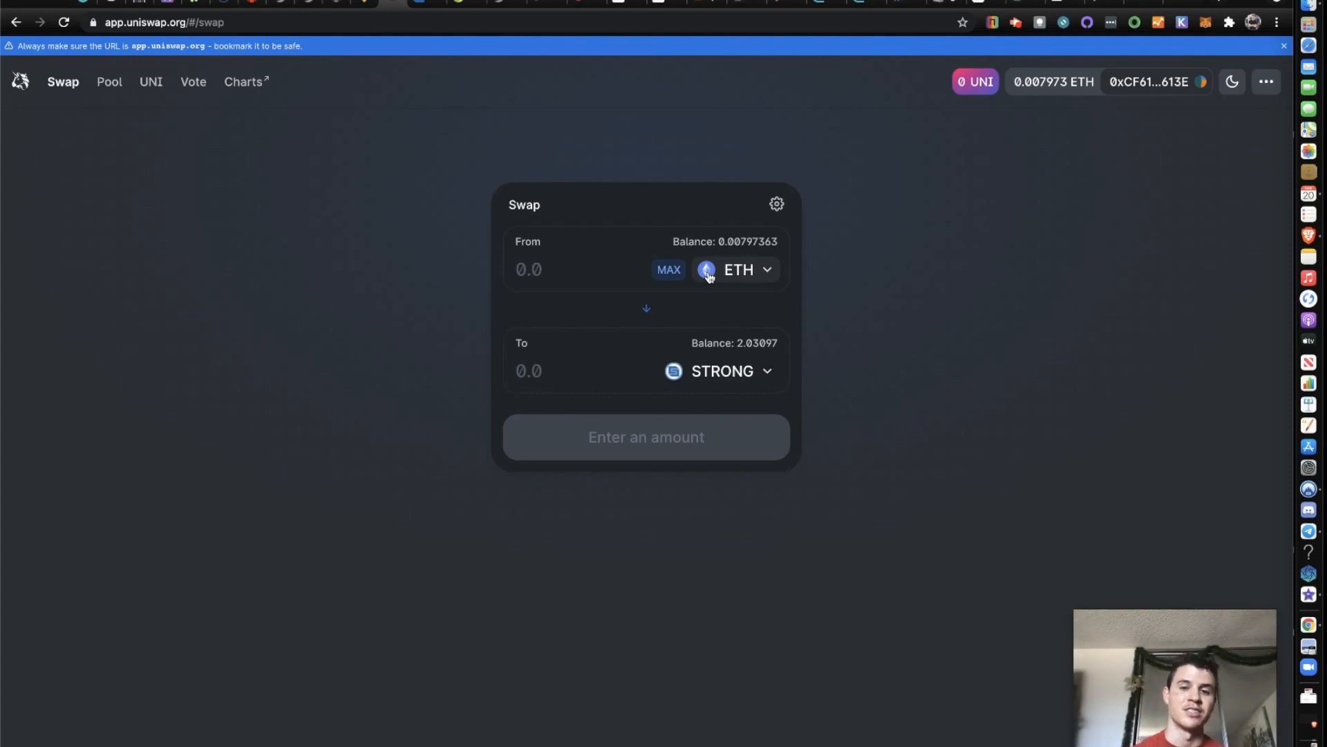
mouse_move(556, 115)
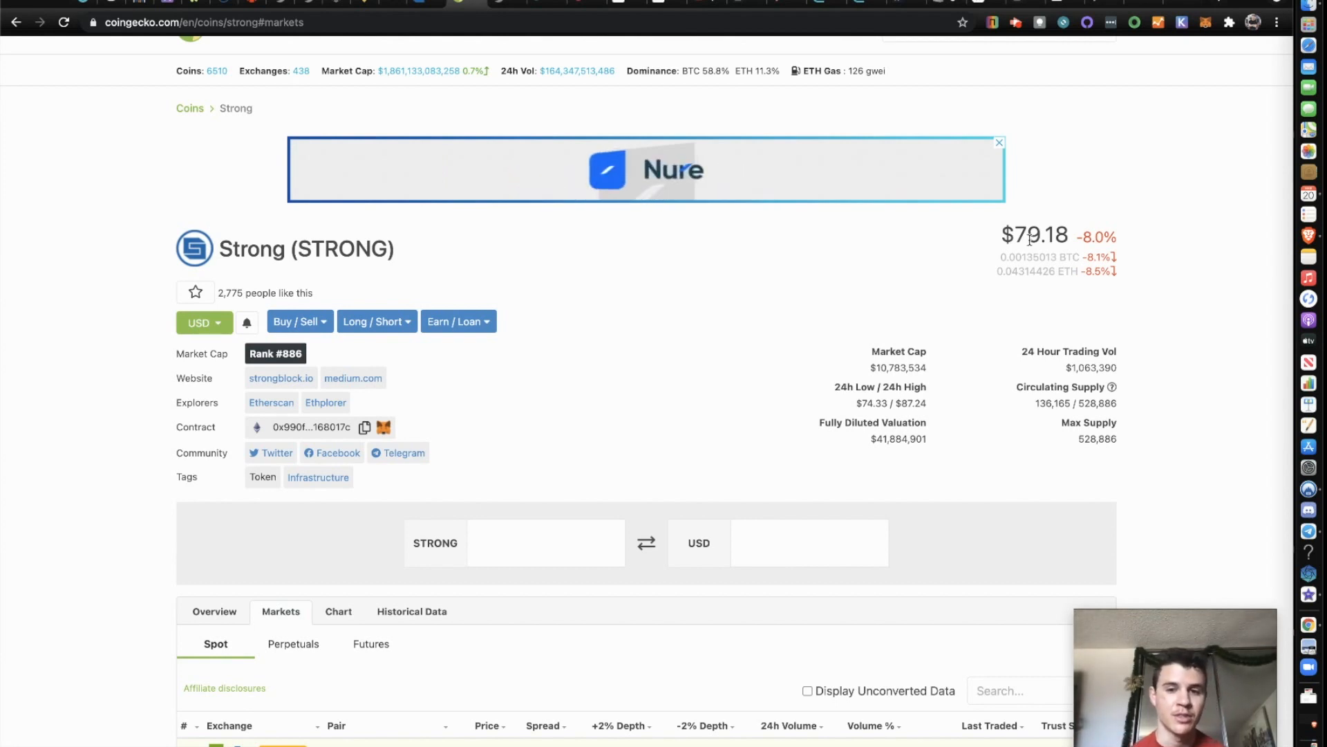
mouse_move(571, 291)
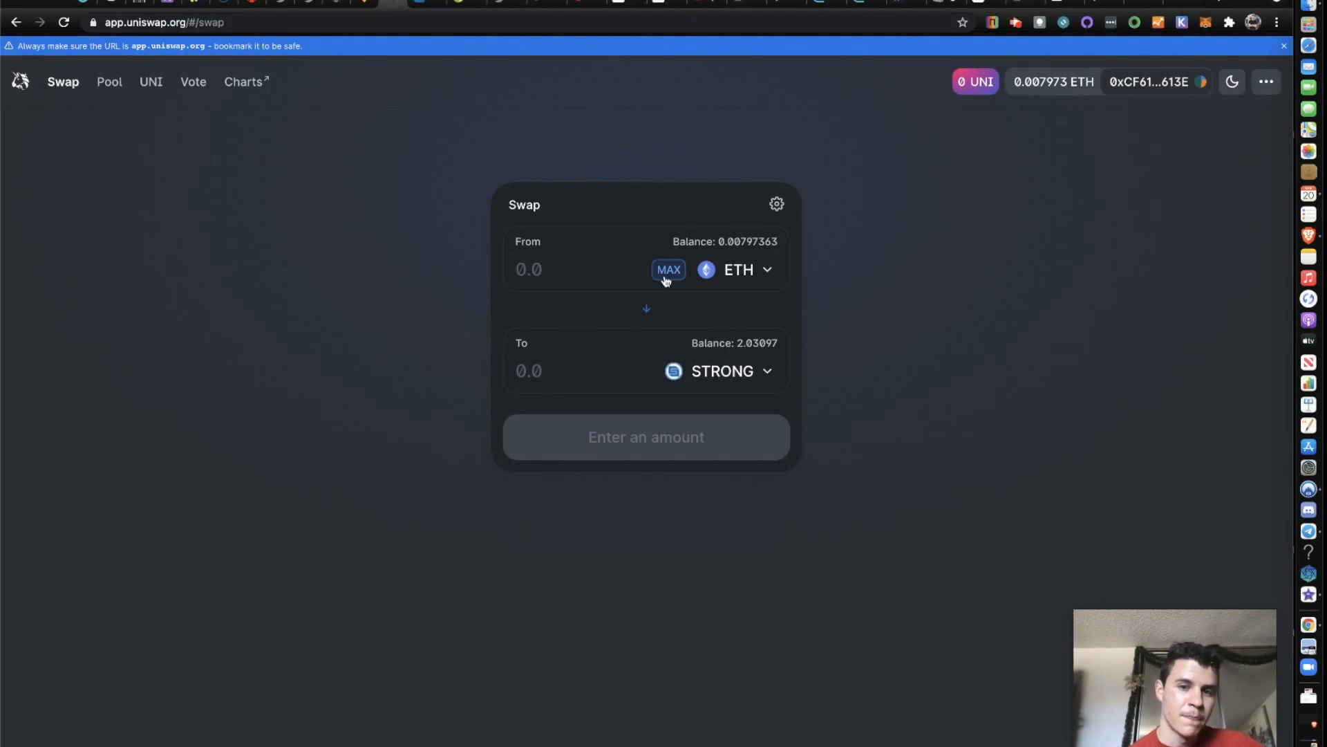
Enter .43 ETH in the Uniswap From field, quoting about 10.193 STRONG with insufficient balance
click(559, 269)
text(0)
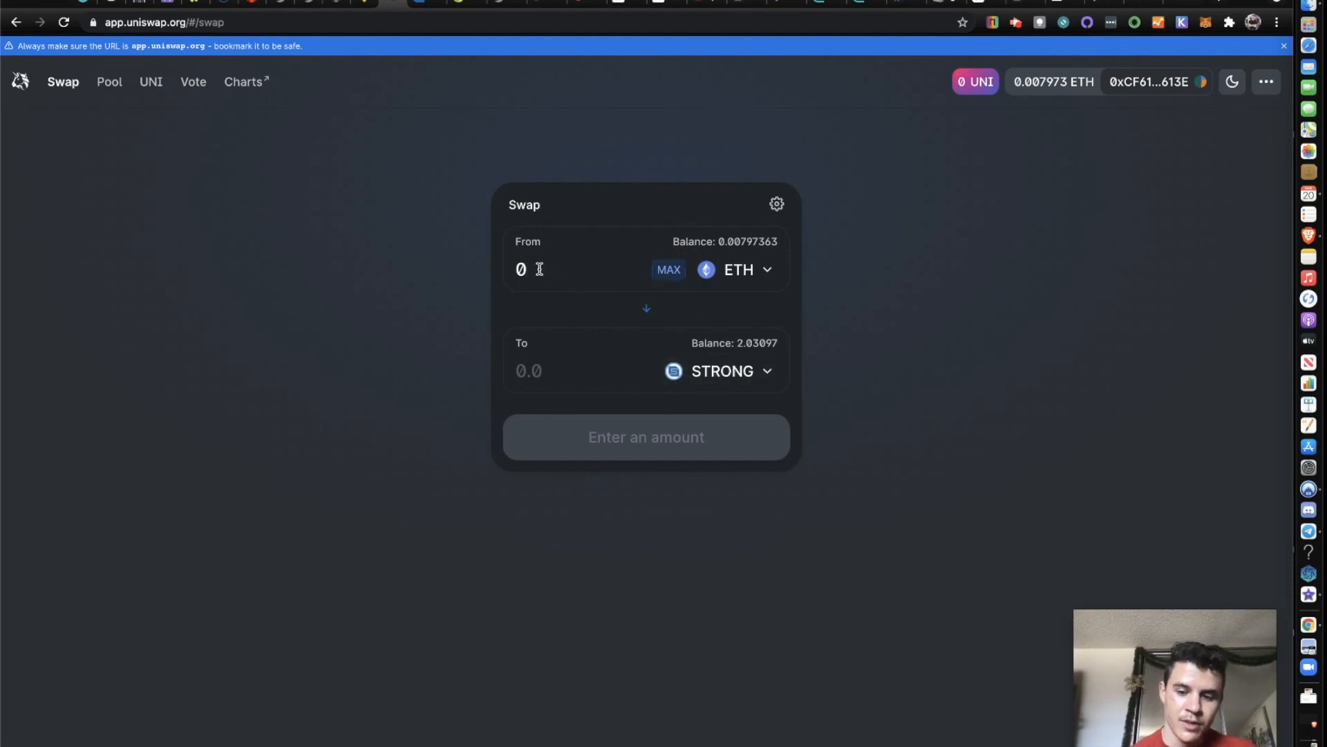
text(.5)
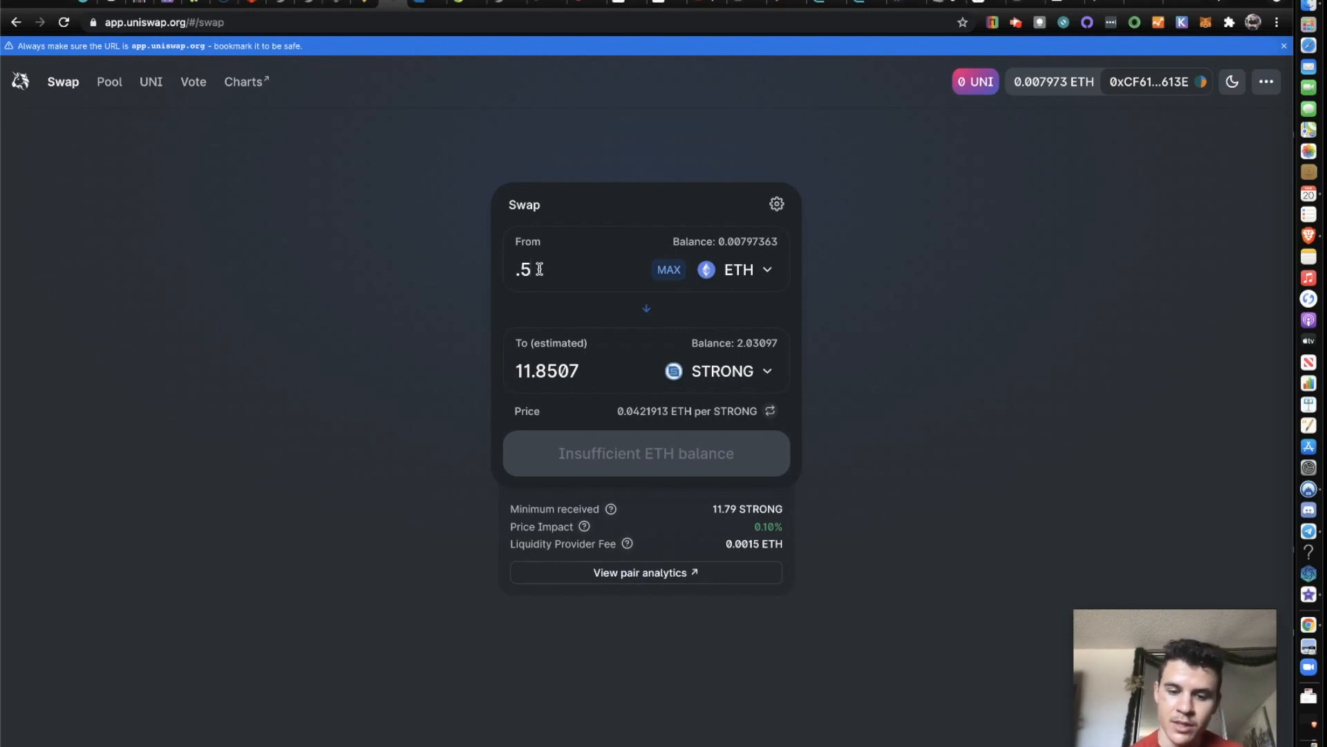
text(45)
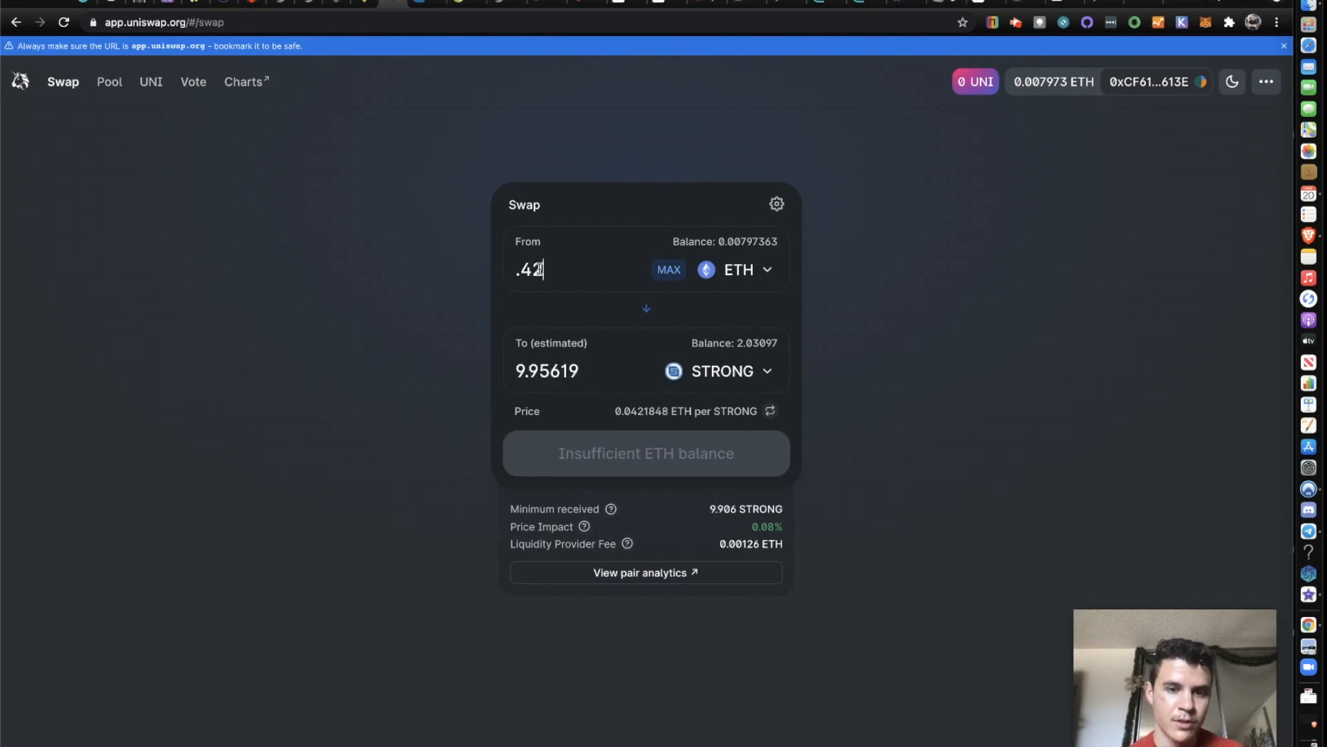
text(3)
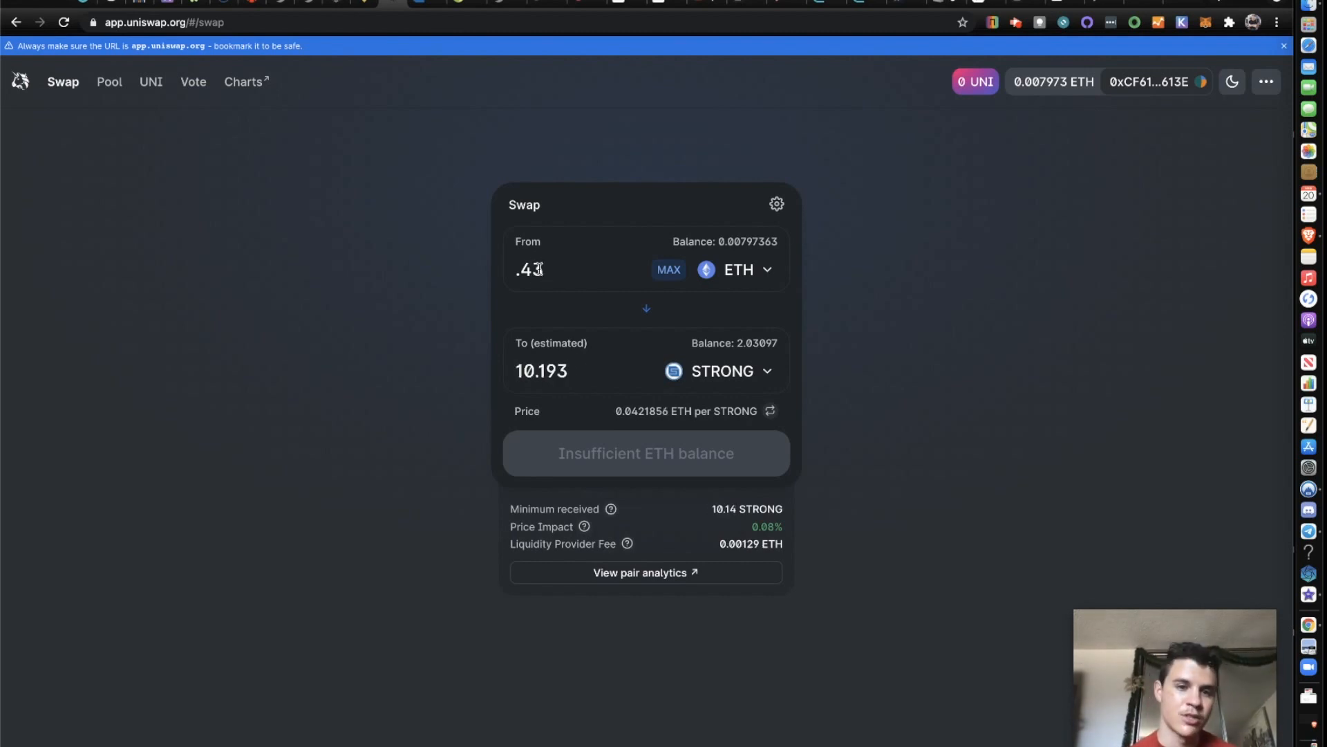
mouse_move(500, 401)
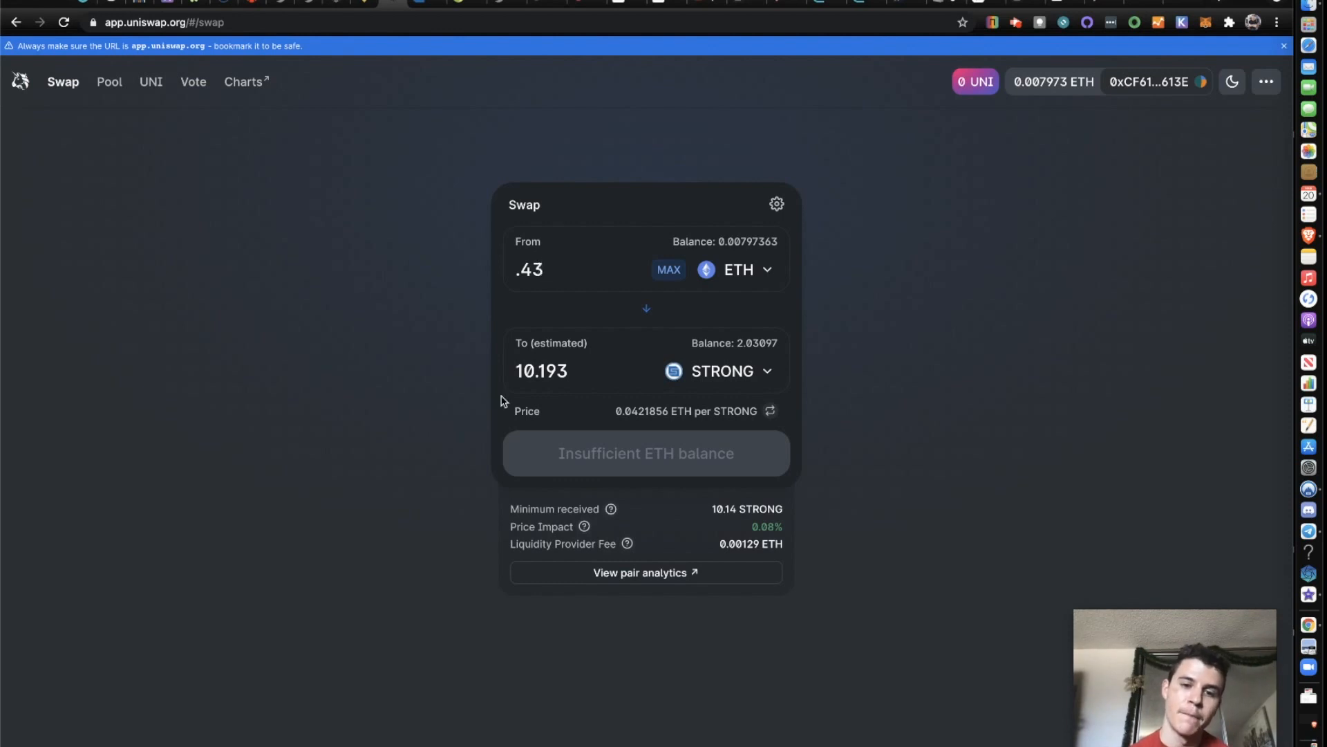
mouse_move(640, 444)
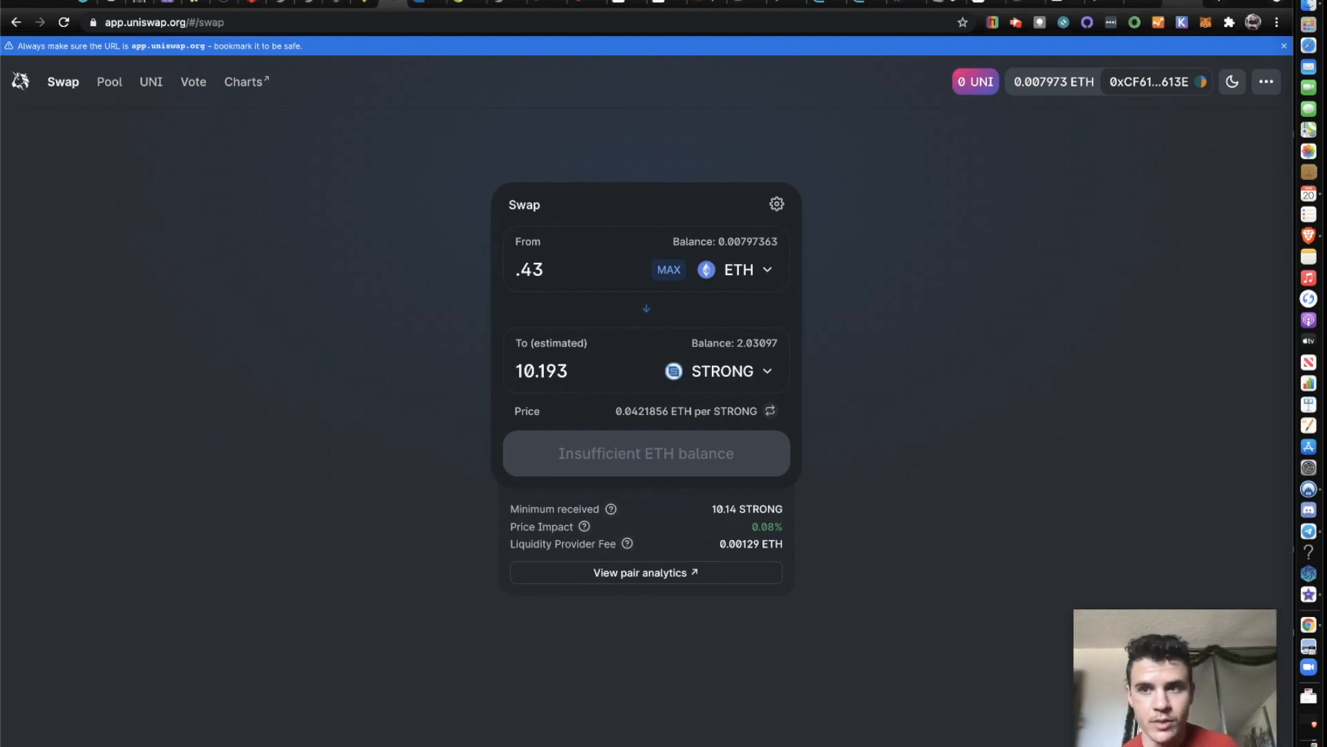
Check the MetaMask wallet's assets: 0.008 ETH and about 2.031 STRONG worth $160.61
click(1206, 23)
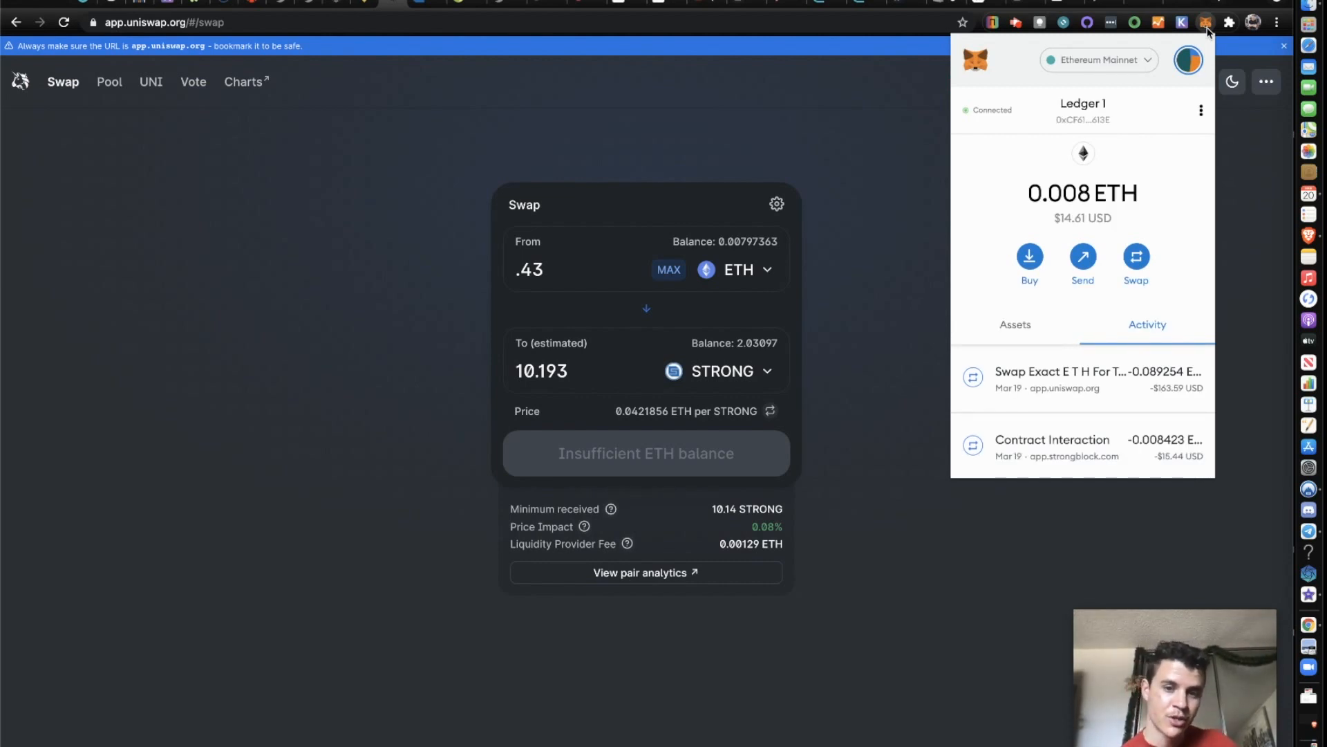
mouse_move(1004, 331)
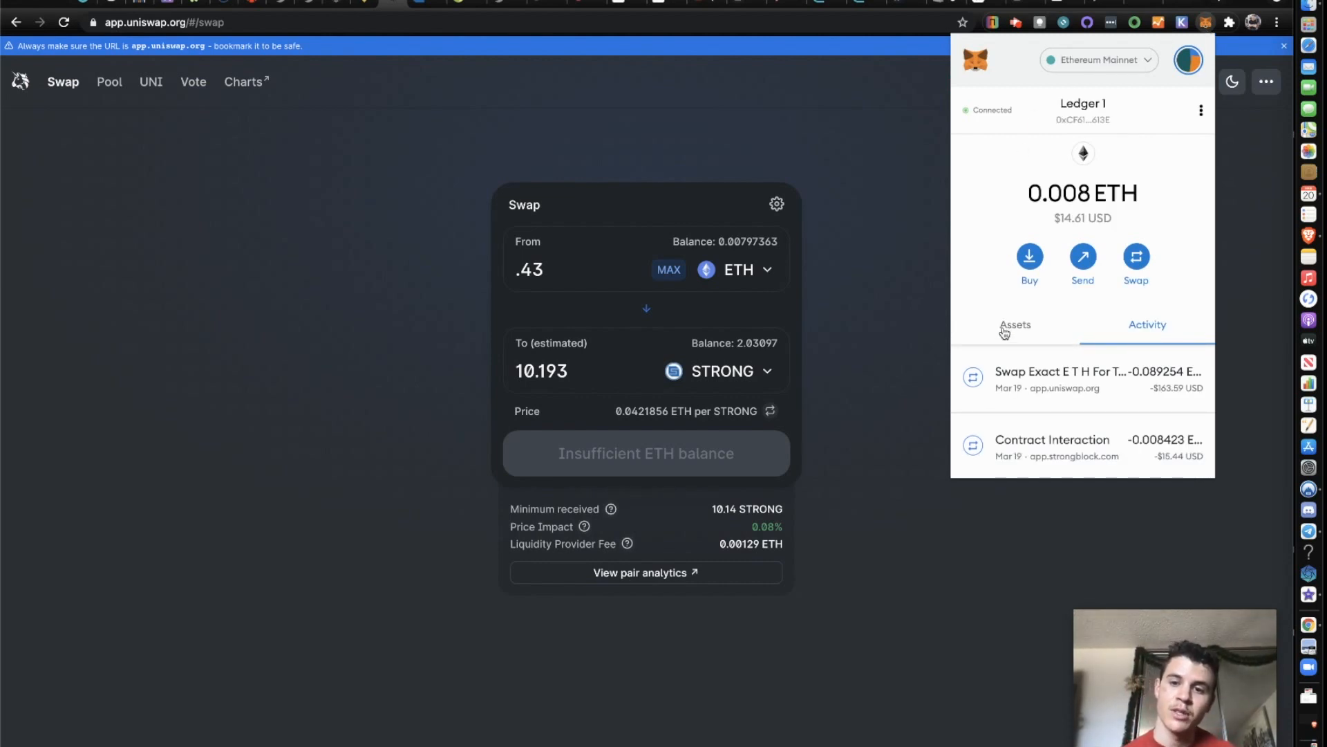
click(1015, 323)
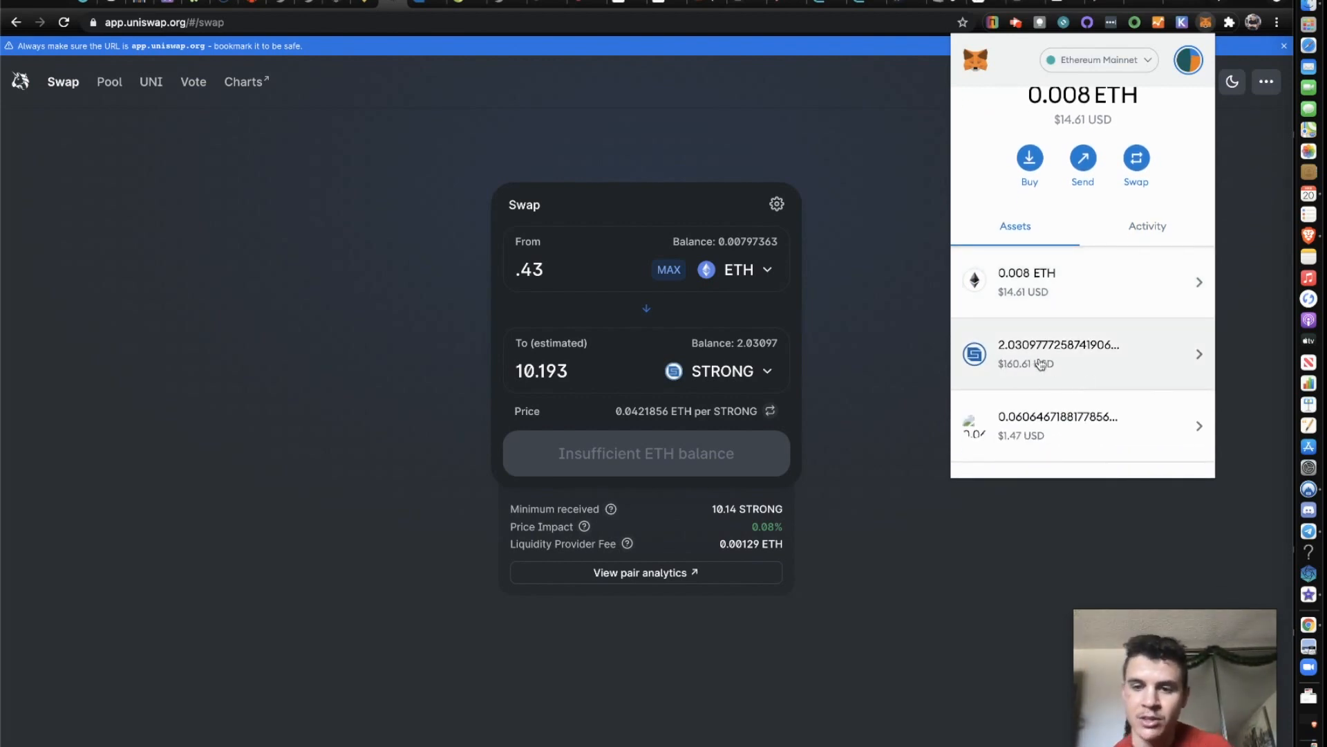
mouse_move(1038, 364)
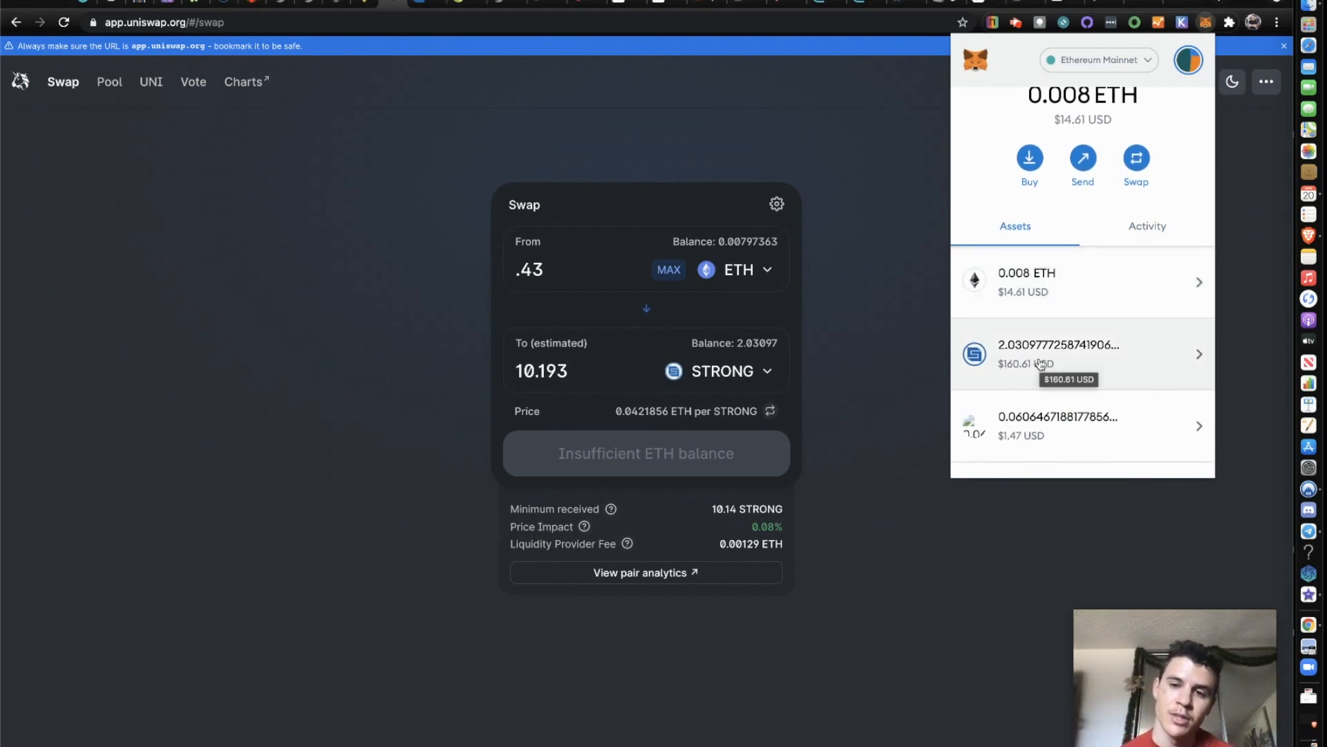
mouse_move(936, 372)
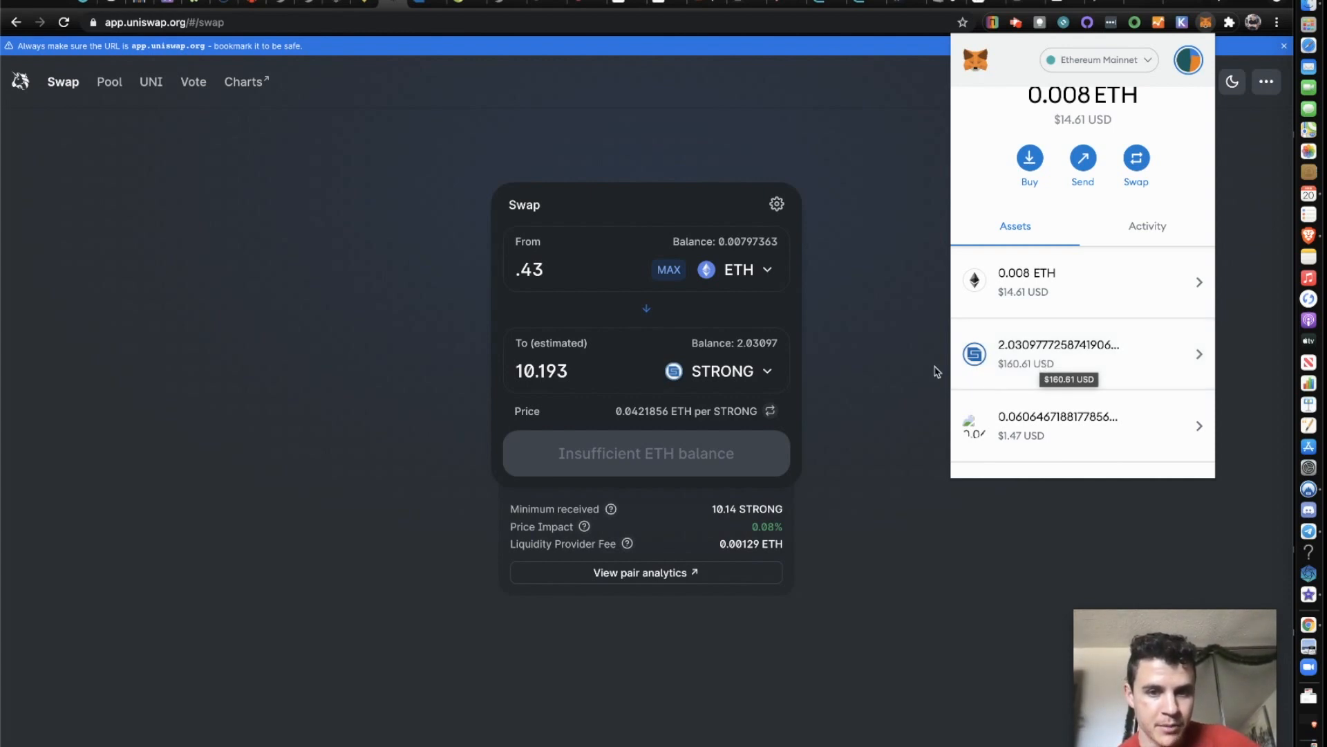
mouse_move(865, 379)
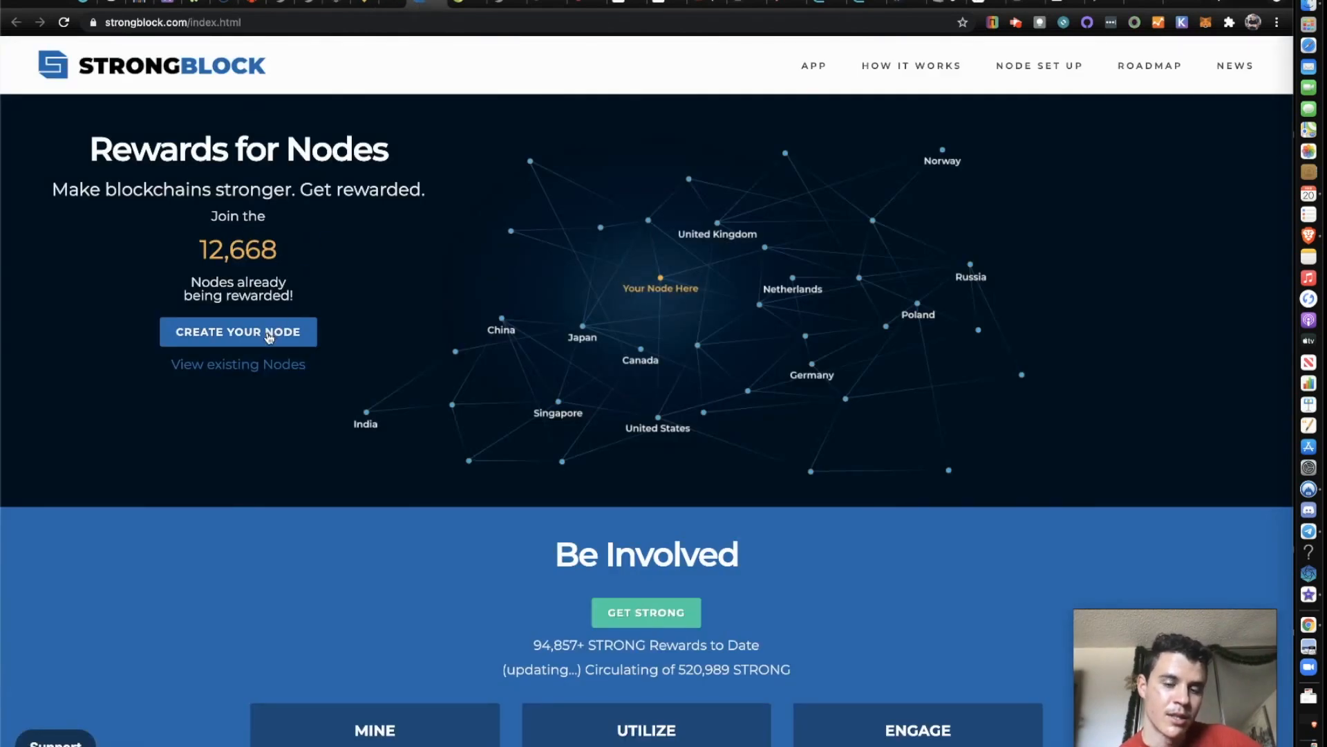
Launch StrongBlock's Create Your Node form with empty name and description fields
click(238, 330)
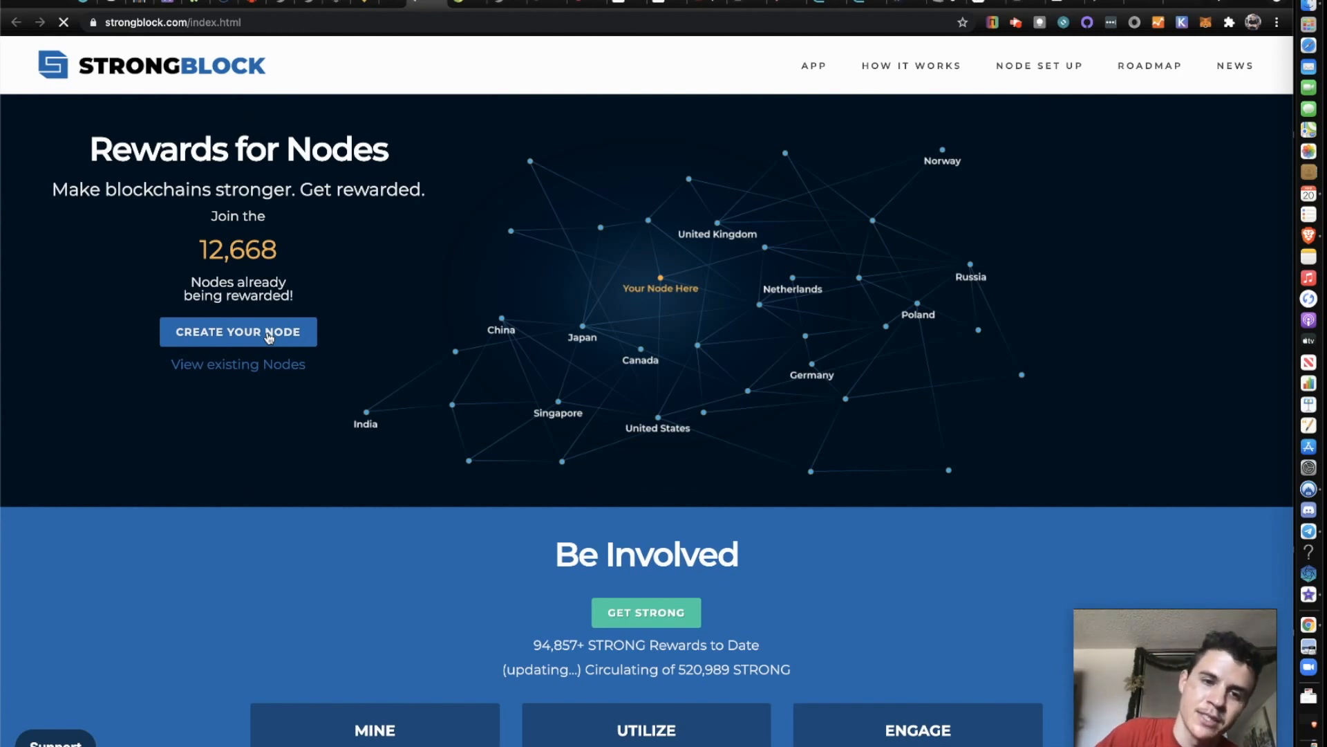
click(238, 330)
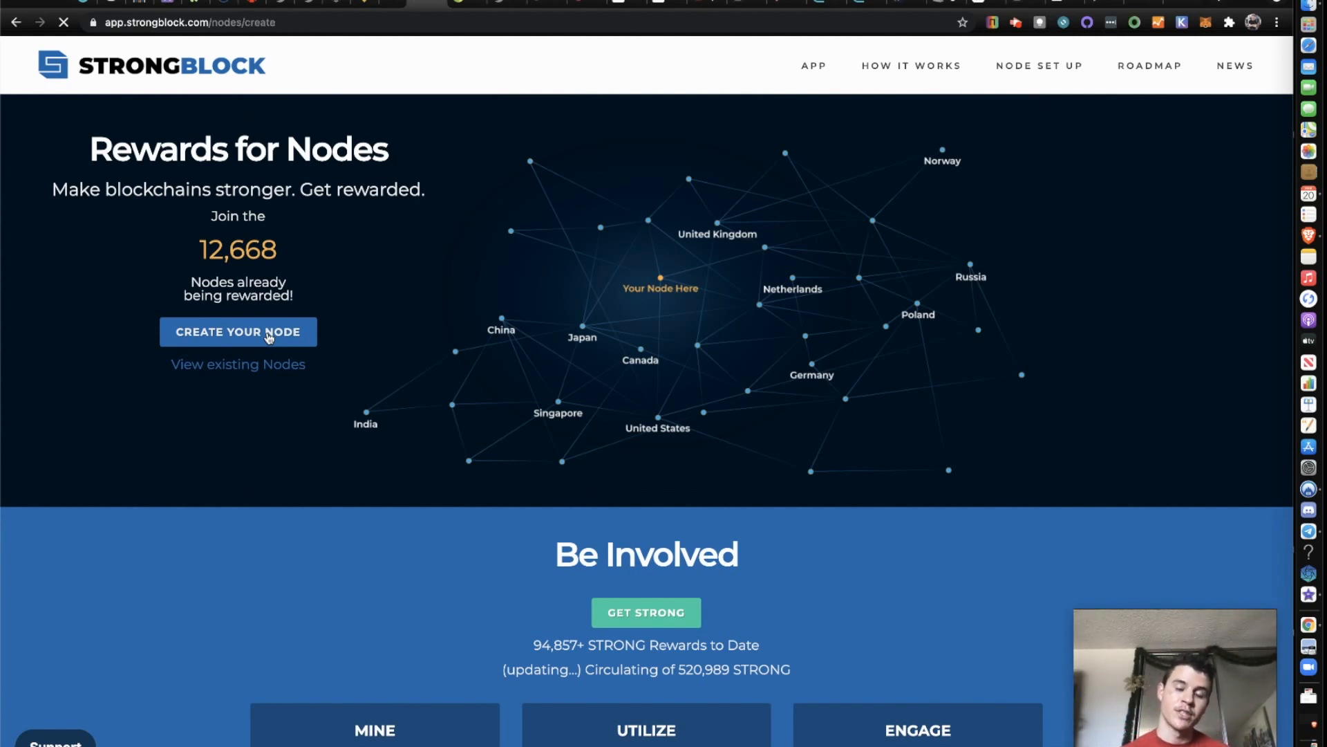
click(238, 331)
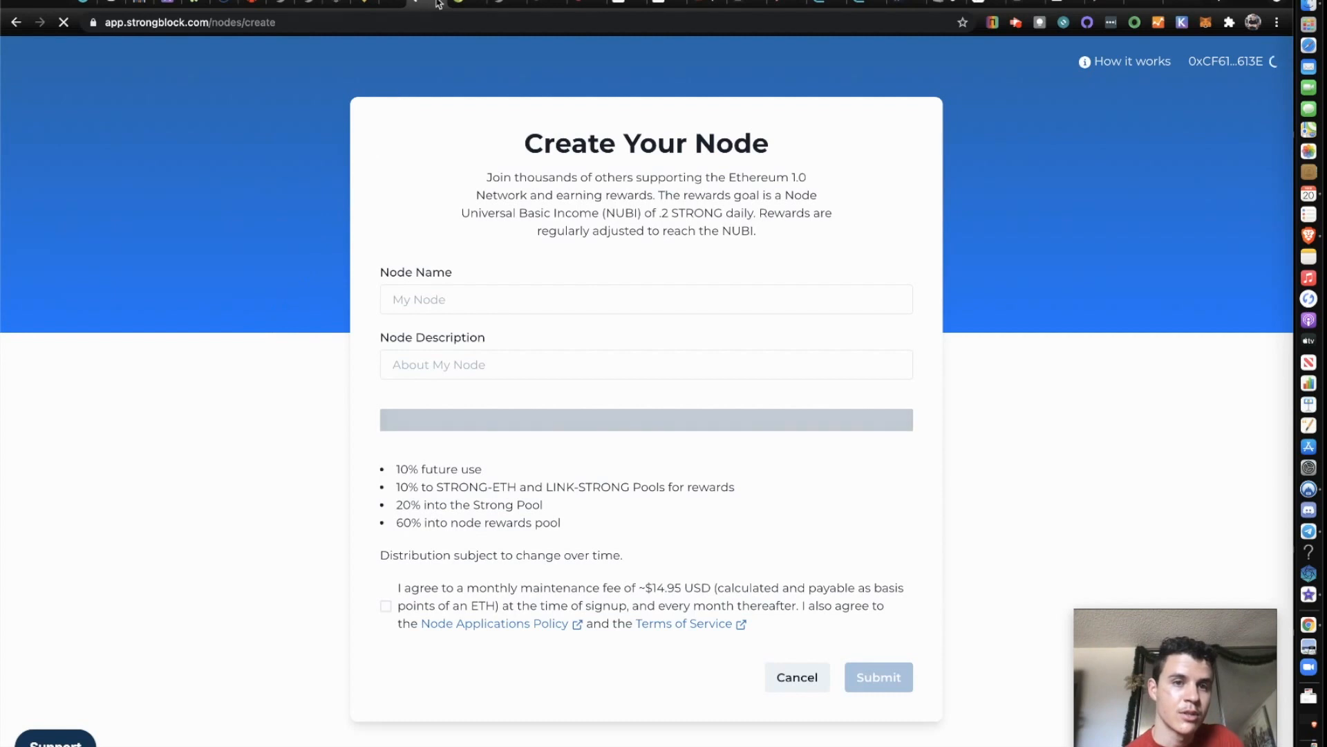
mouse_move(544, 4)
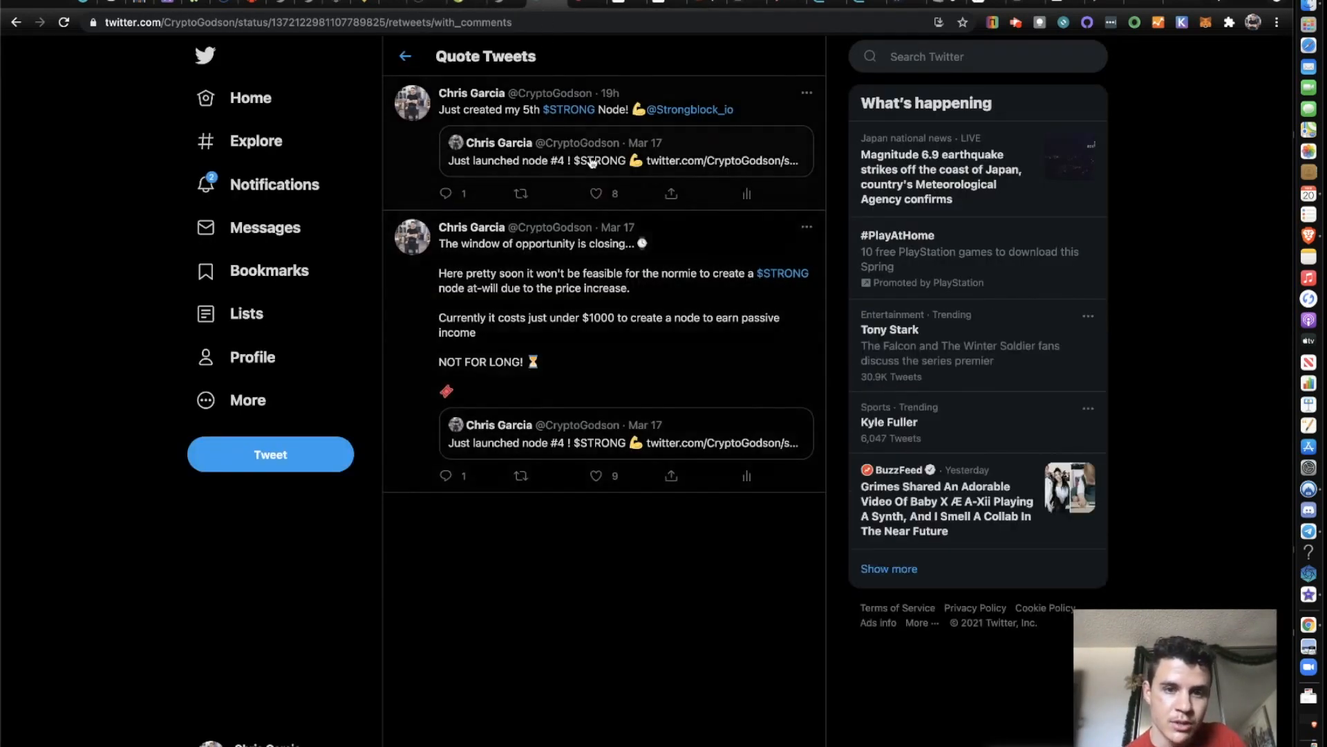
Open the quoted $STRONG node growth calculations tweet from the Quote Tweets page
scroll(down, 3)
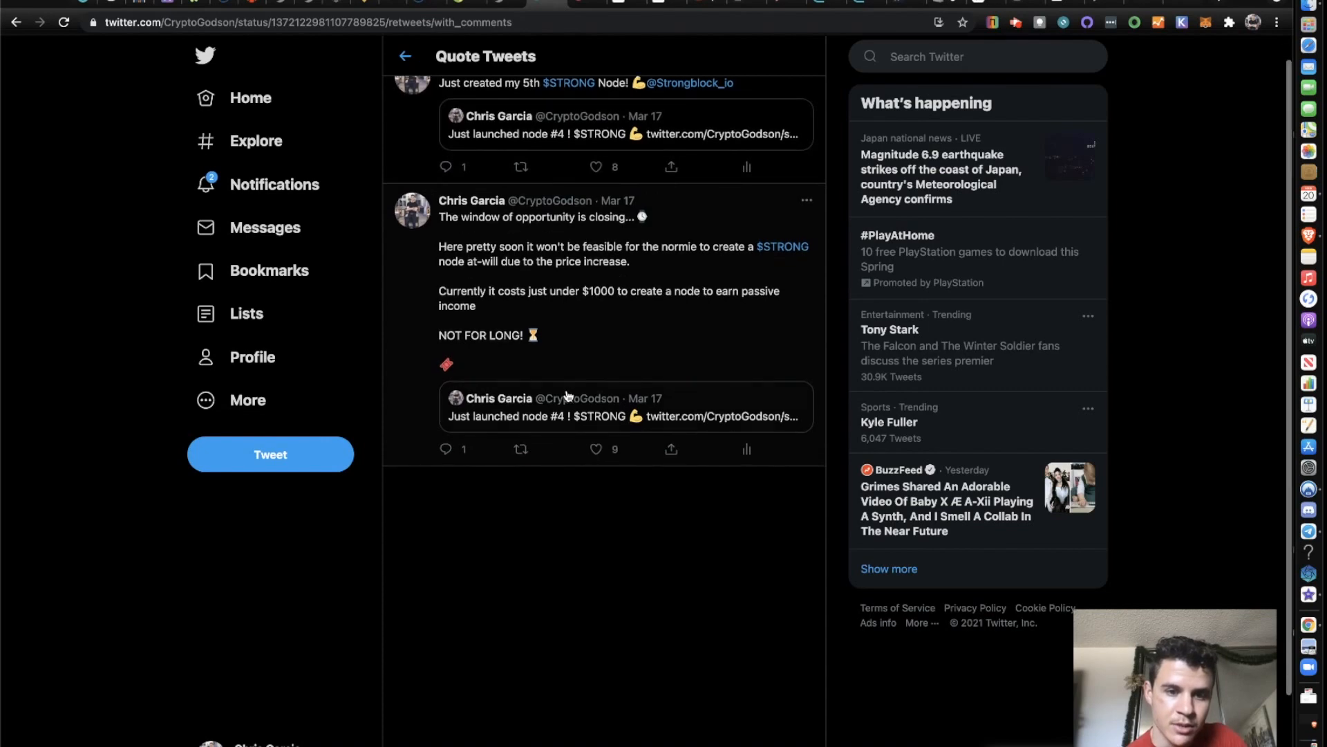
click(625, 407)
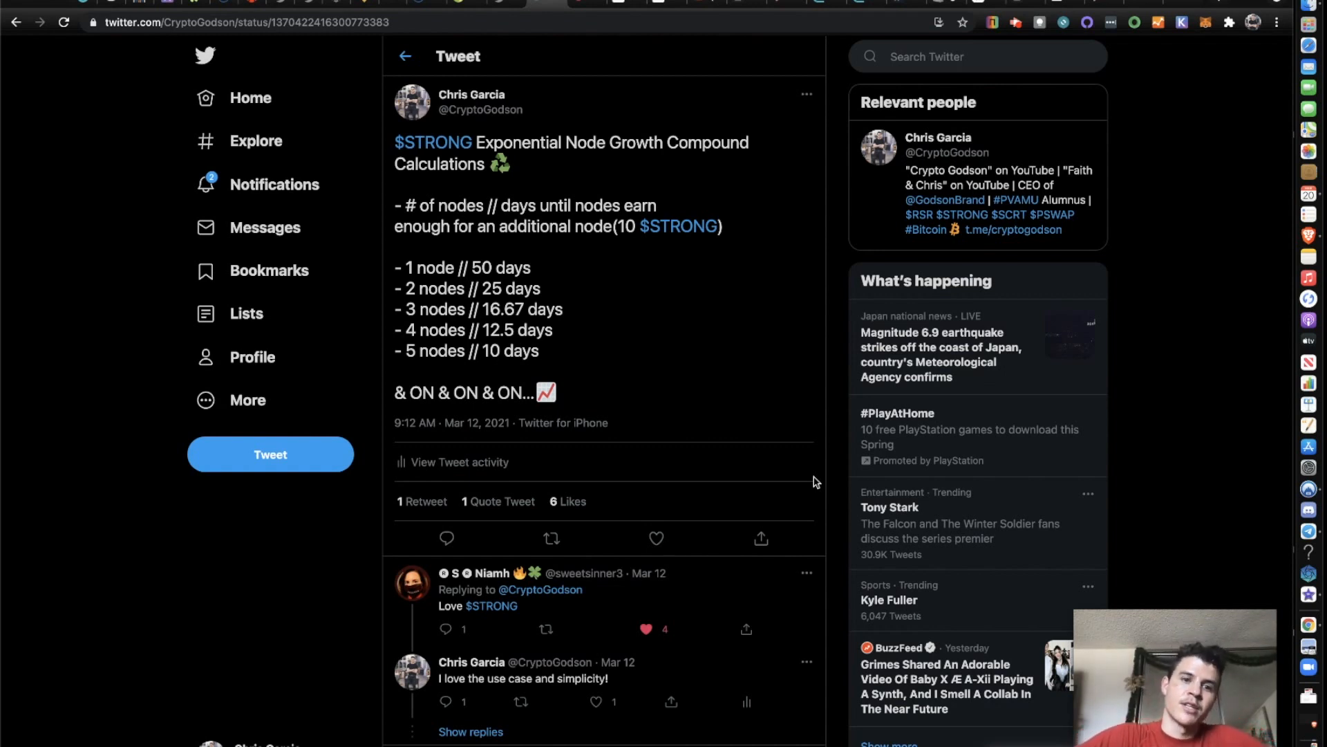
mouse_move(493, 289)
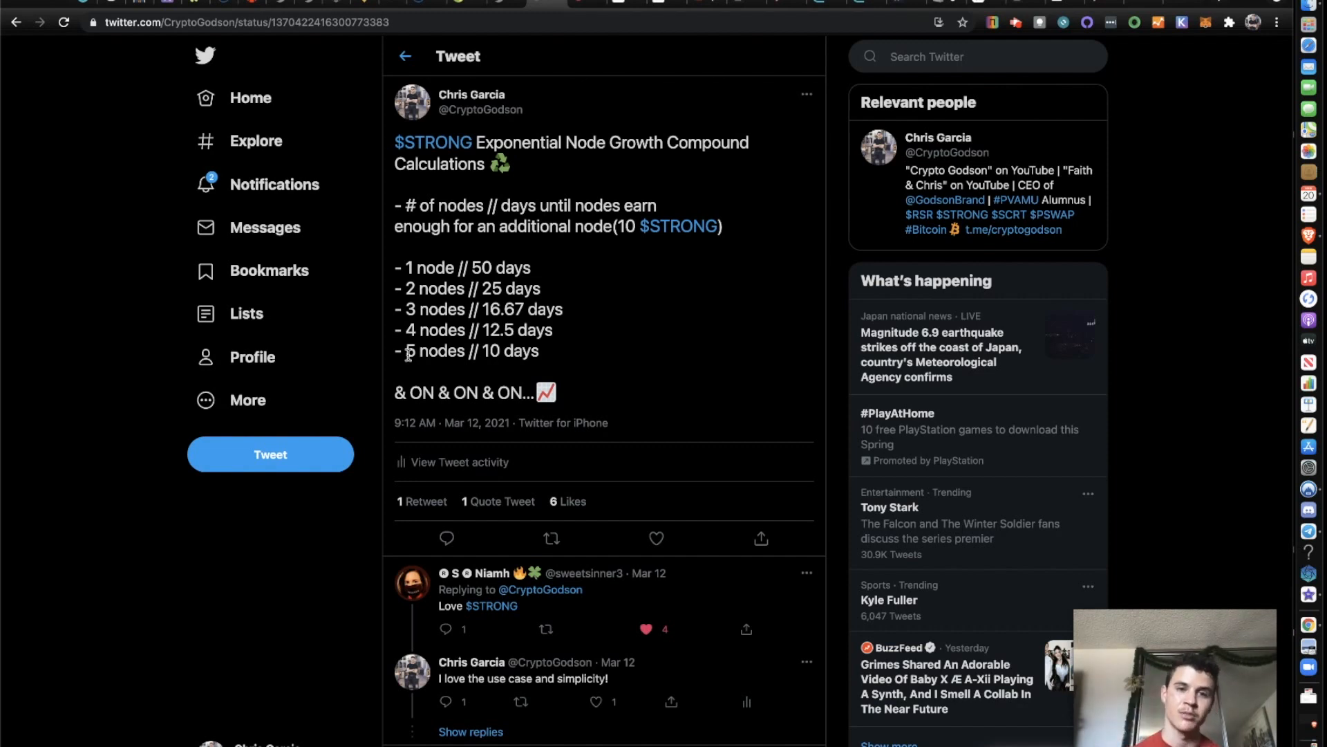
mouse_move(547, 155)
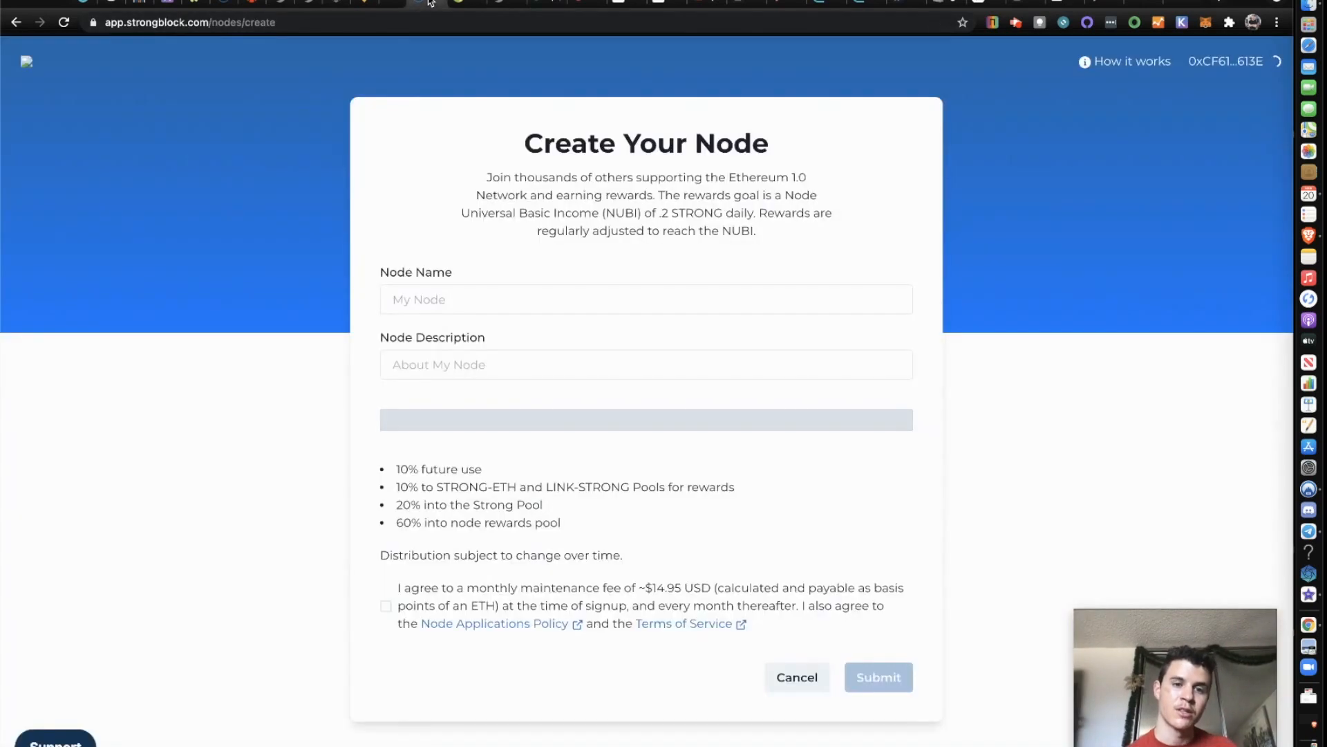
Return to strongblock.com and scroll through its Roadmap, Team, Investors and news sections
click(15, 23)
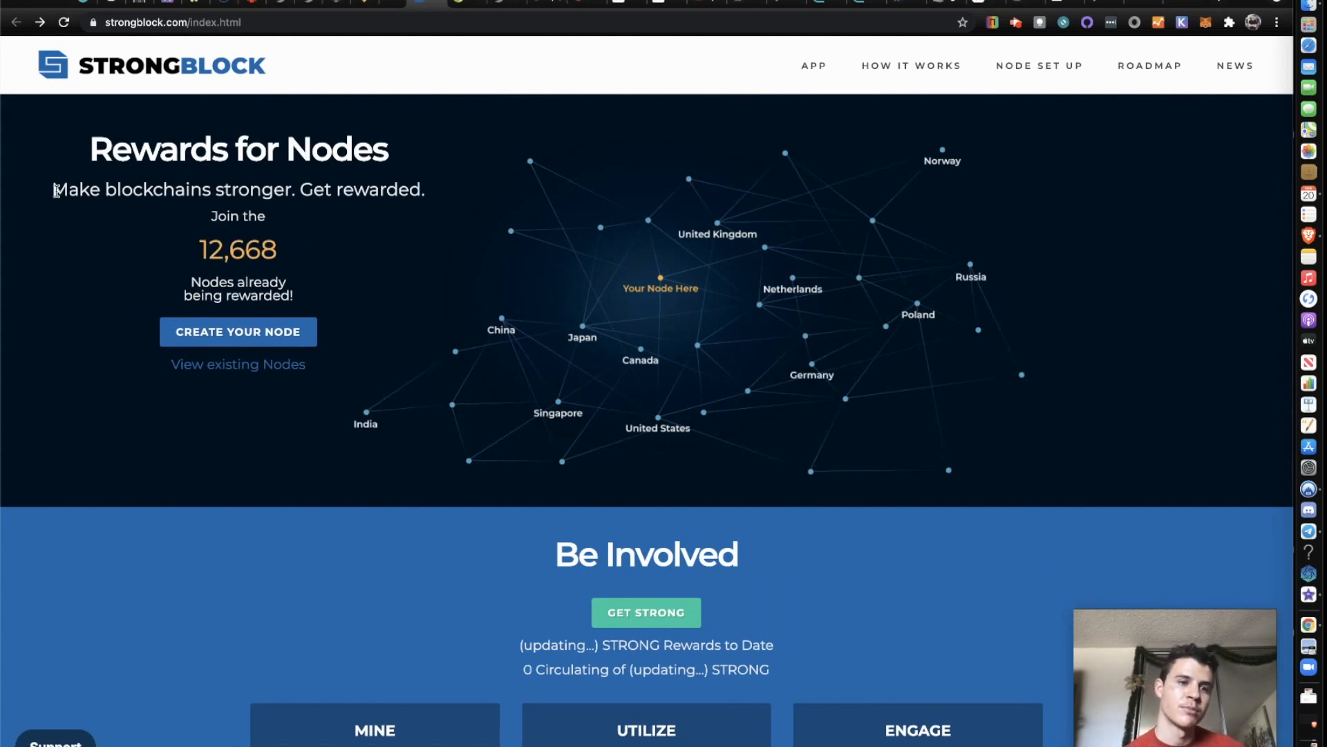
mouse_move(349, 191)
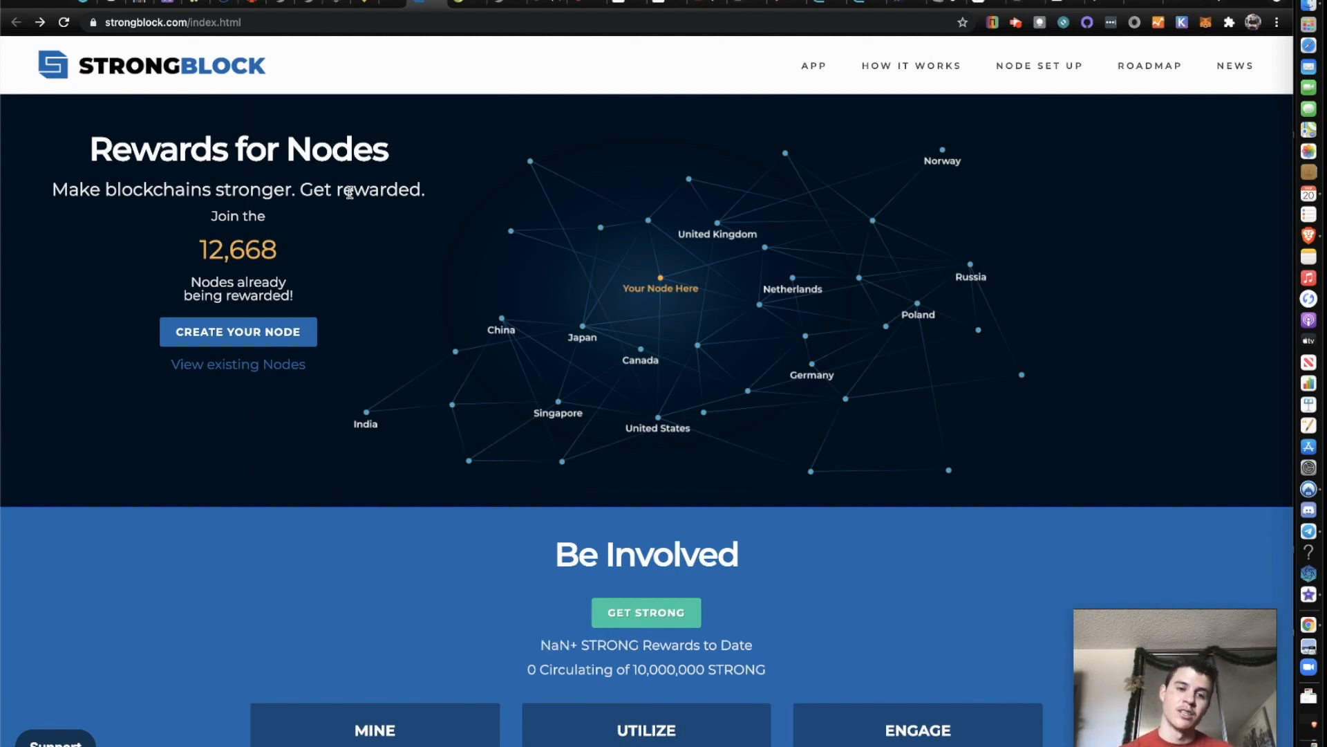
mouse_move(628, 252)
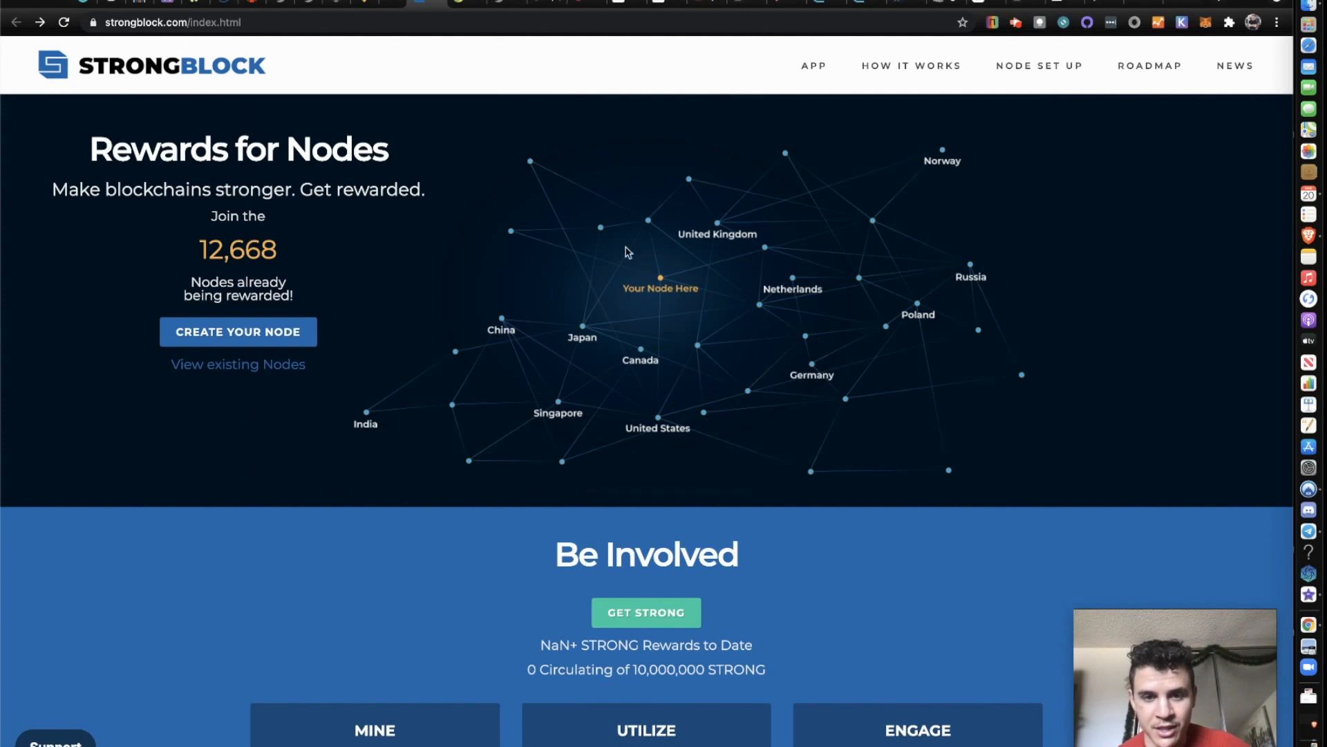
mouse_move(842, 413)
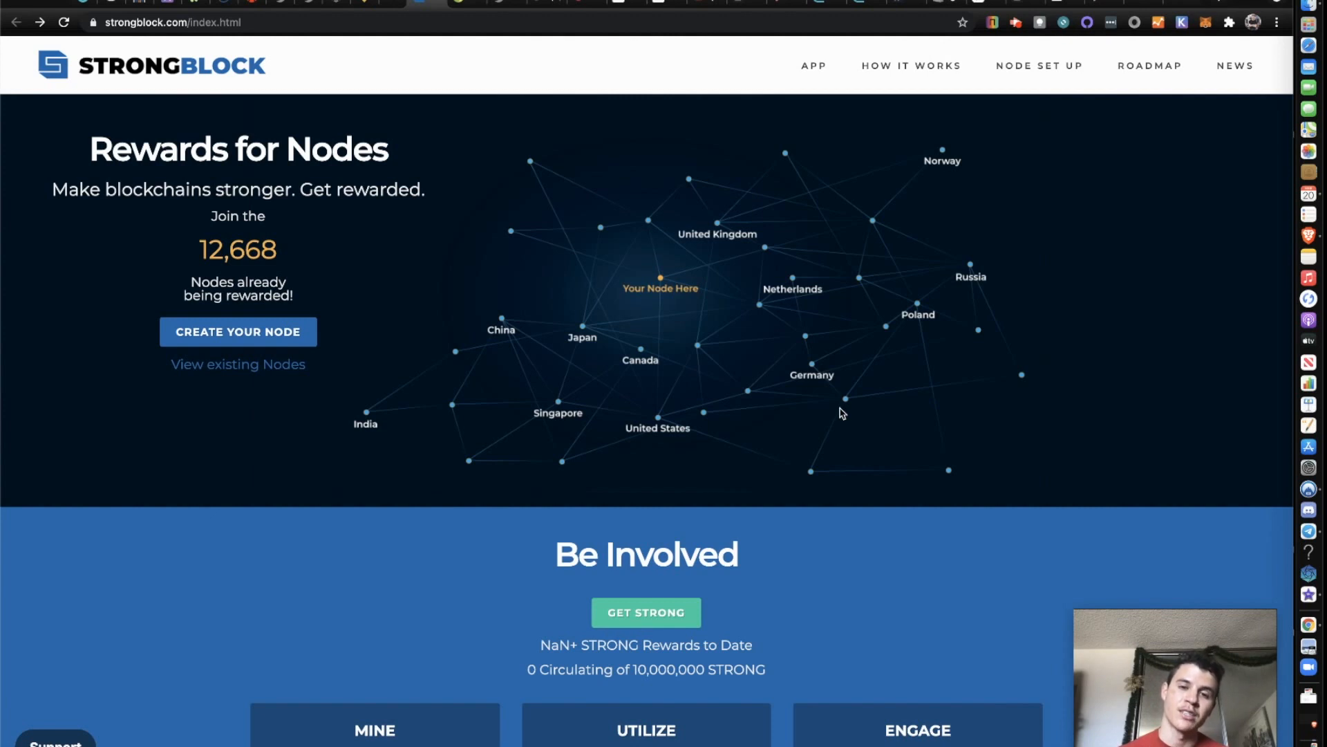
mouse_move(938, 393)
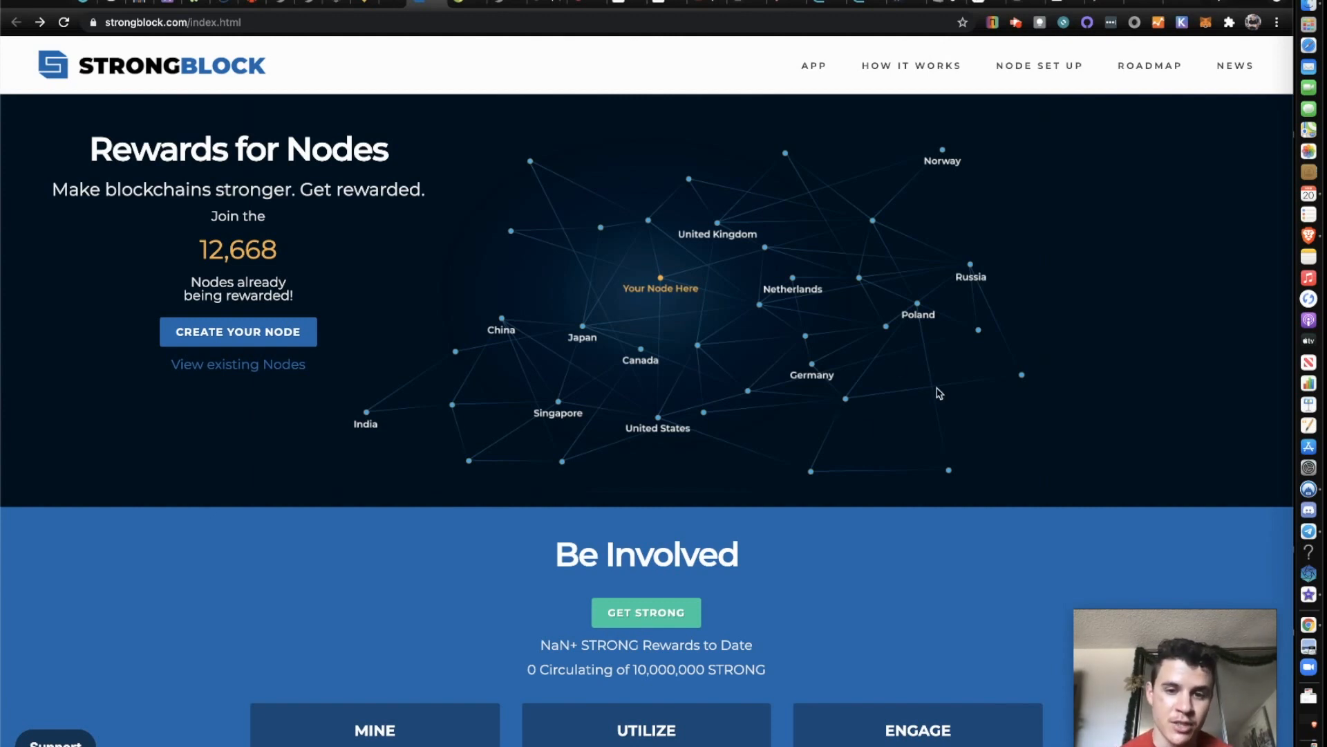
mouse_move(794, 412)
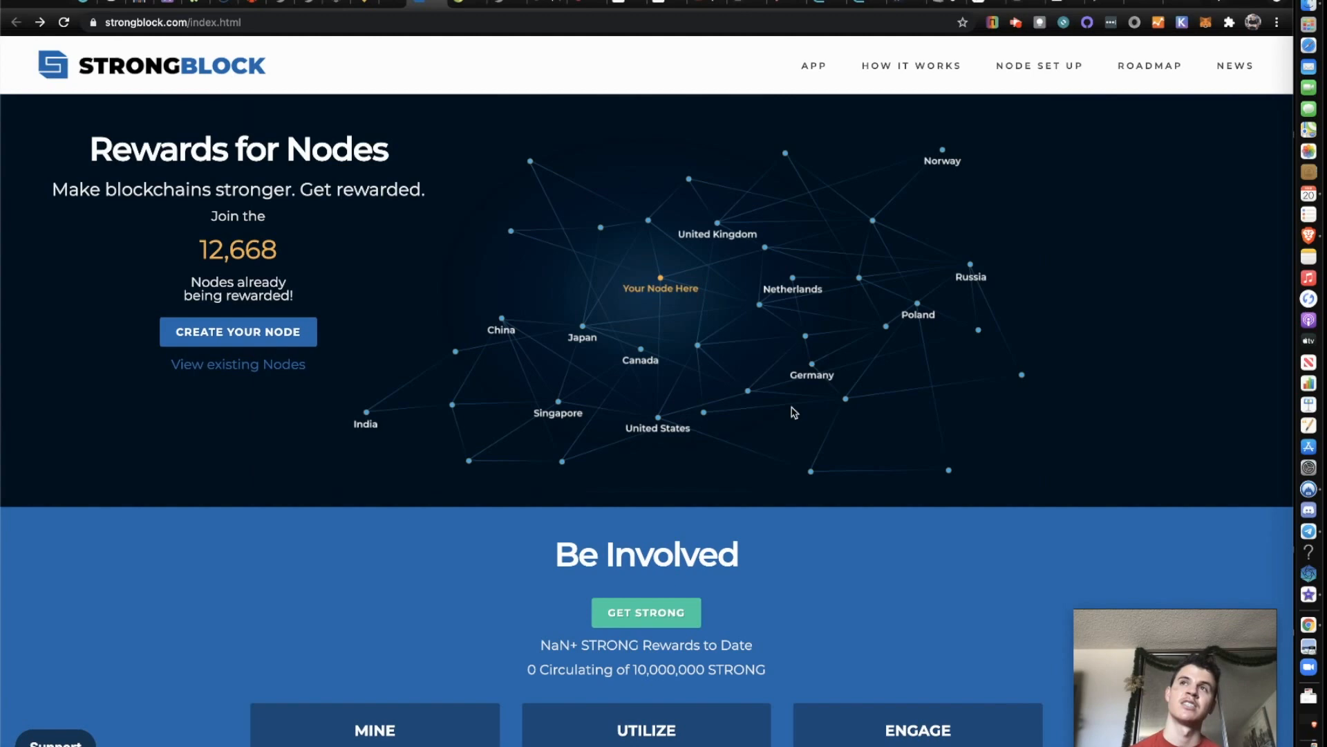
mouse_move(917, 677)
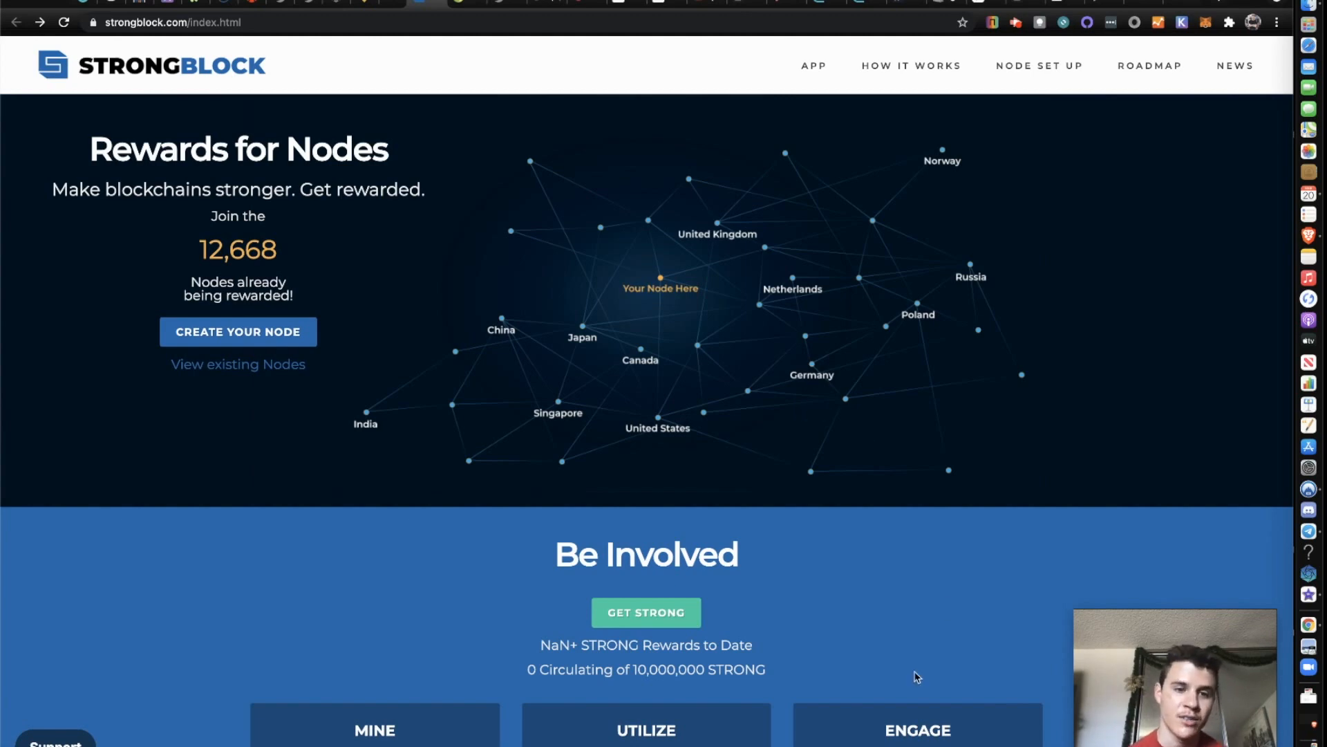
scroll(down, 3)
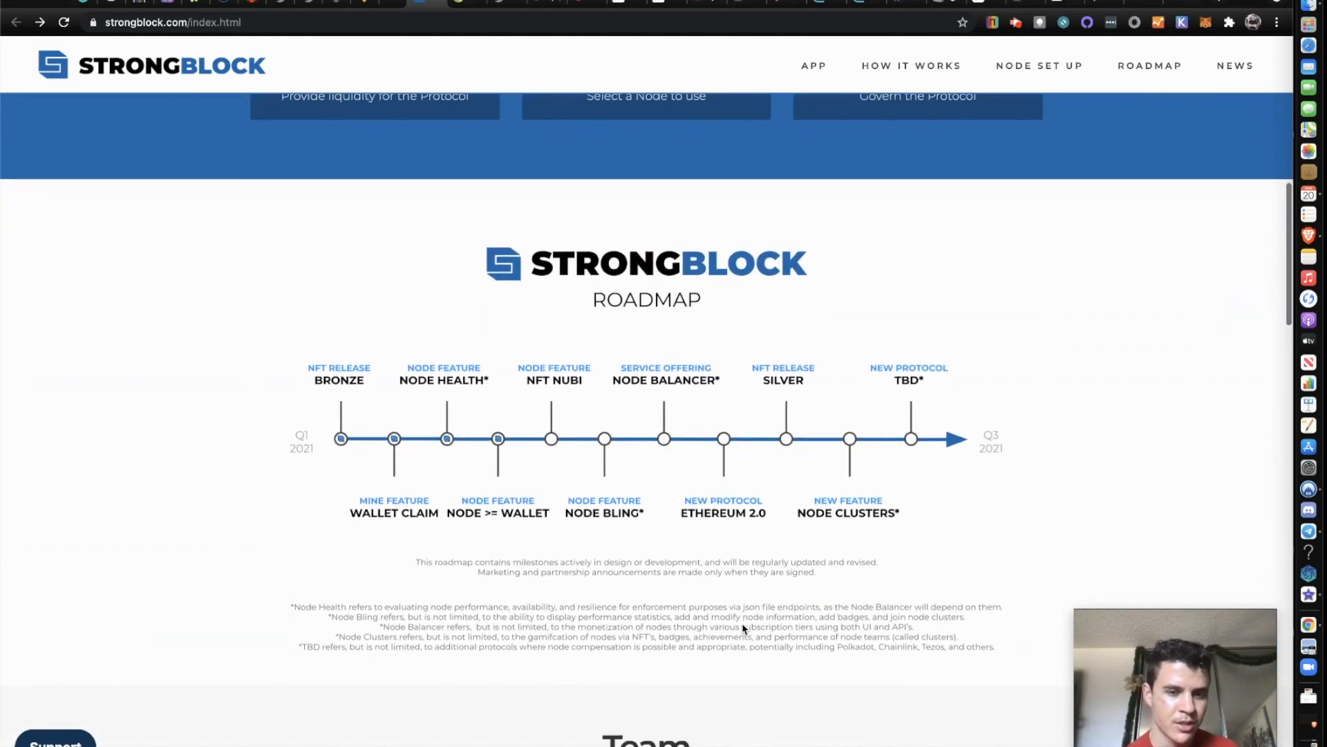
scroll(down, 3)
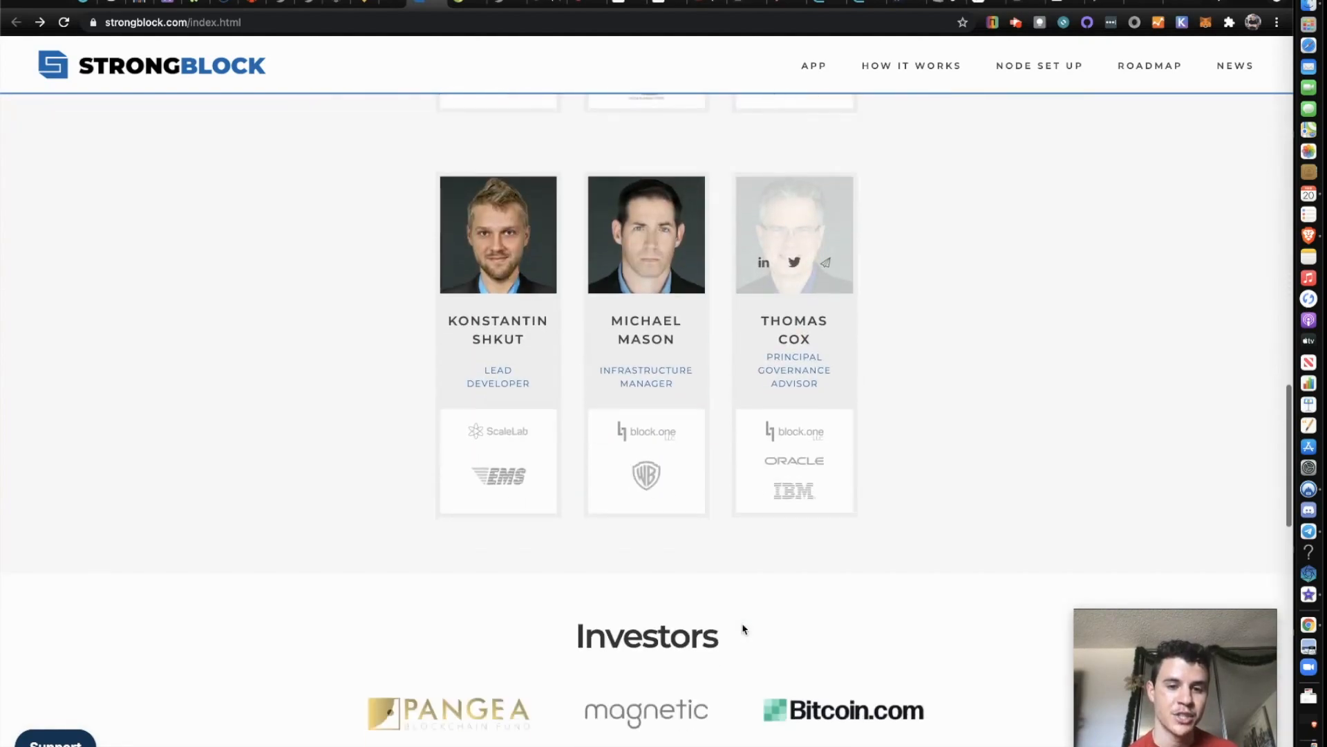
scroll(down, 3)
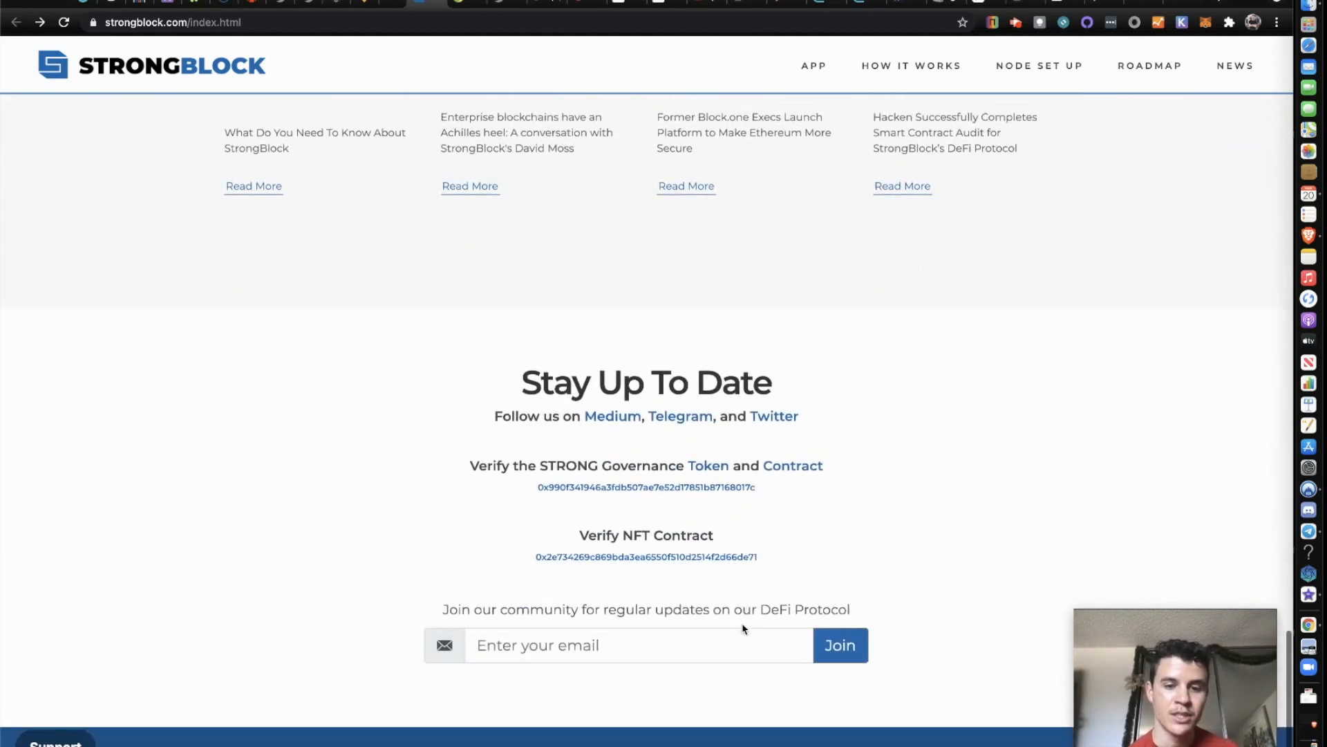
scroll(up, 3)
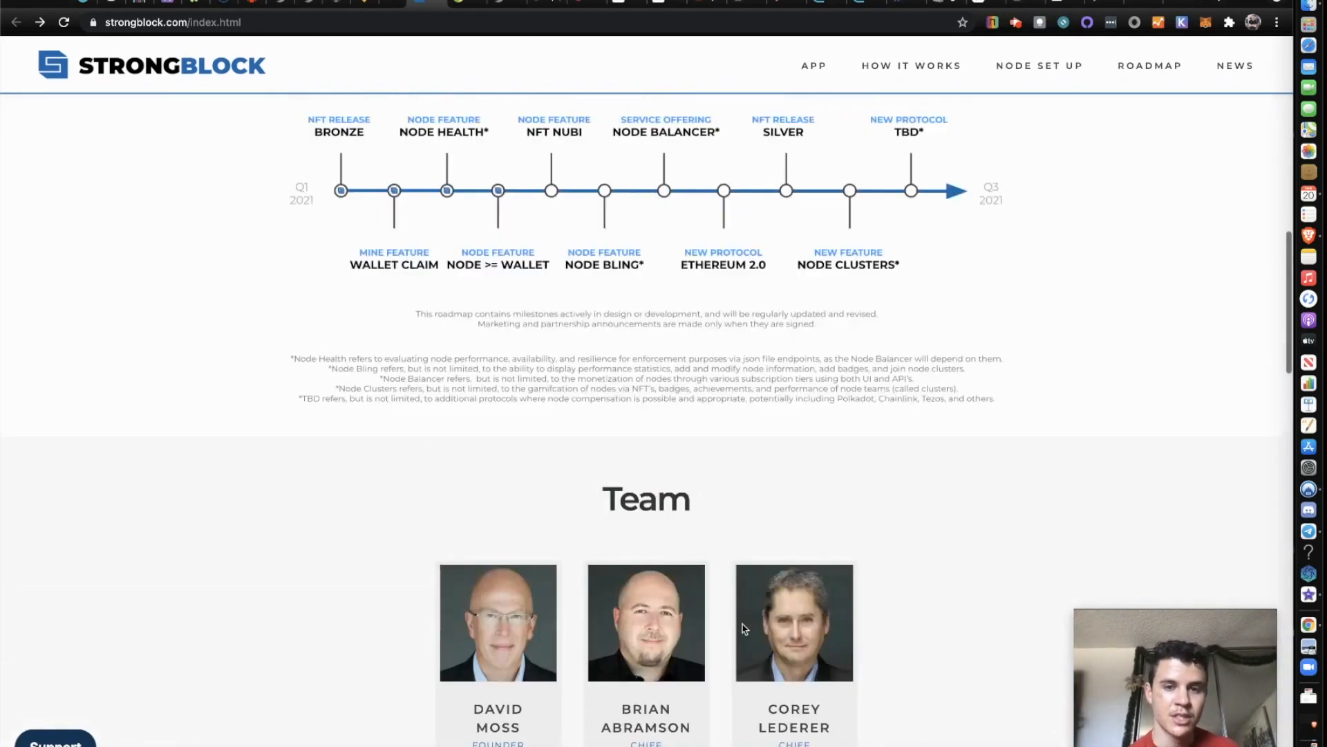
scroll(up, 3)
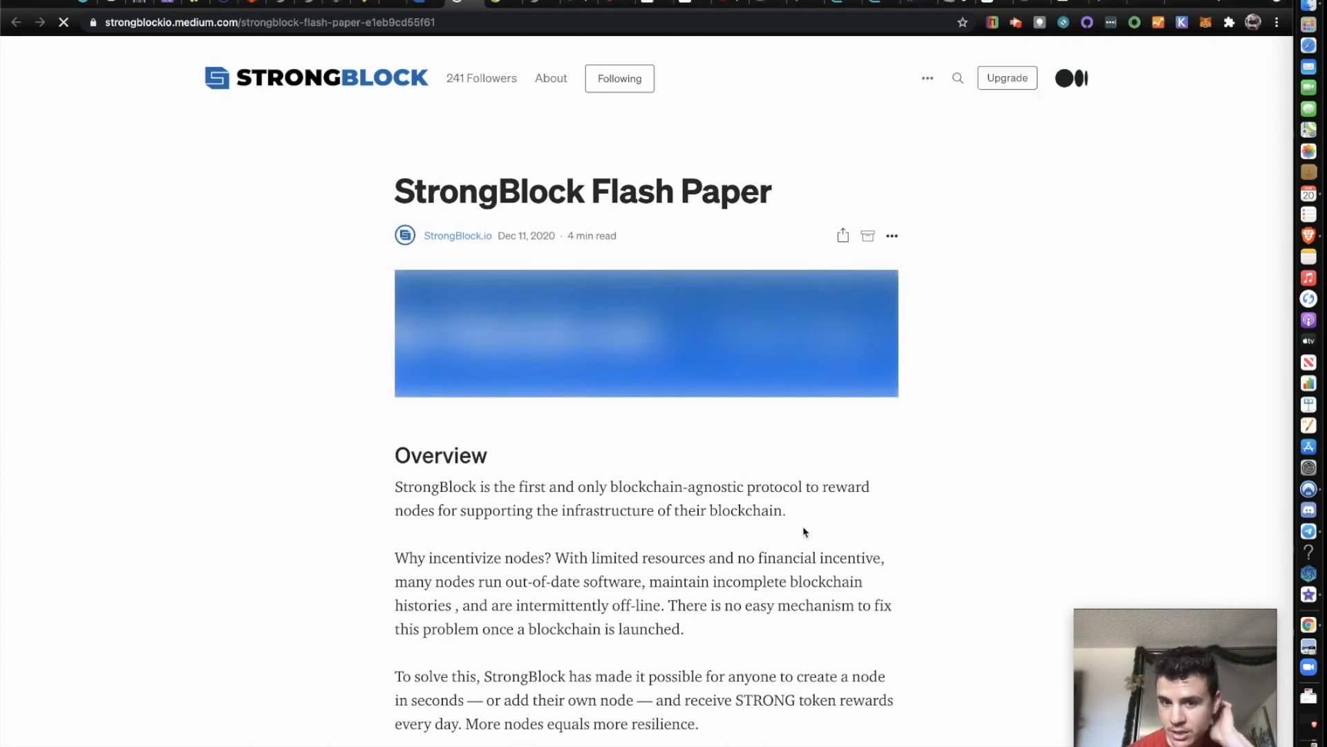
Scroll the Flash Paper past the Overview to the How STRONG Works rewards and eligibility section
scroll(up, 3)
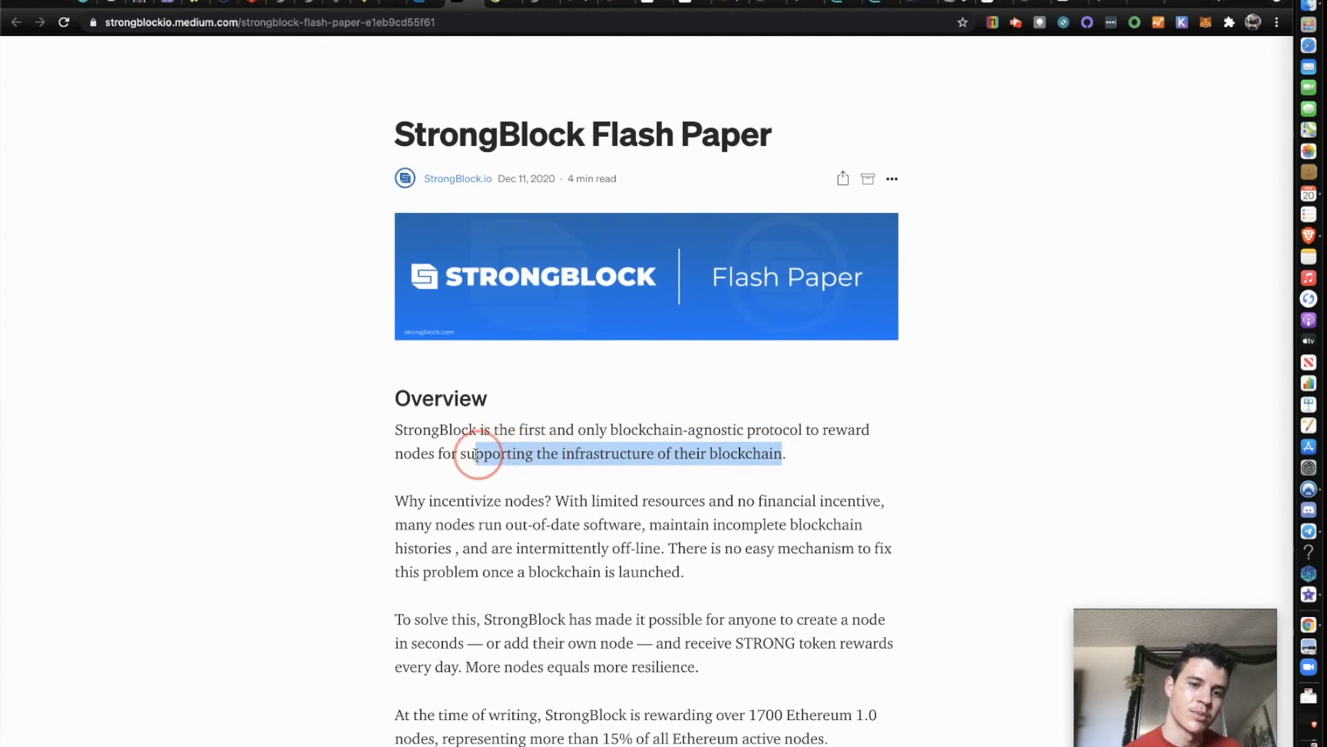
scroll(down, 3)
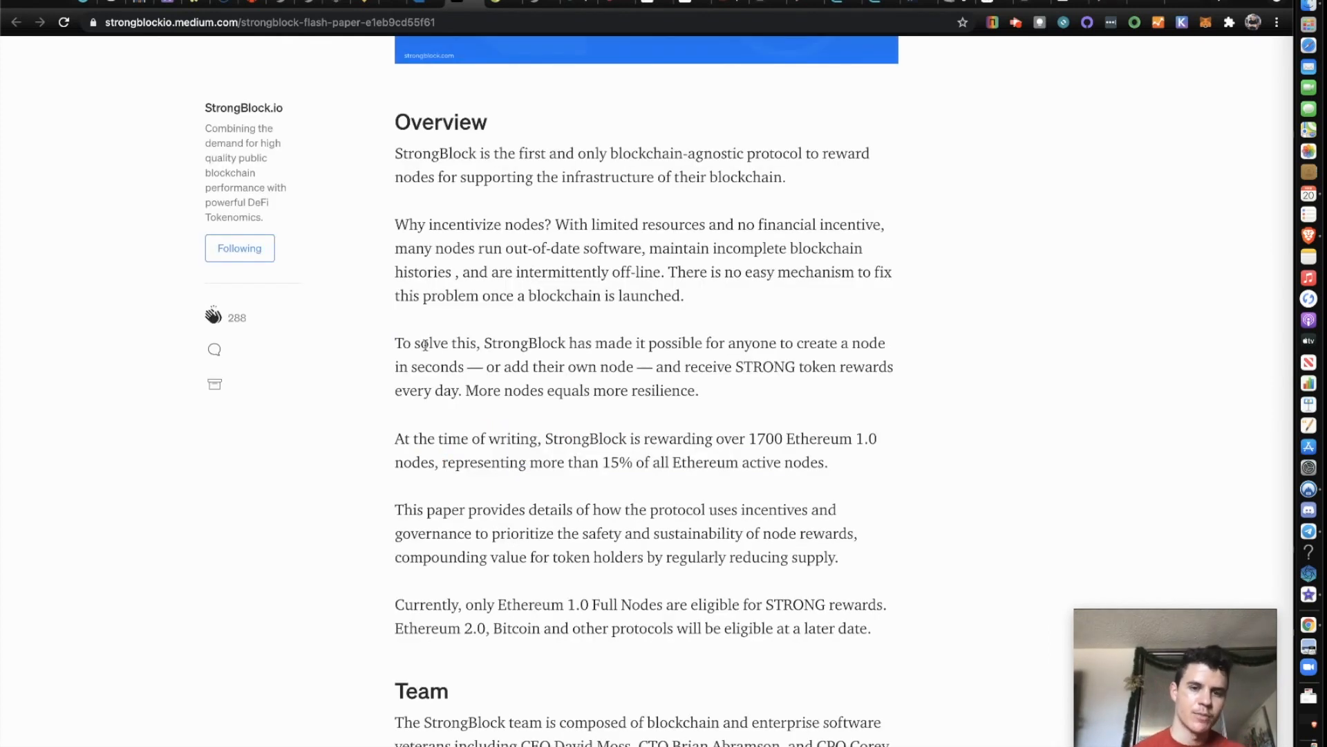
mouse_move(730, 360)
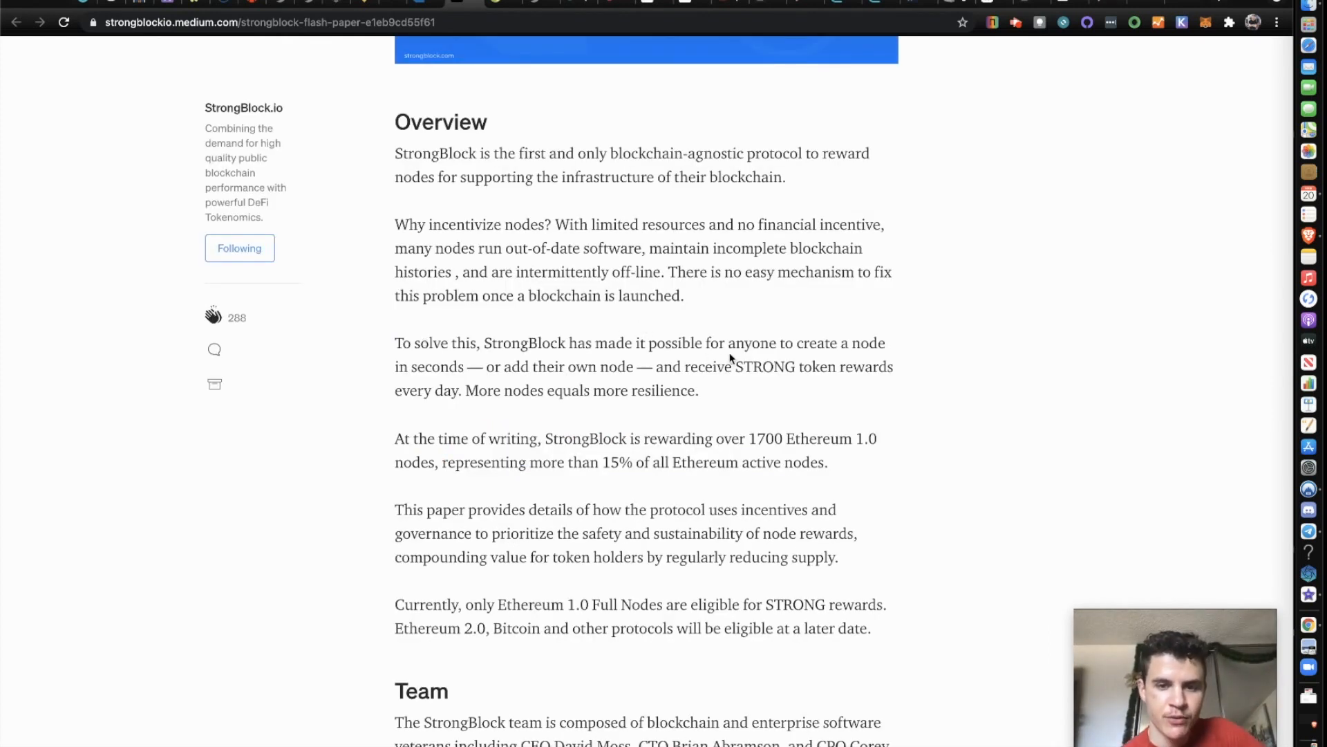
mouse_move(487, 369)
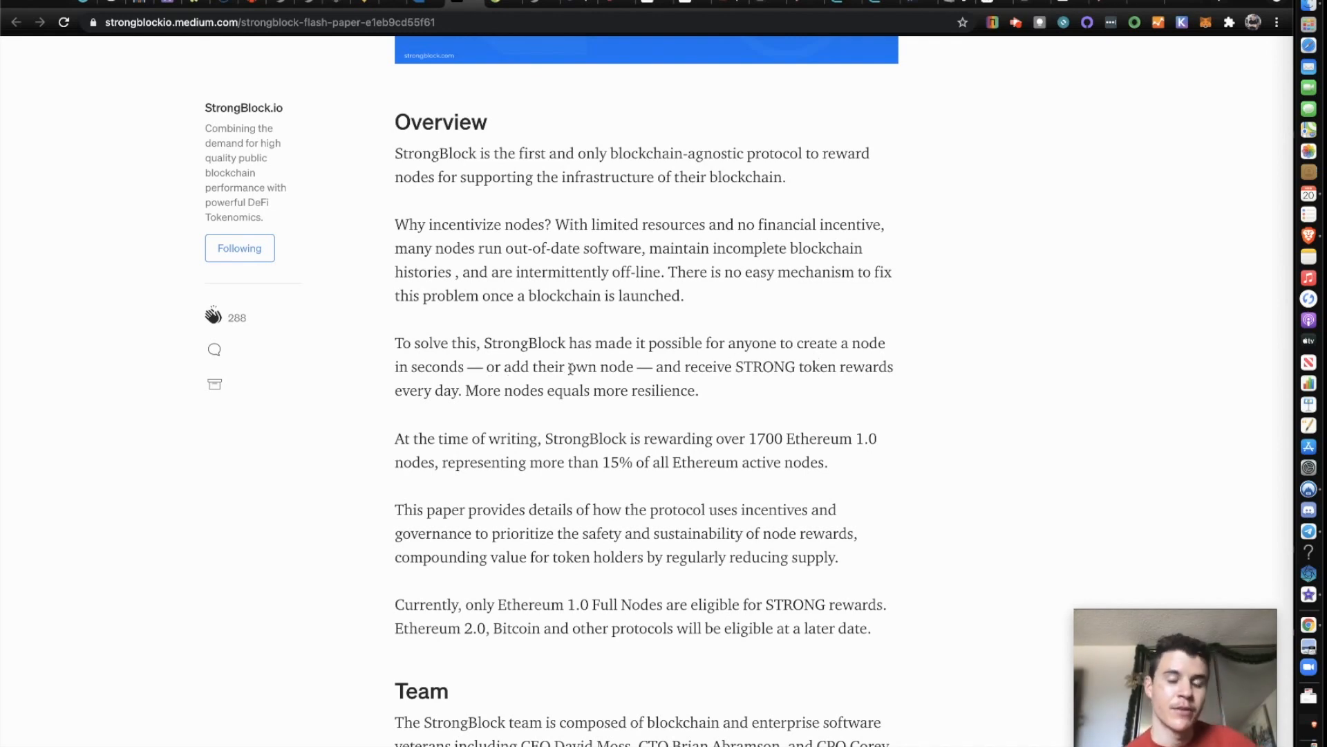
mouse_move(650, 382)
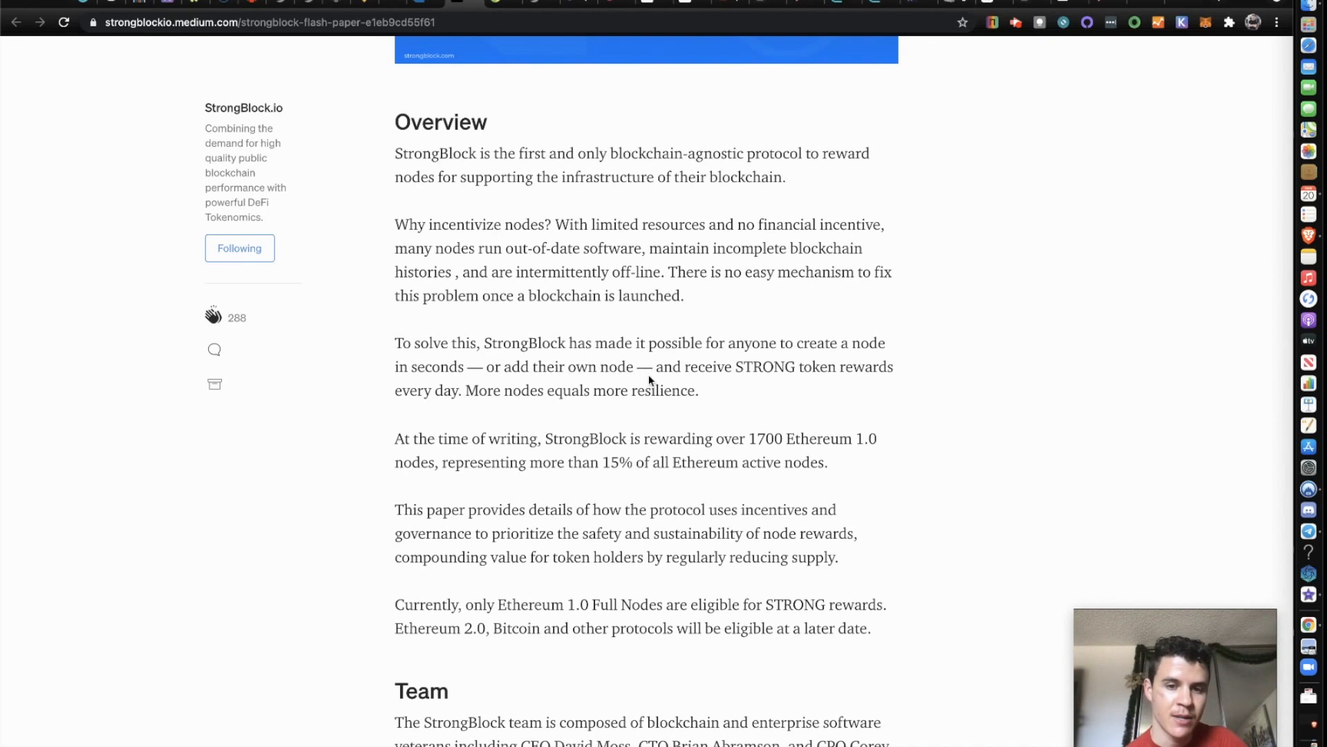
mouse_move(530, 392)
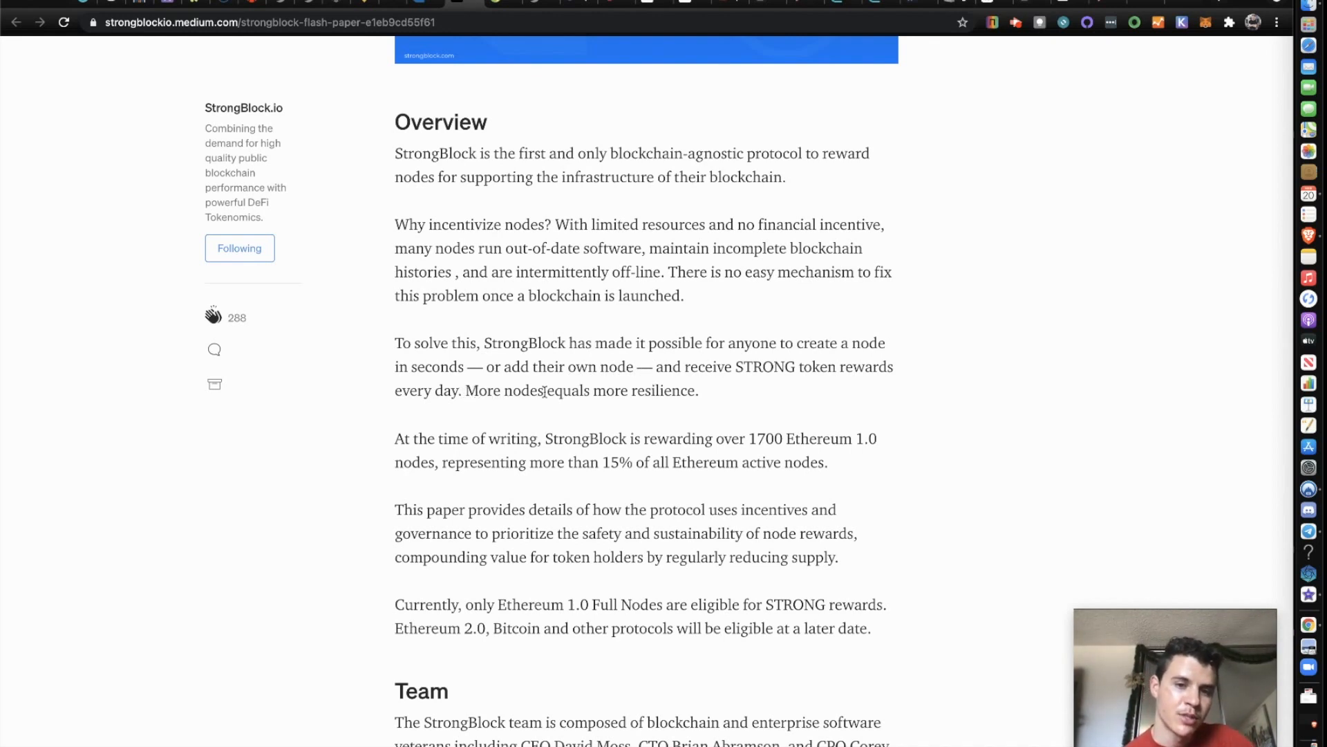
scroll(down, 3)
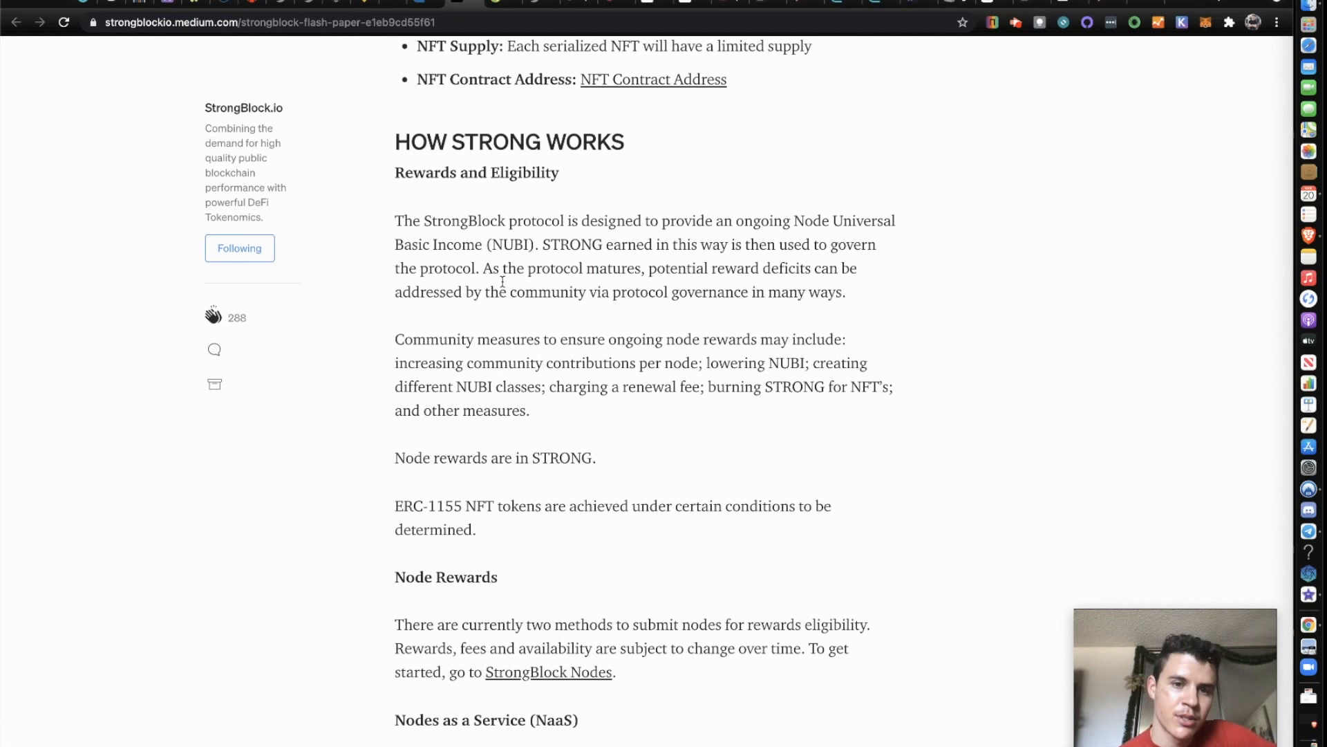
mouse_move(765, 268)
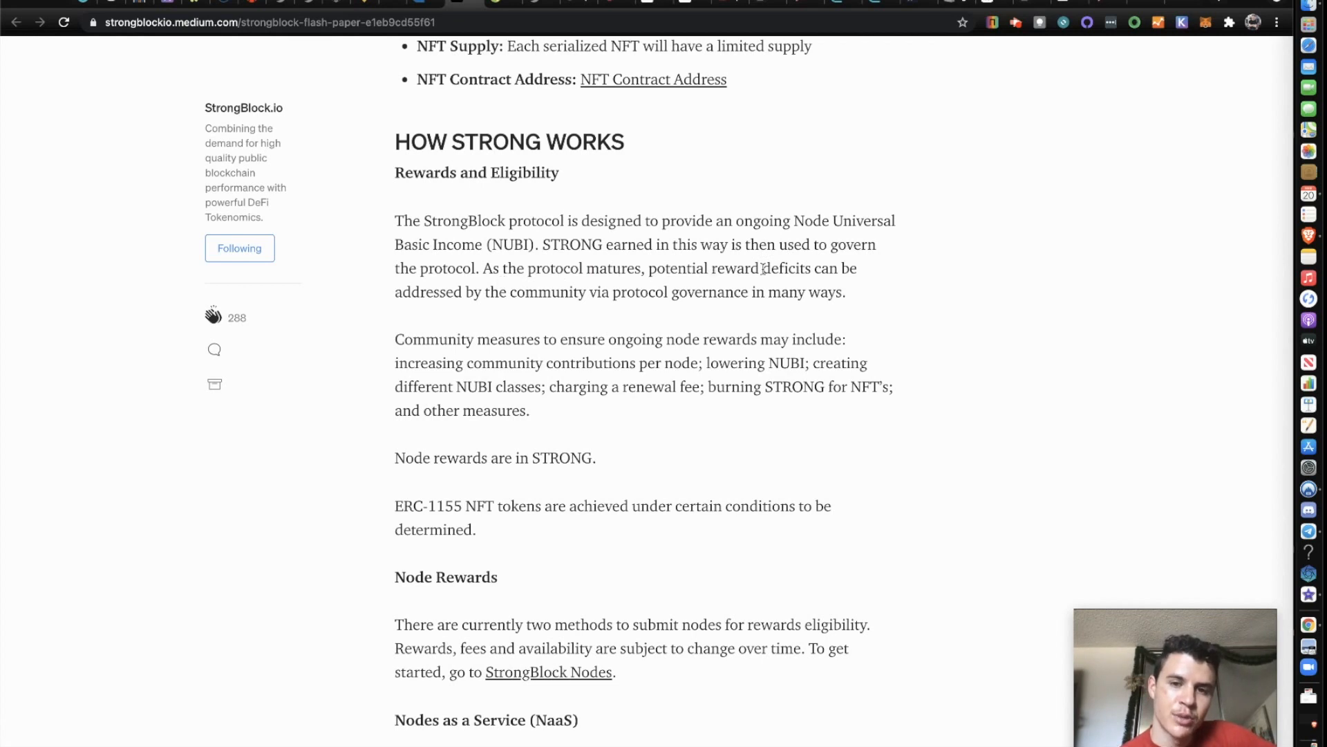
mouse_move(499, 297)
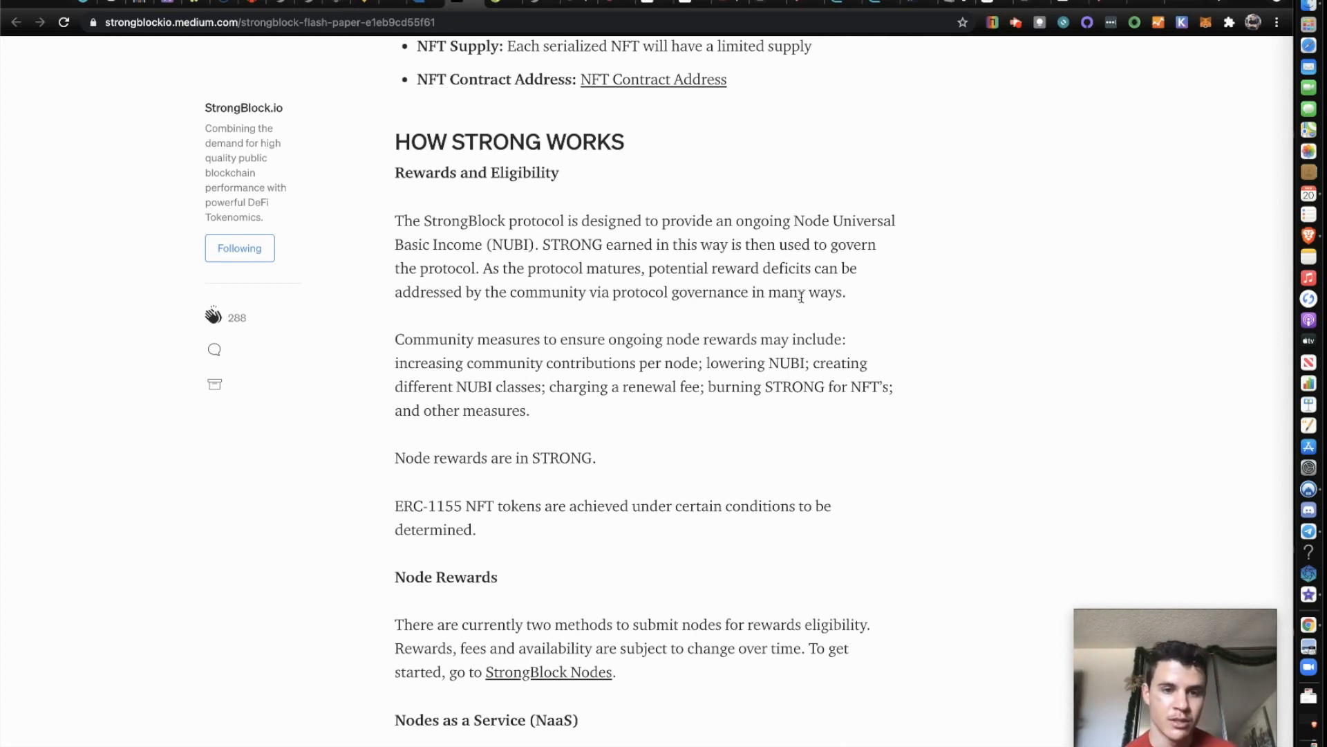
Scroll down to the Node Rewards section comparing Nodes as a Service with Bring your own Node
scroll(down, 3)
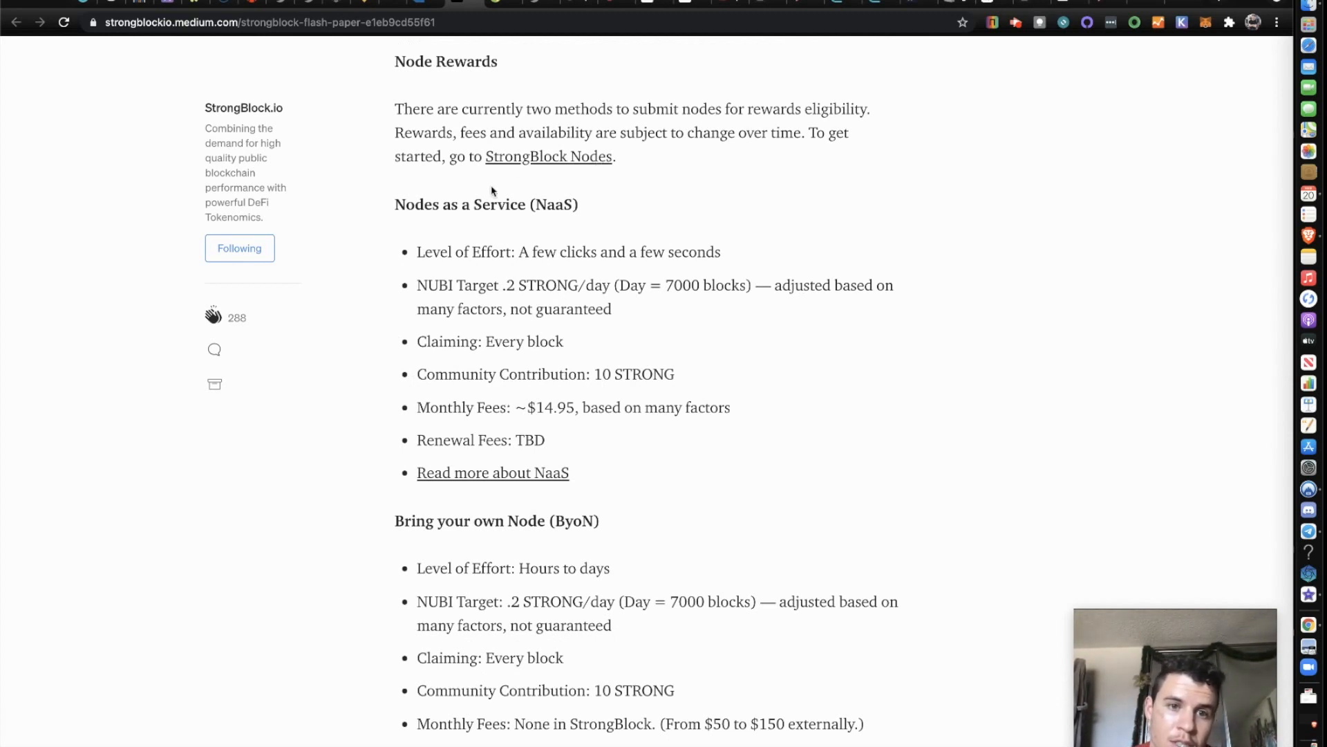
mouse_move(521, 231)
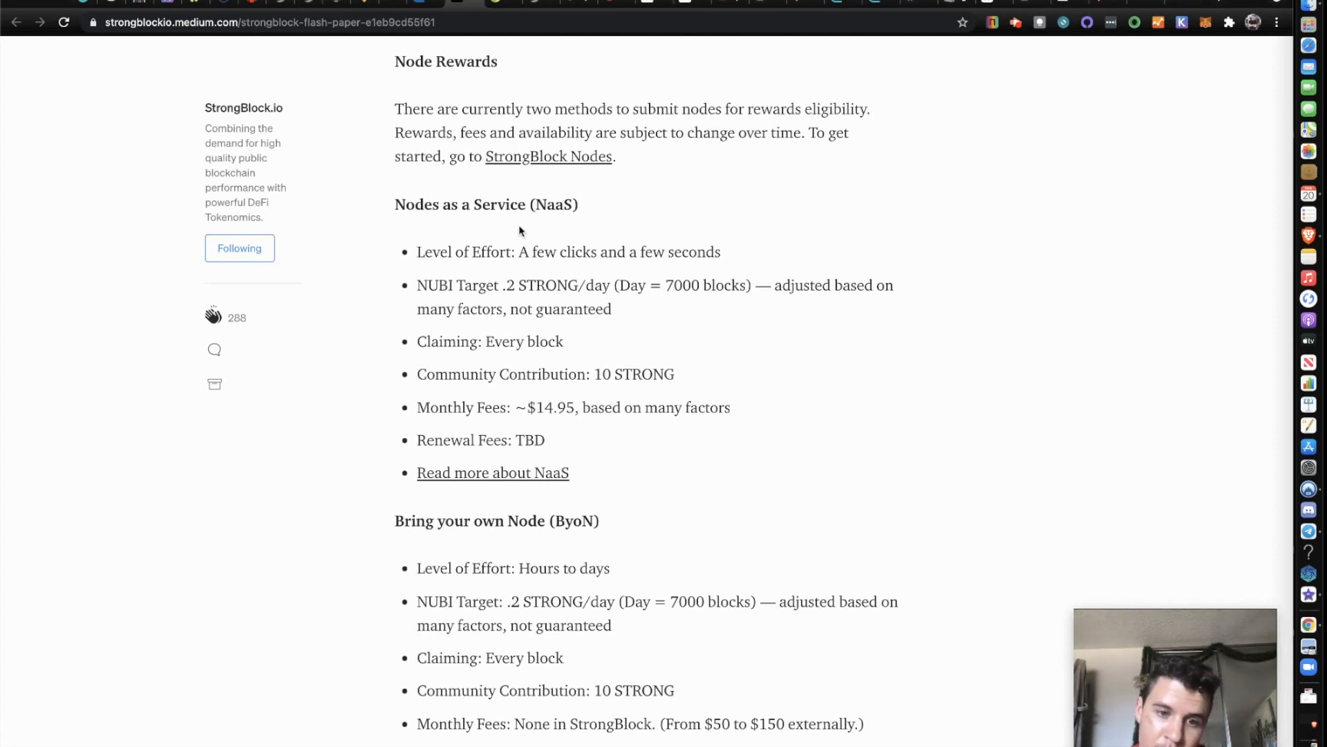
mouse_move(541, 253)
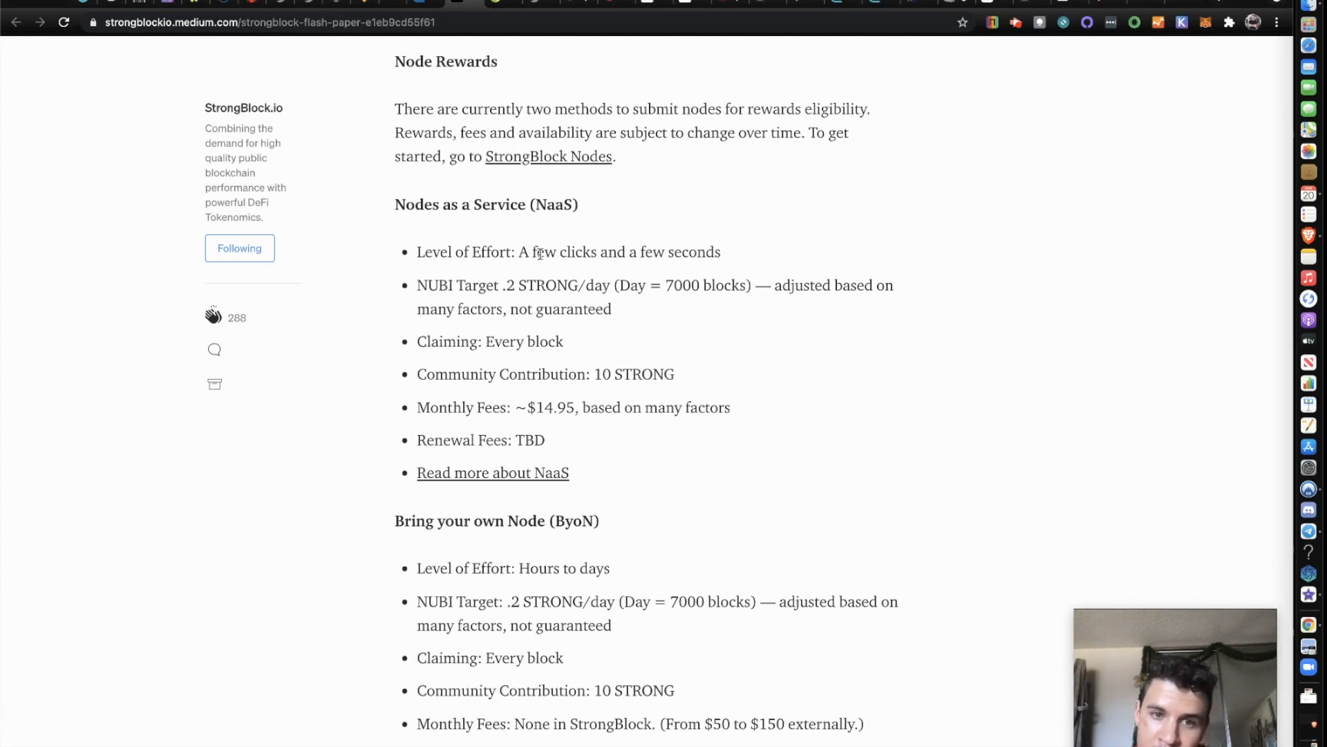
mouse_move(556, 265)
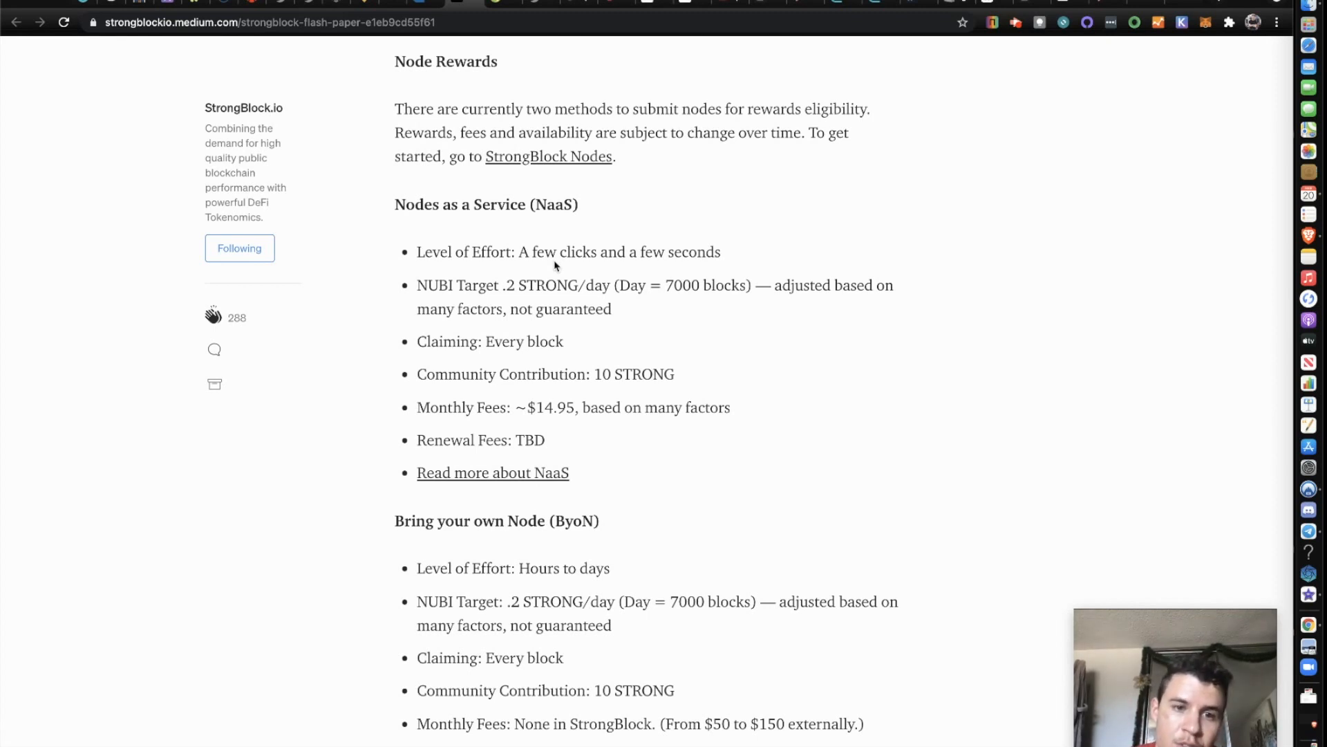
mouse_move(531, 301)
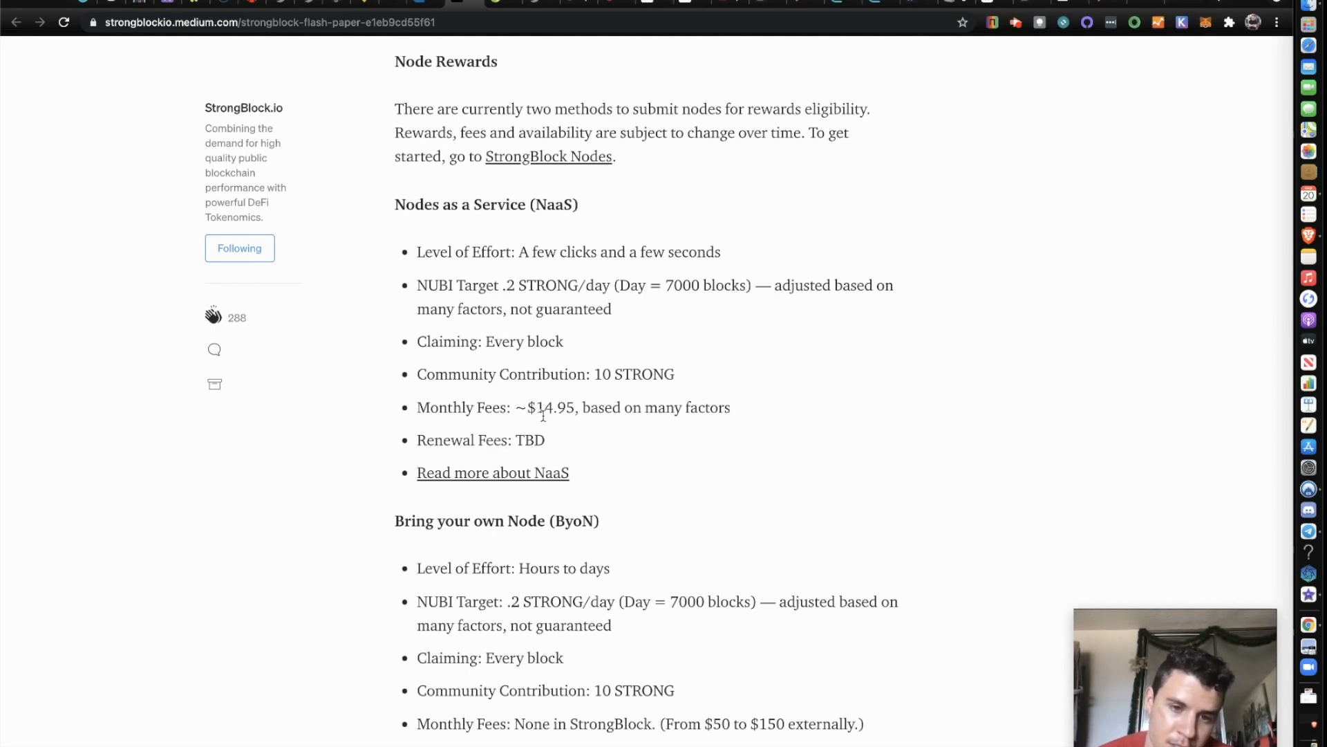
Scroll through the Governance and Roadmap sections, then back up to the Overview
scroll(down, 3)
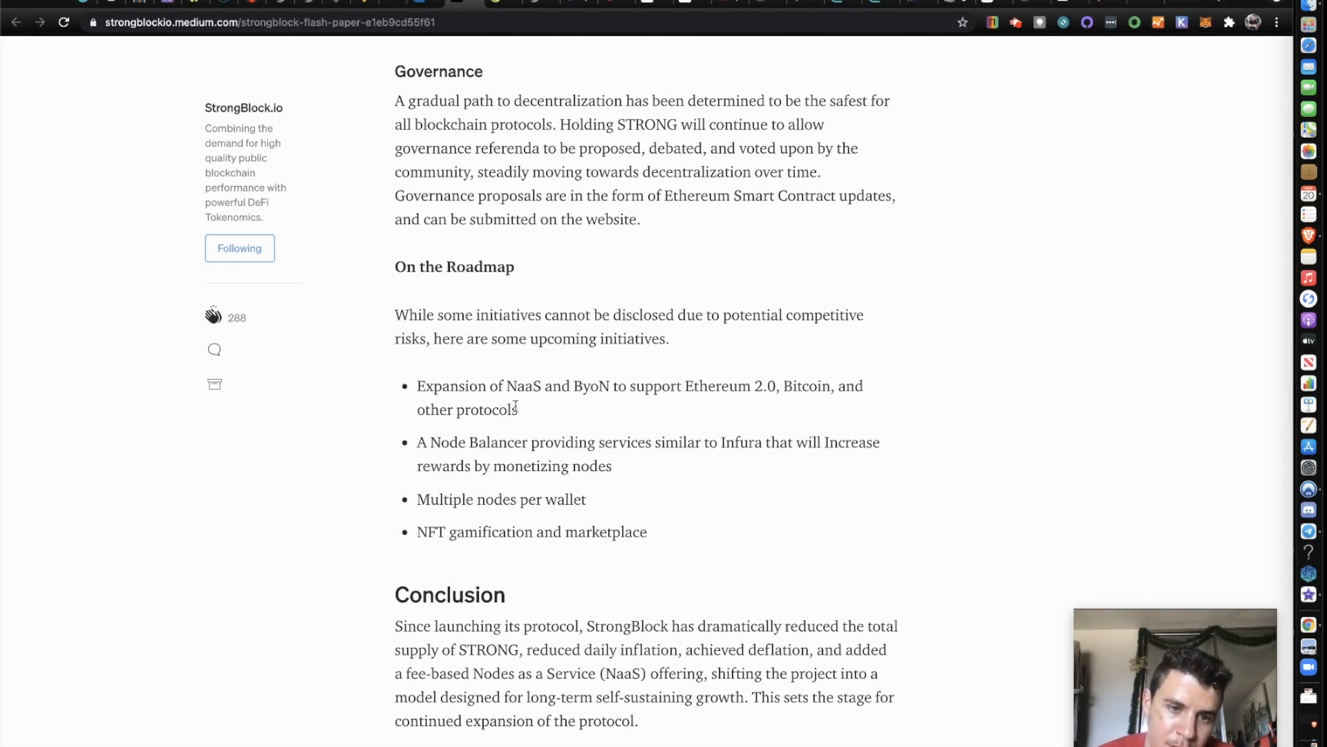
mouse_move(511, 401)
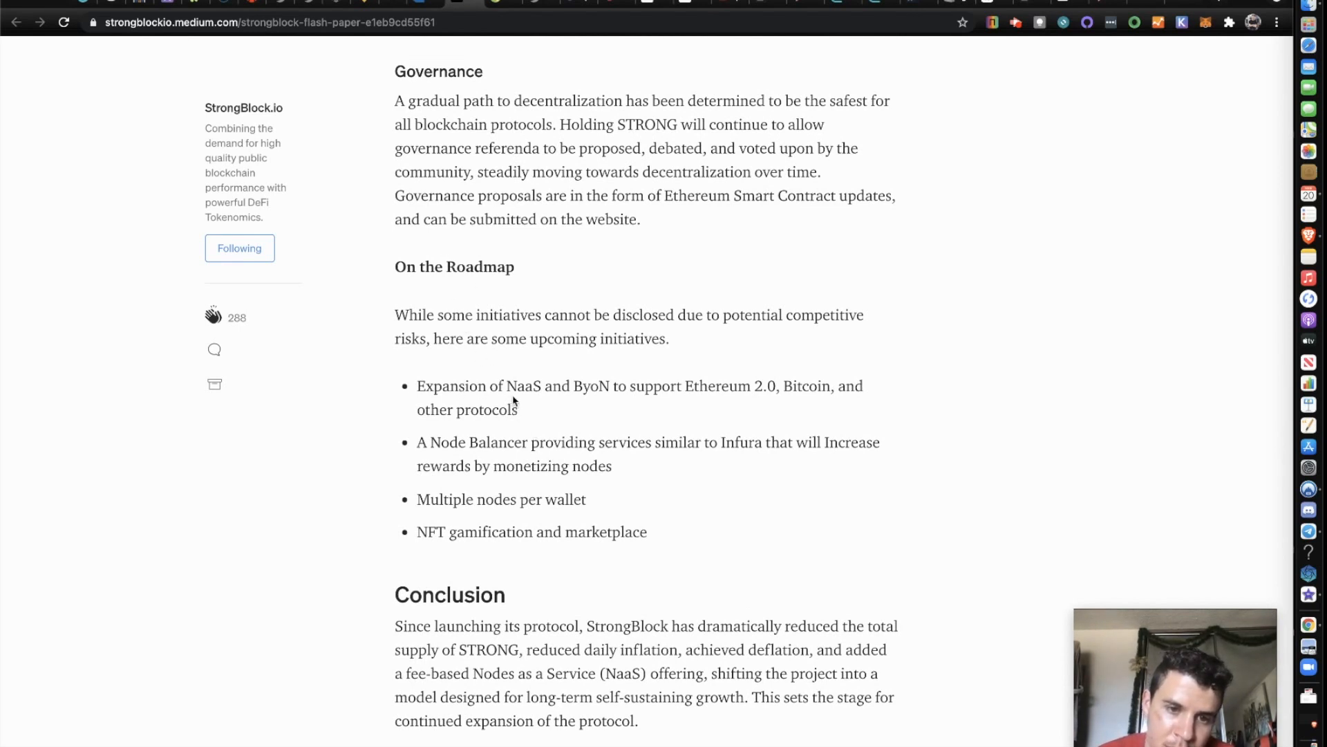
mouse_move(636, 394)
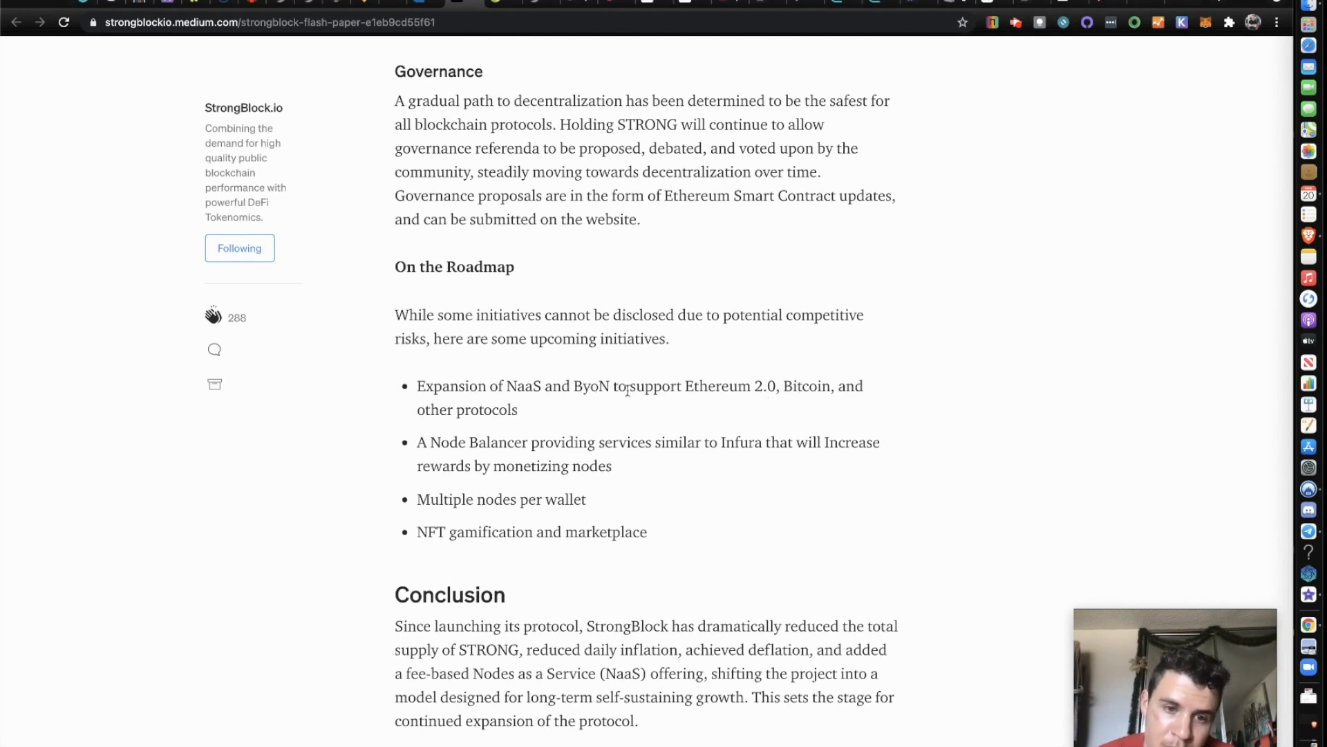
scroll(up, 3)
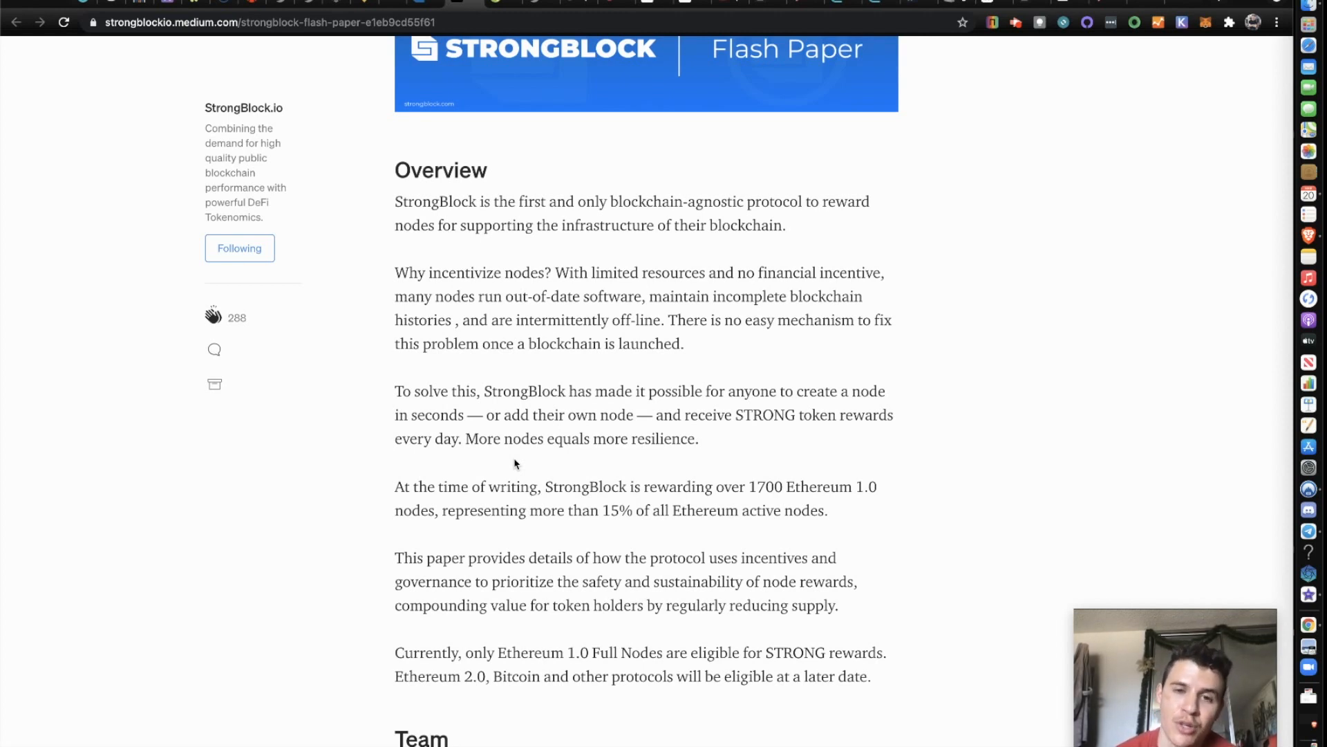
Scroll the Flash Paper back to its top with the StrongBlock.io byline
scroll(up, 3)
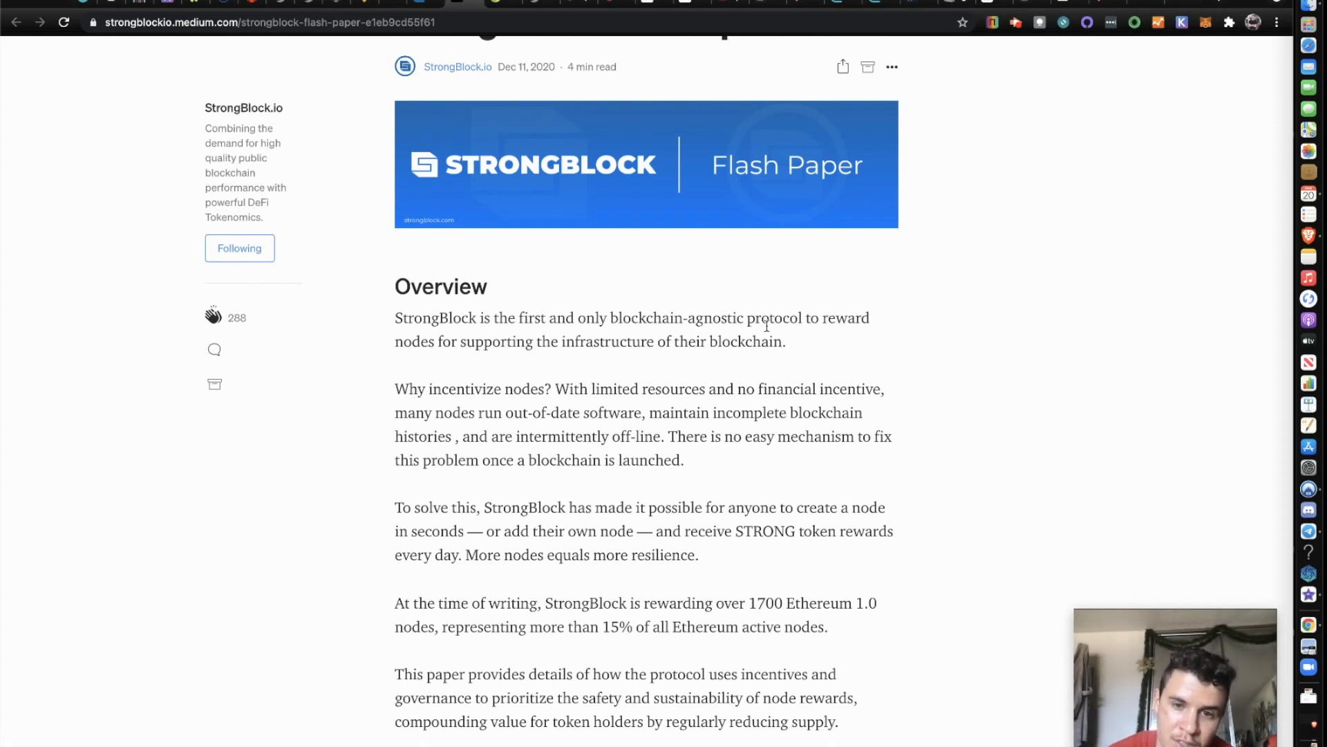
mouse_move(578, 345)
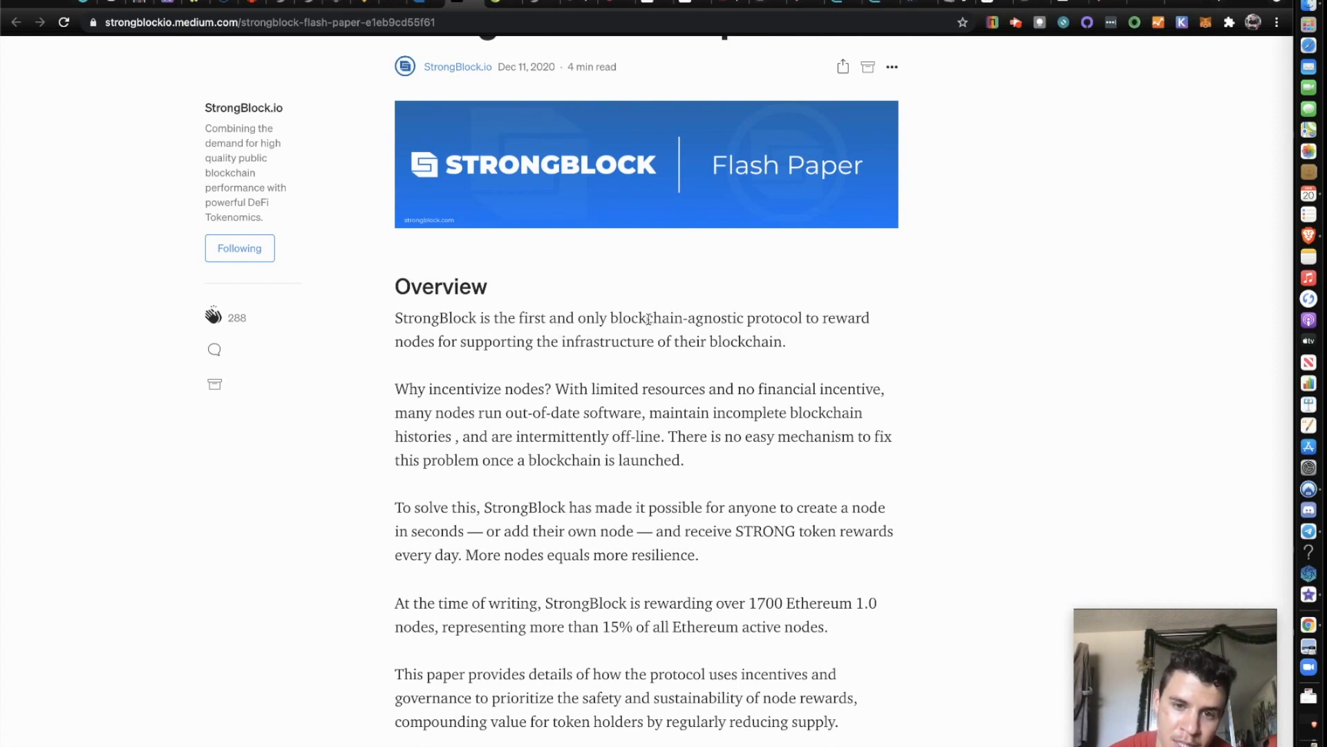
mouse_move(806, 365)
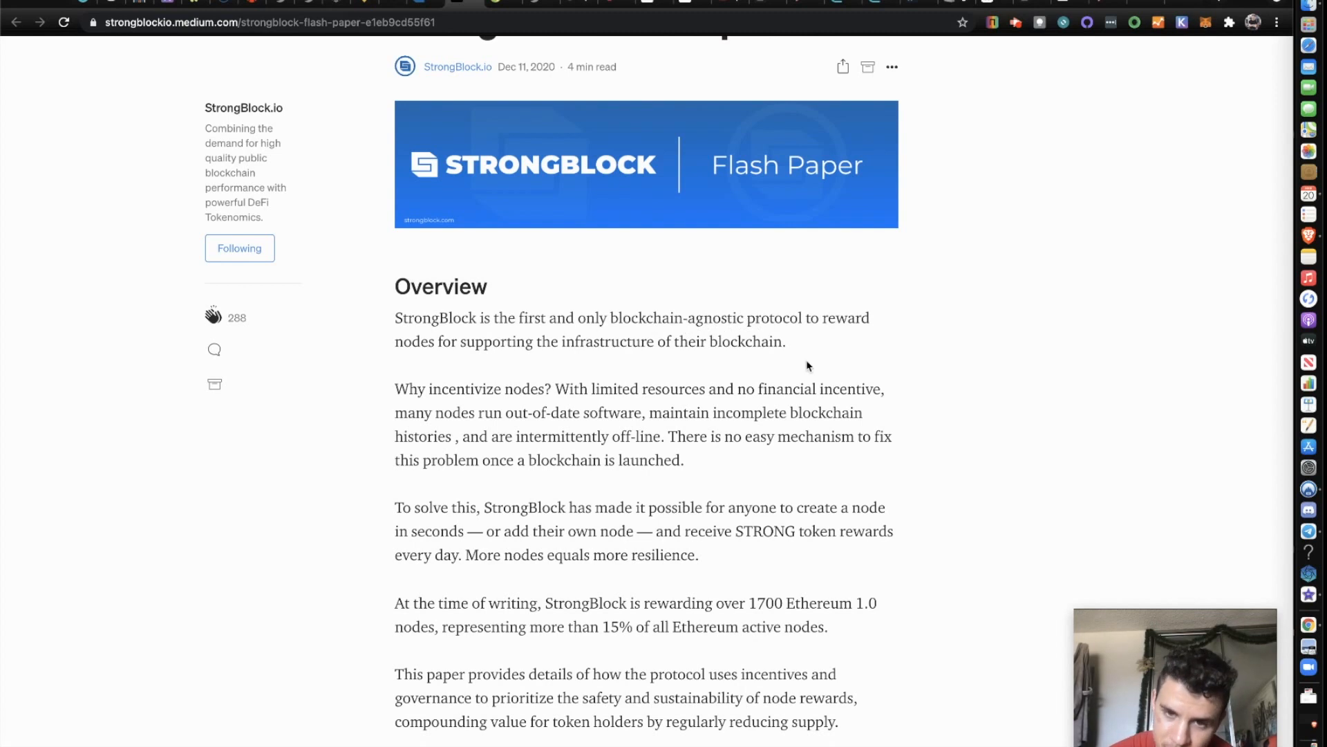
mouse_move(754, 369)
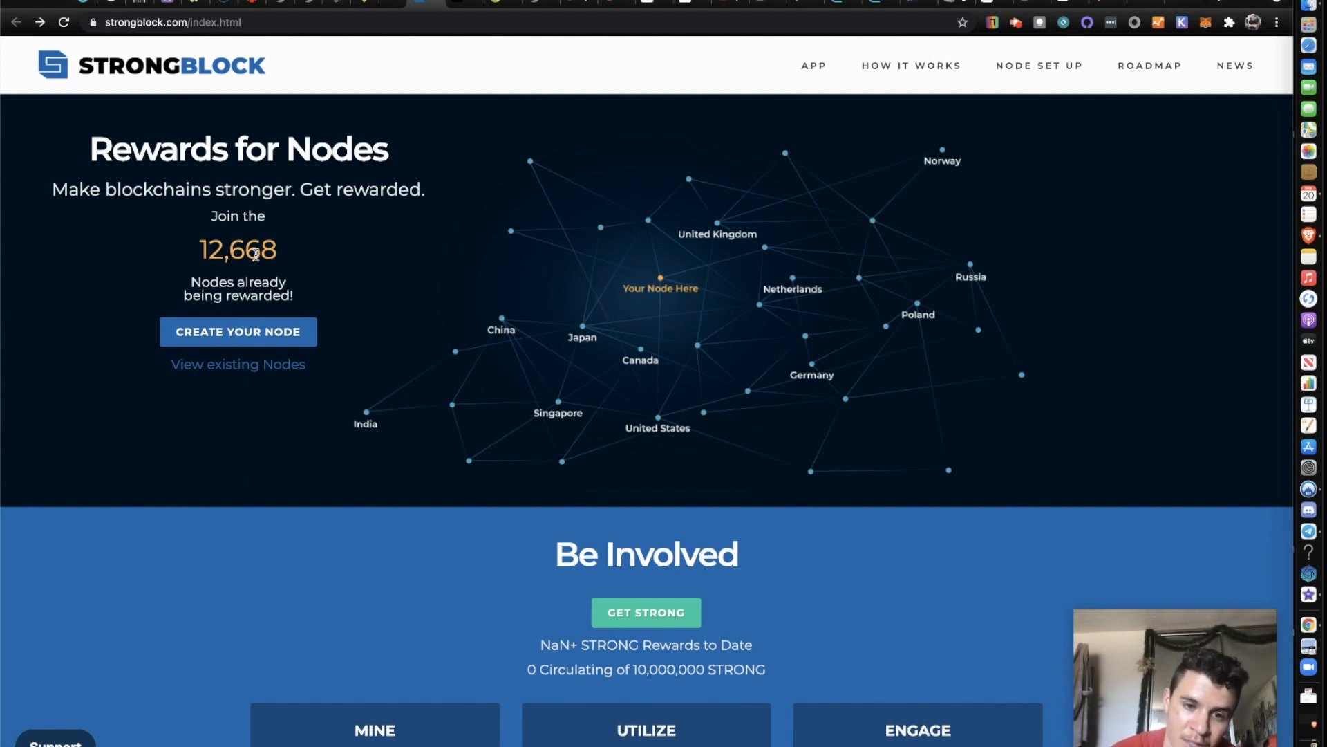
scroll(down, 3)
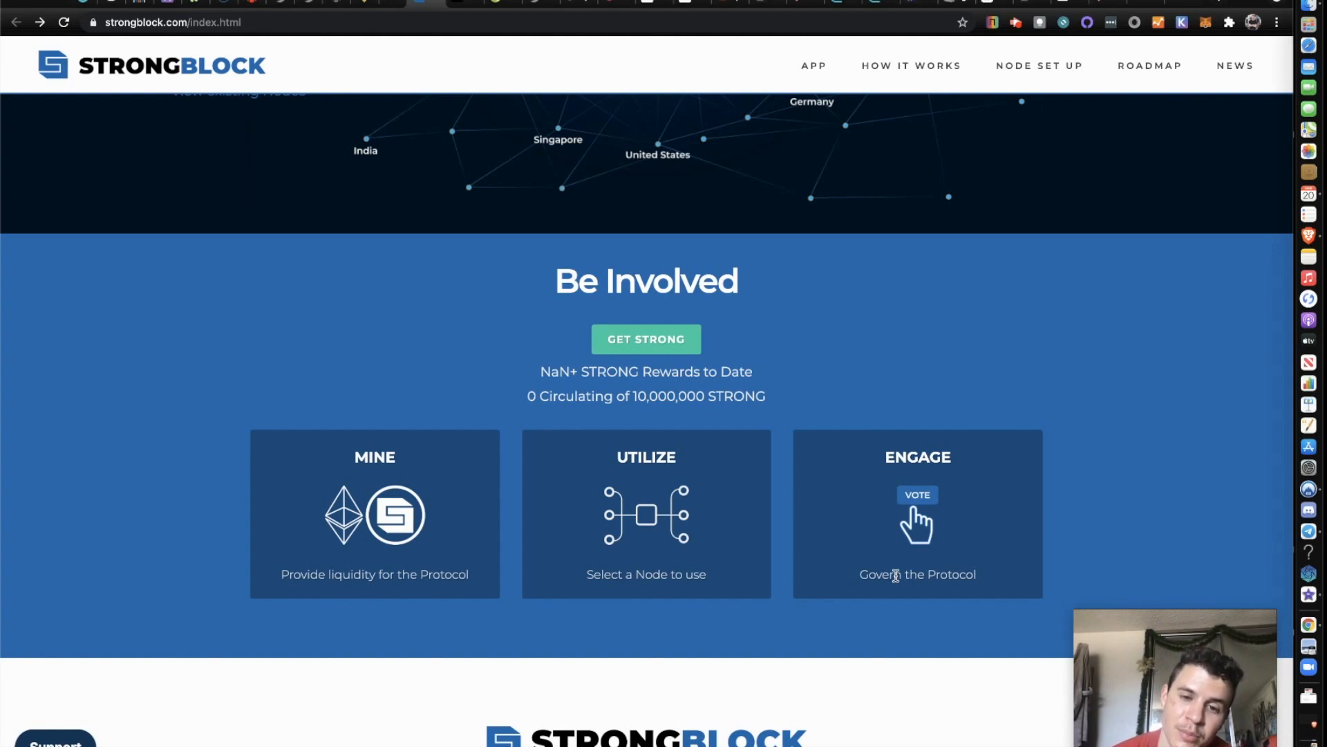
scroll(down, 3)
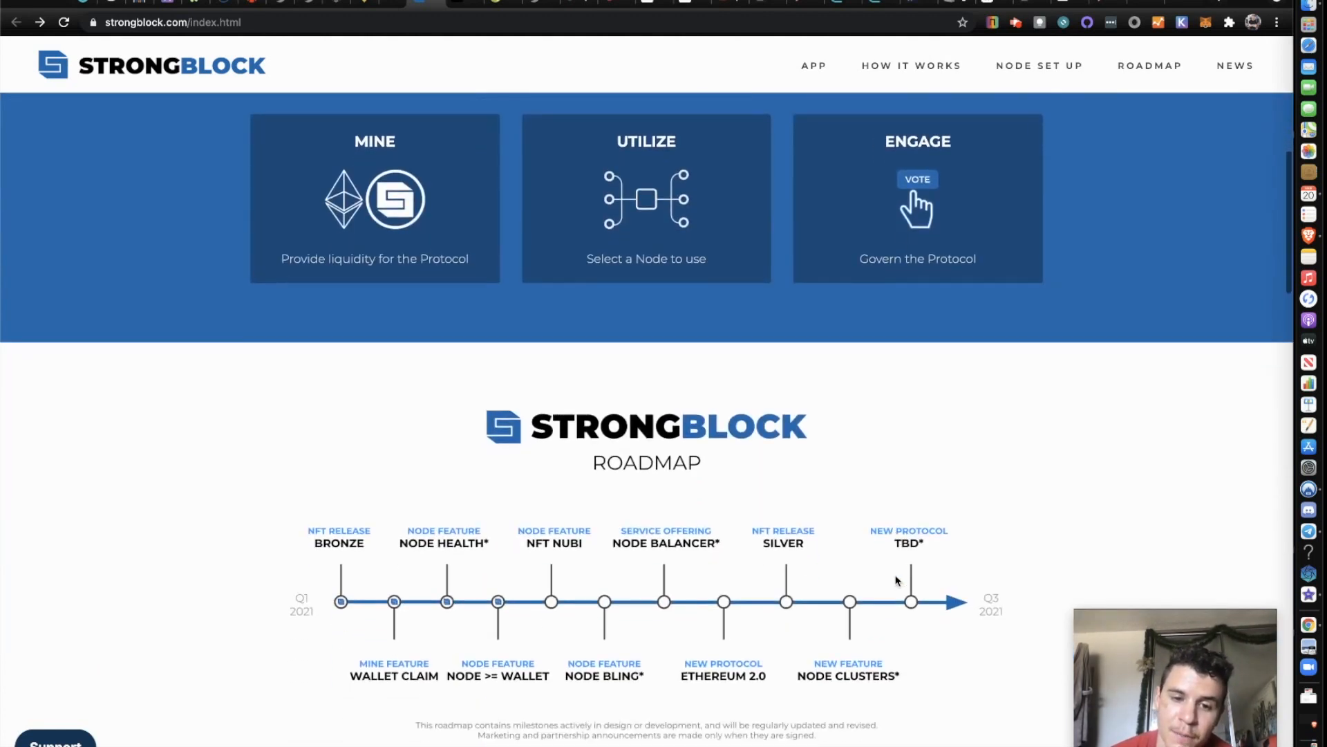
scroll(down, 3)
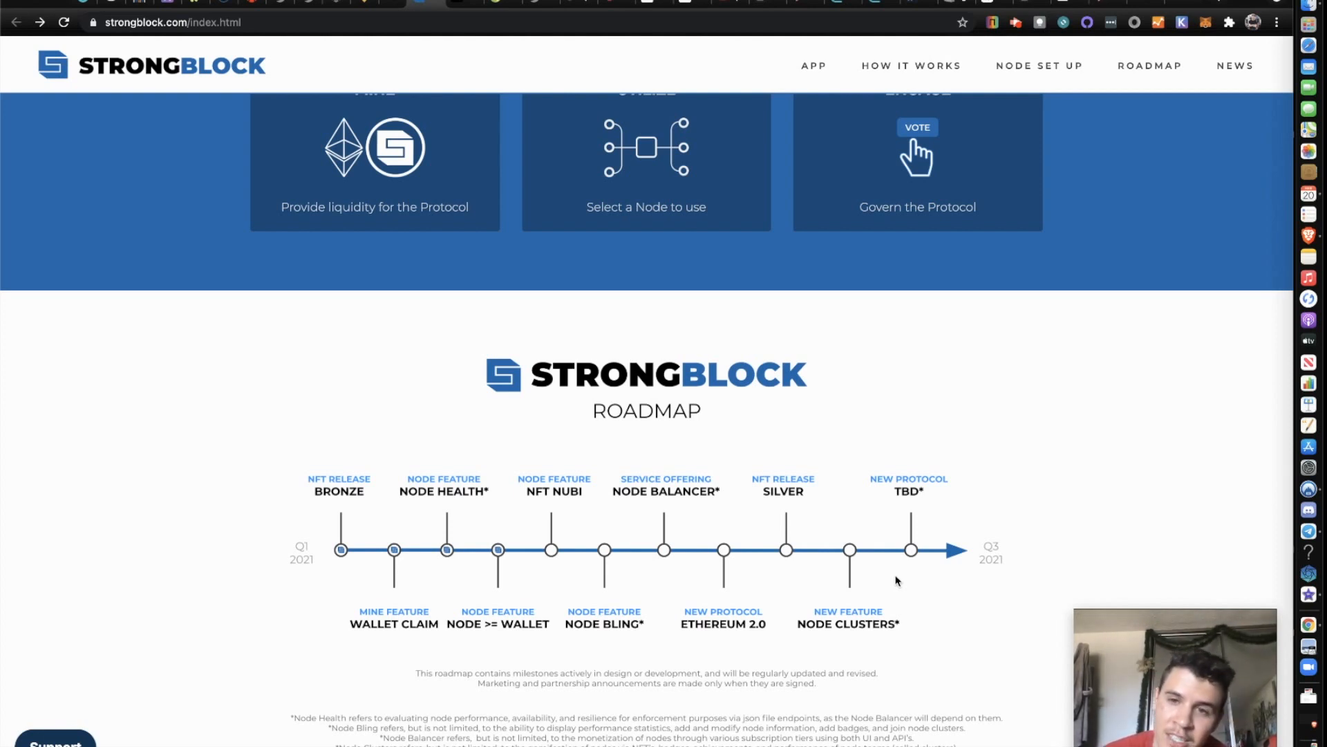
scroll(up, 3)
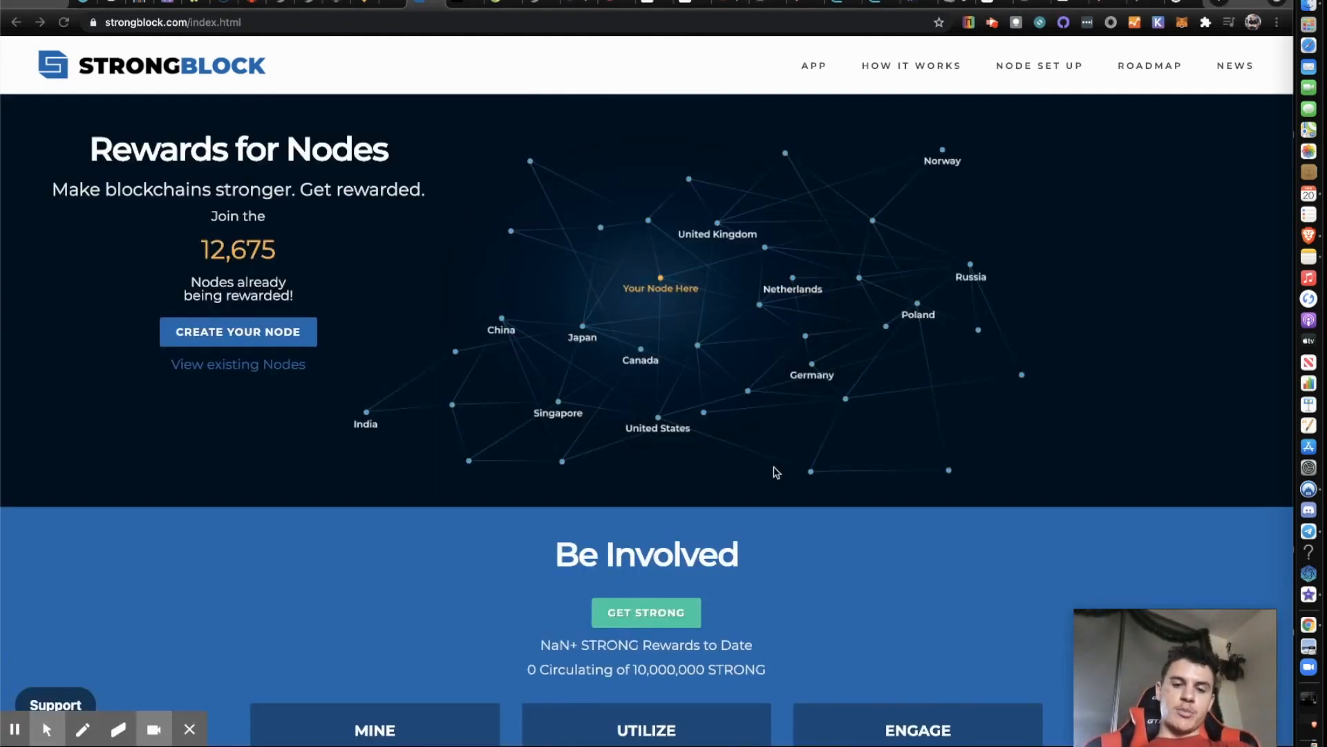